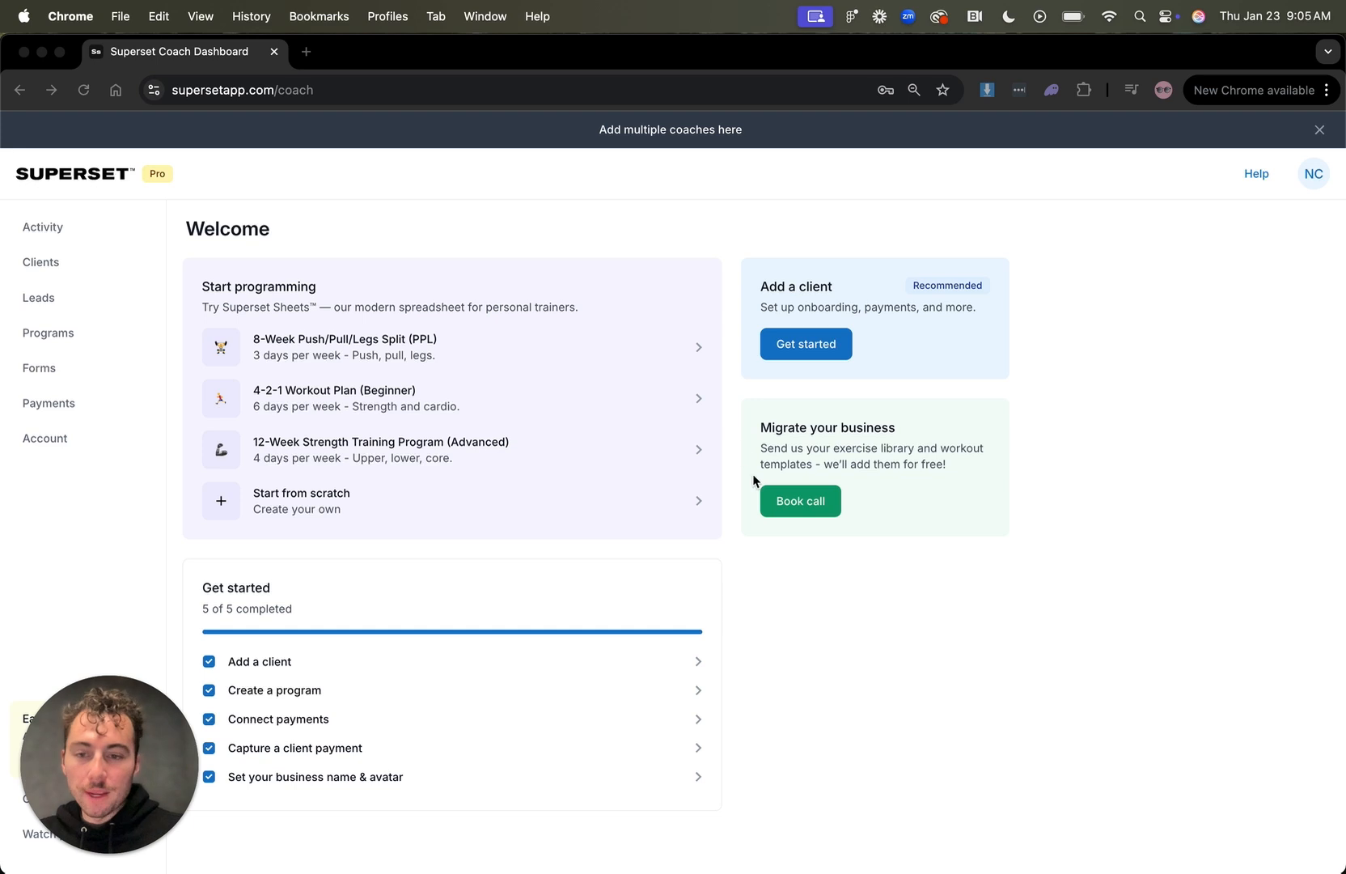
{"action": "mouse_move", "coordinate": [303, 541]}
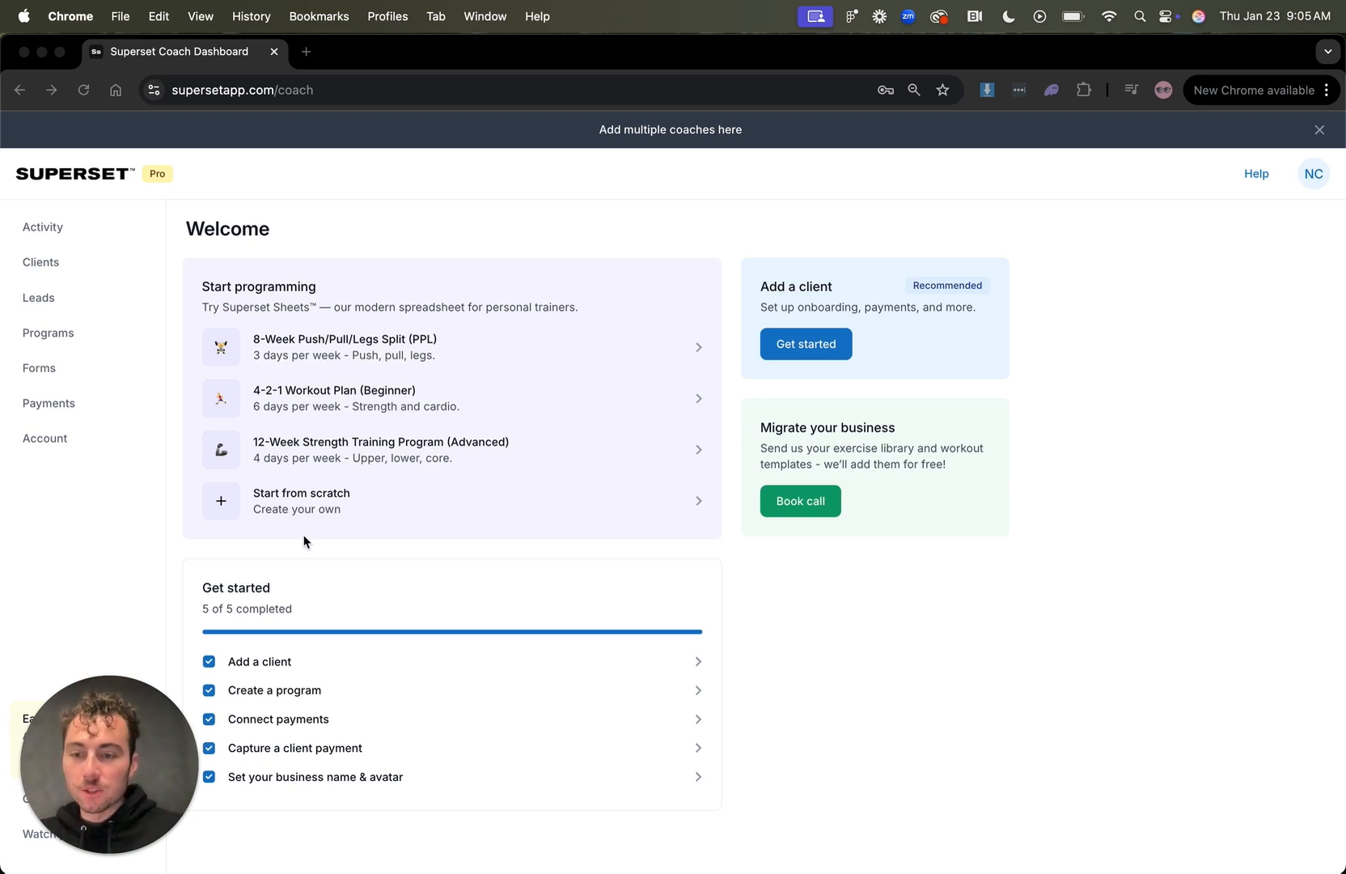
{"action": "left_click", "coordinate": [41, 262]}
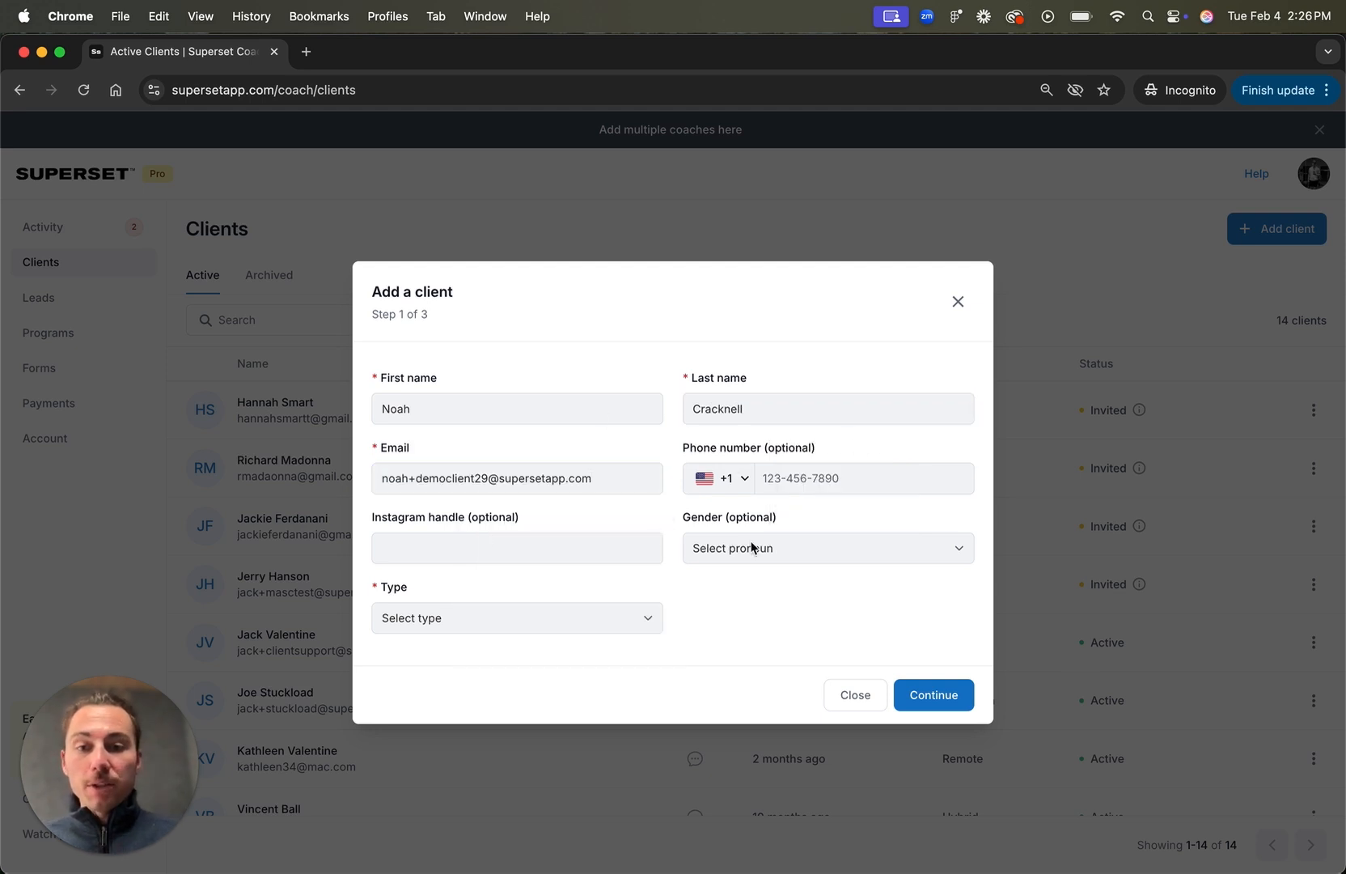
{"action": "left_click", "coordinate": [517, 618]}
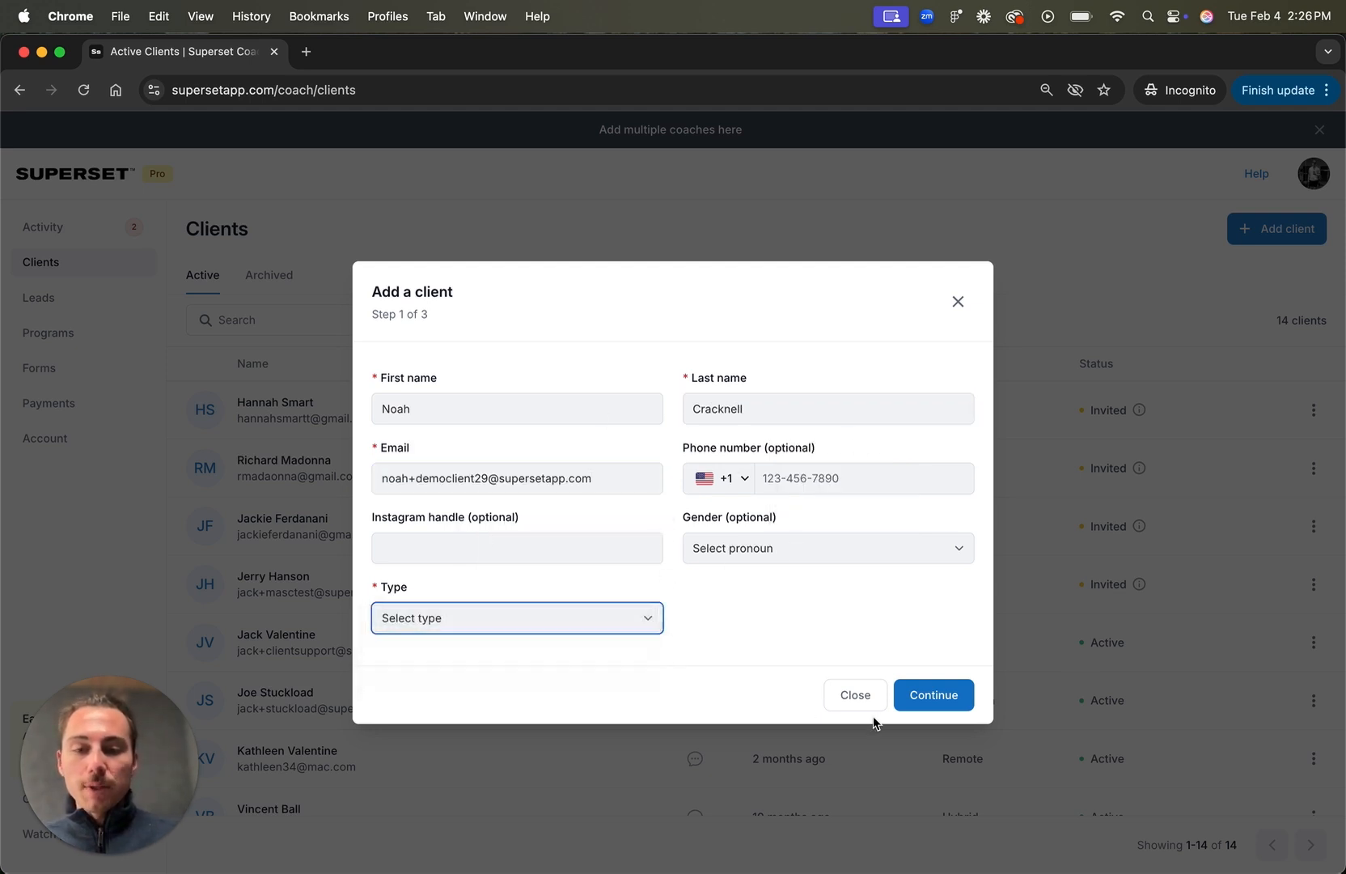
{"action": "left_click", "coordinate": [932, 694]}
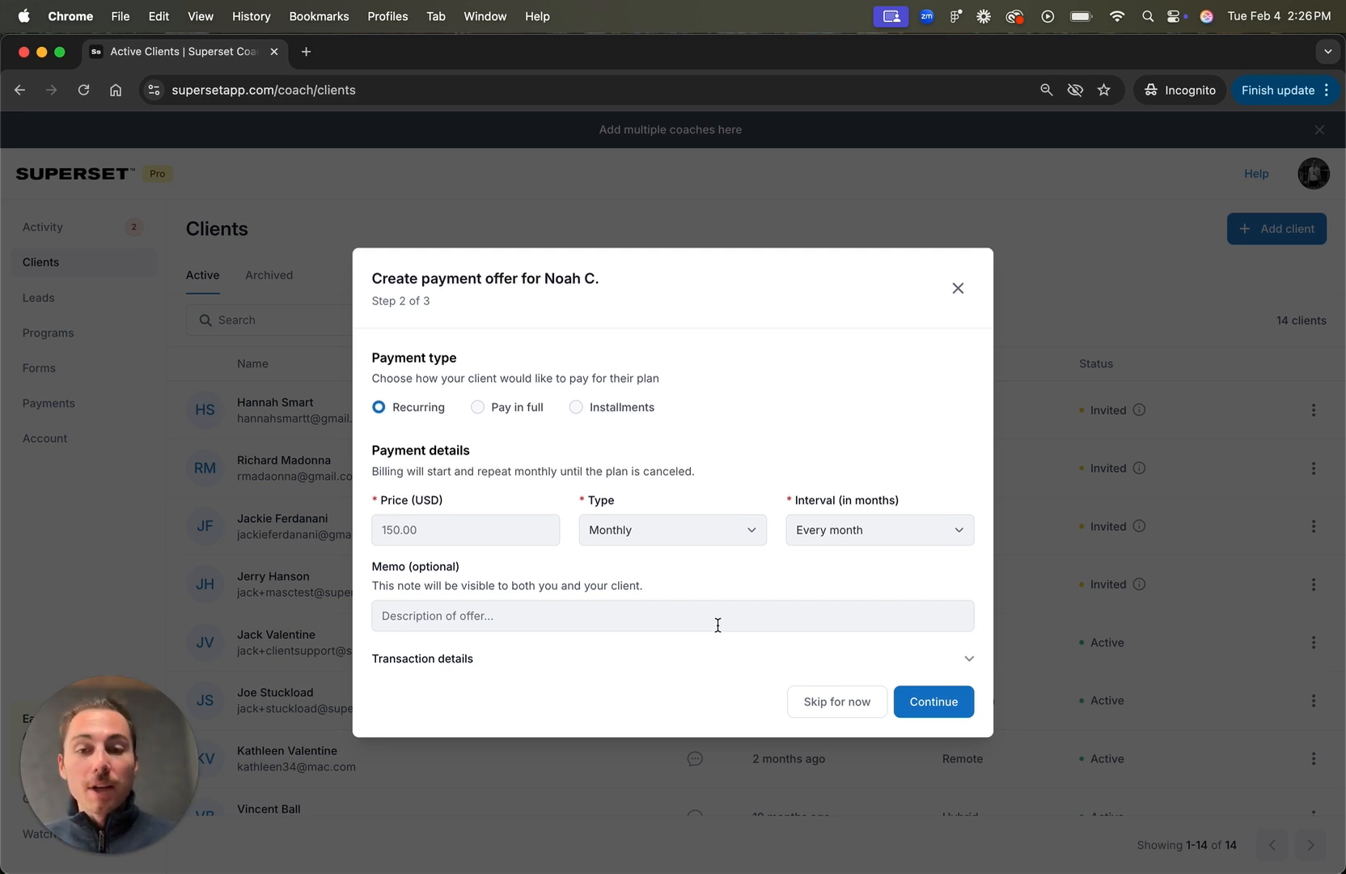
Step: Create the $150 monthly recurring payment offer and copy the client's invite link
{"action": "left_click", "coordinate": [932, 702]}
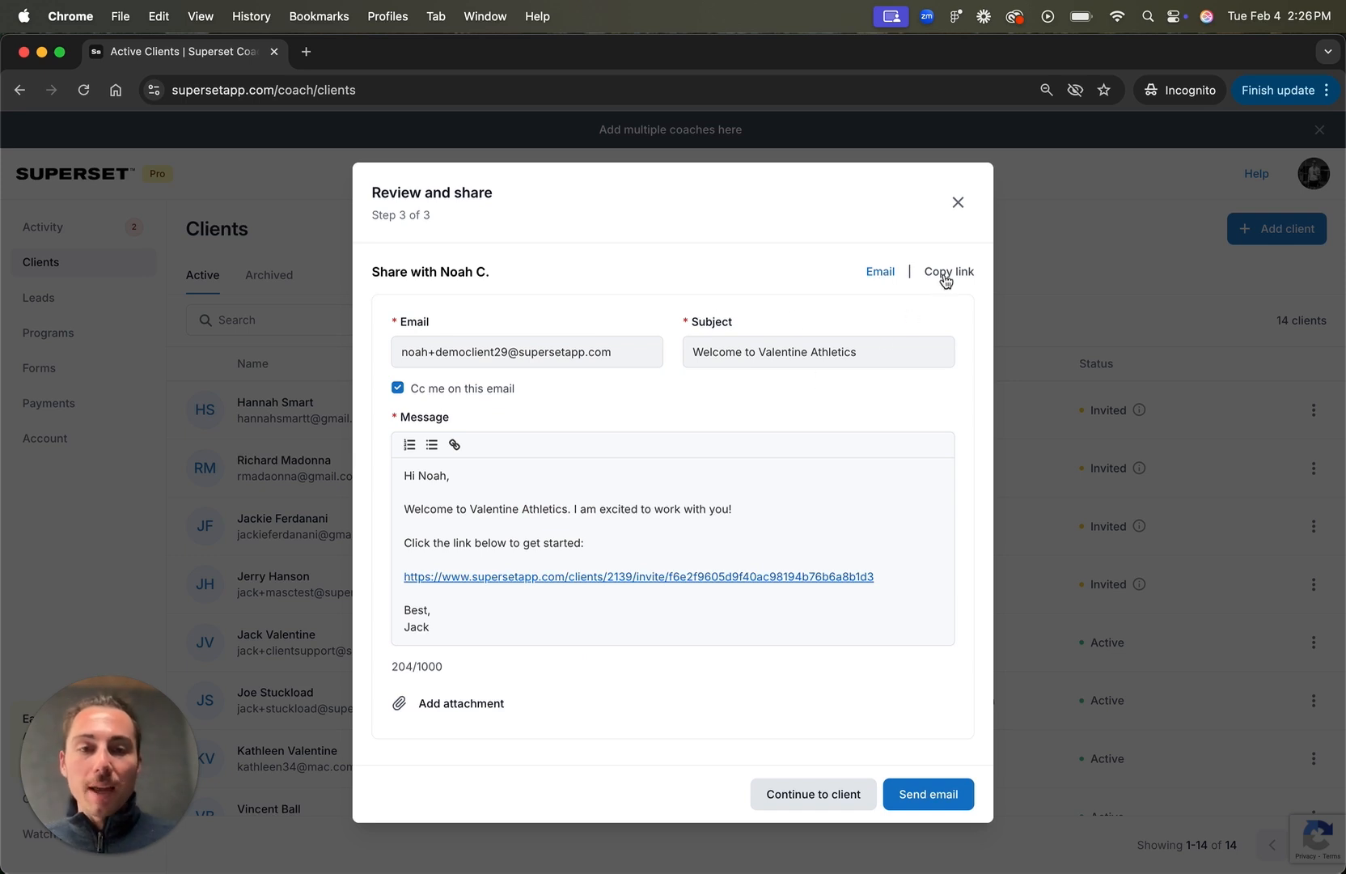
{"action": "left_click", "coordinate": [948, 271]}
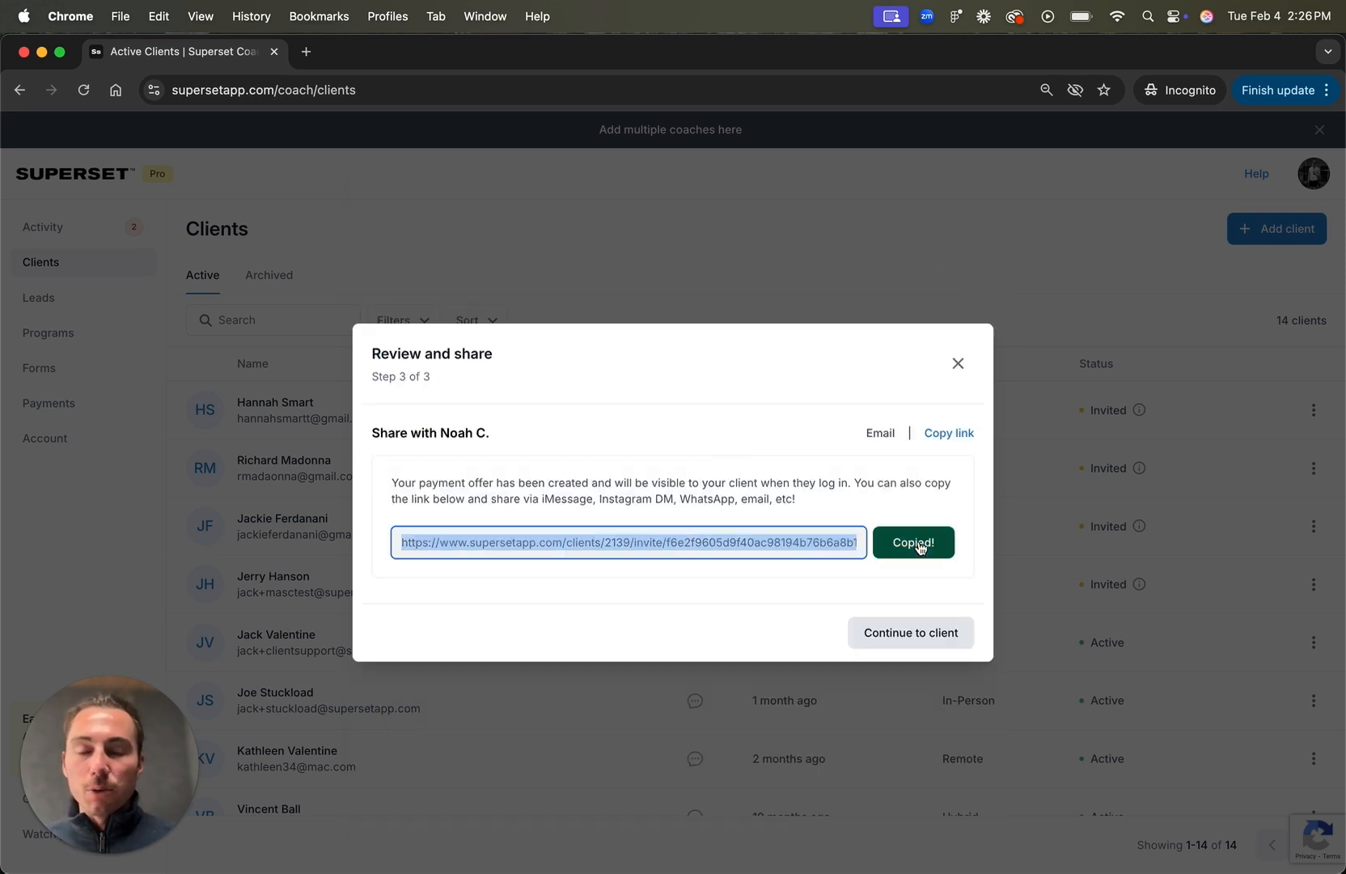
{"action": "left_click", "coordinate": [910, 632]}
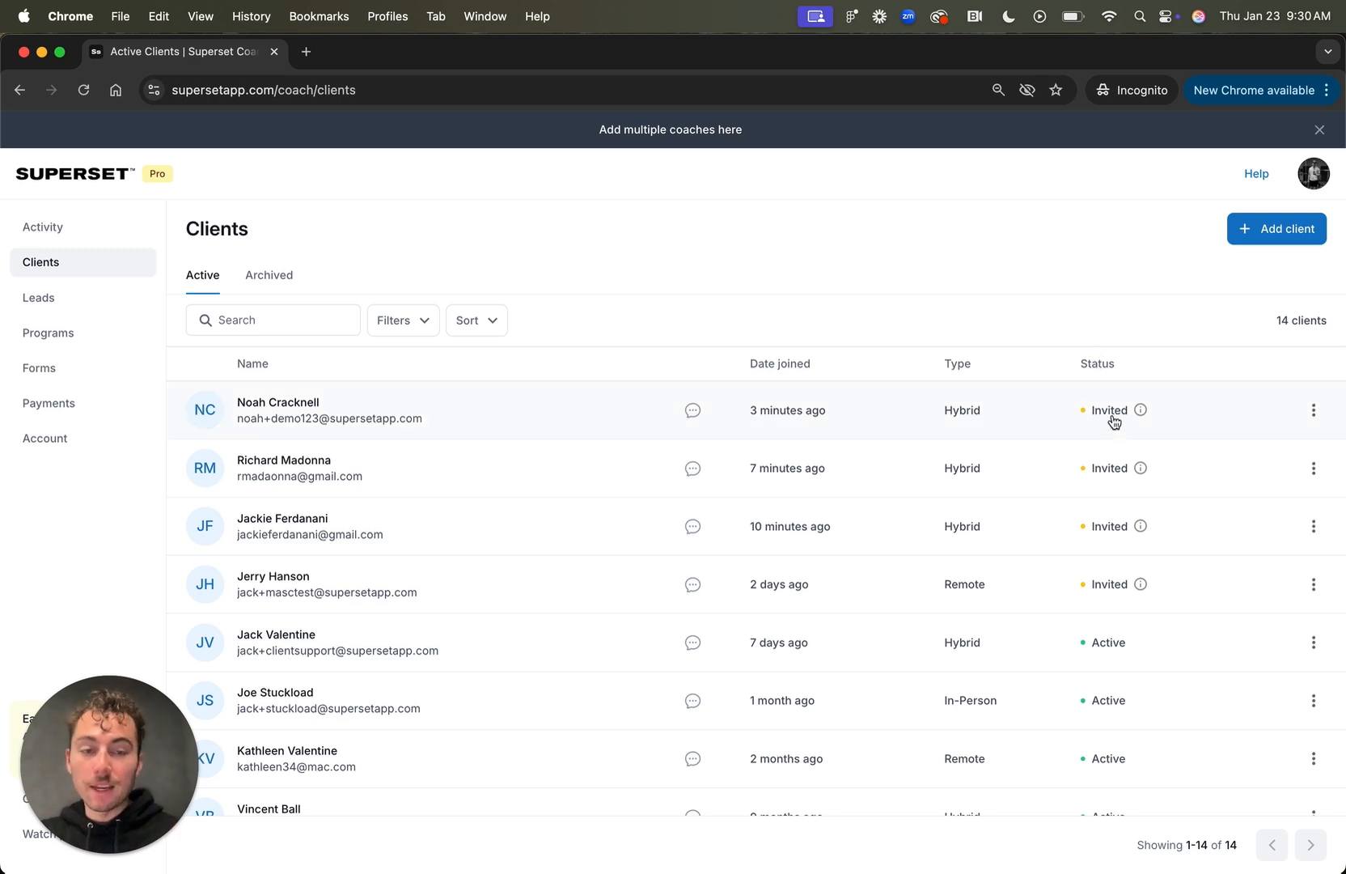
{"action": "scroll", "scroll_direction": "down", "scroll_amount": 3}
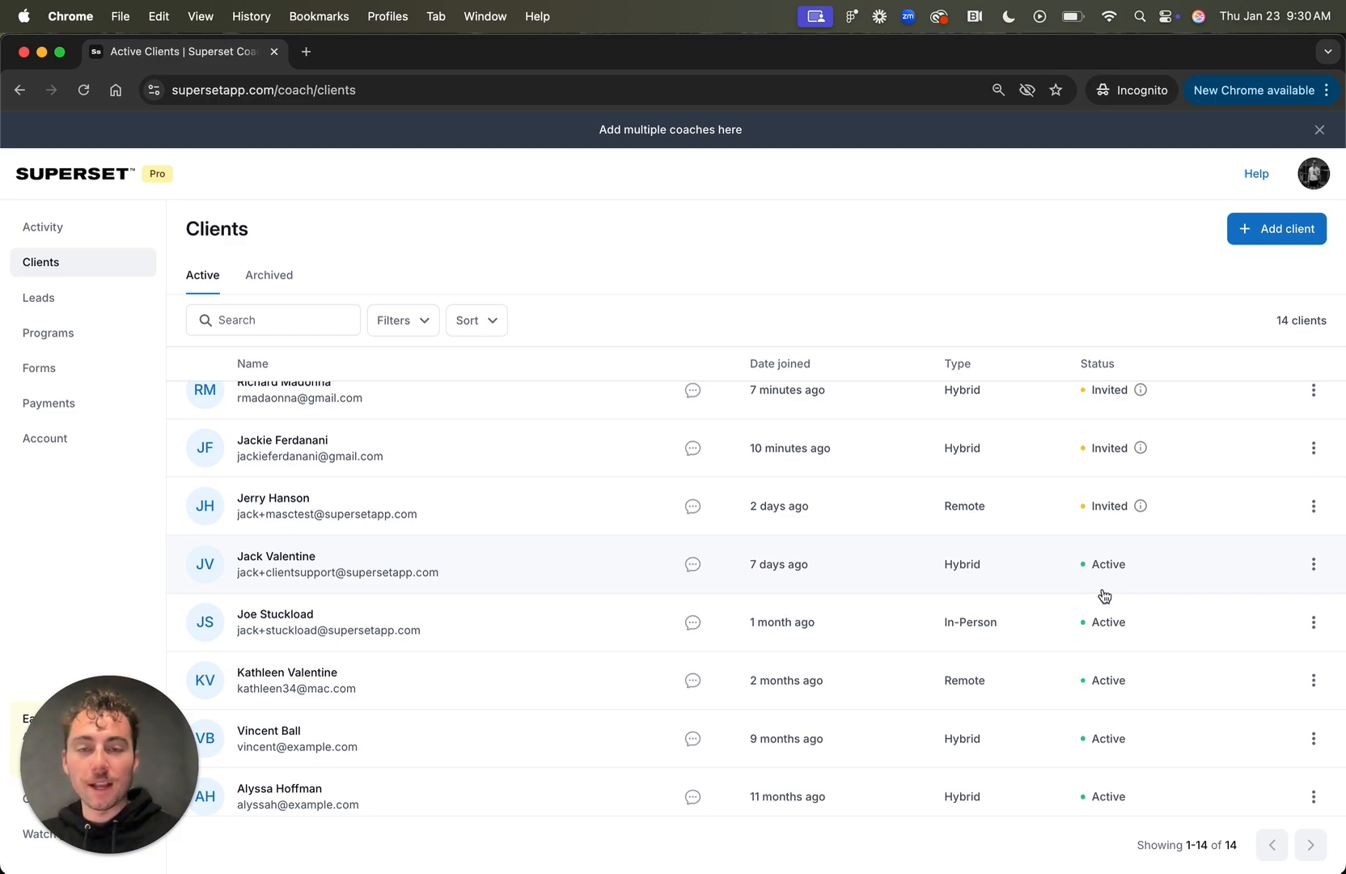
Step: Open the Strength Plan for Runners template from Program Templates with the preview panel closed
{"action": "left_click", "coordinate": [47, 333]}
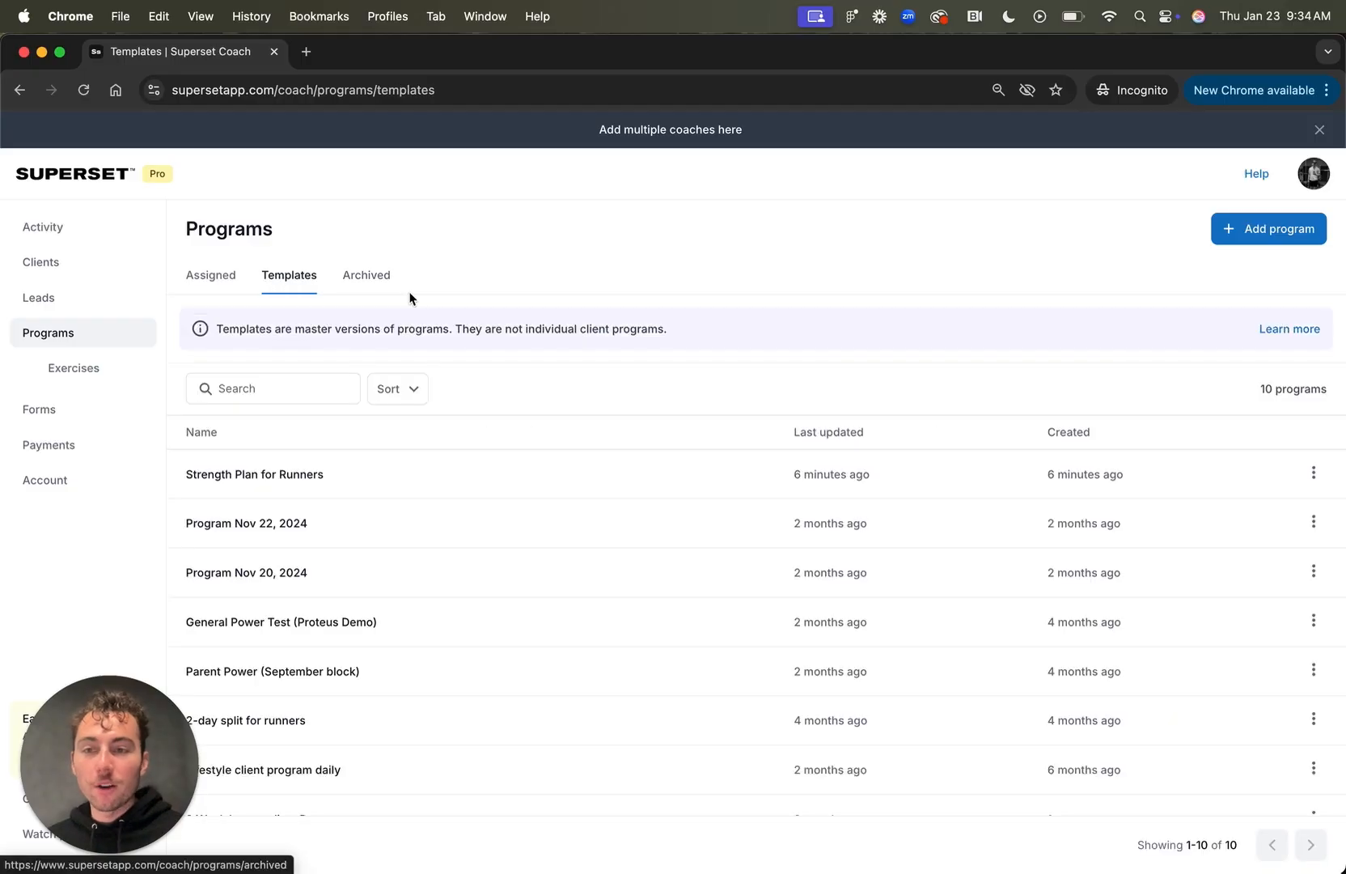
{"action": "mouse_move", "coordinate": [332, 485]}
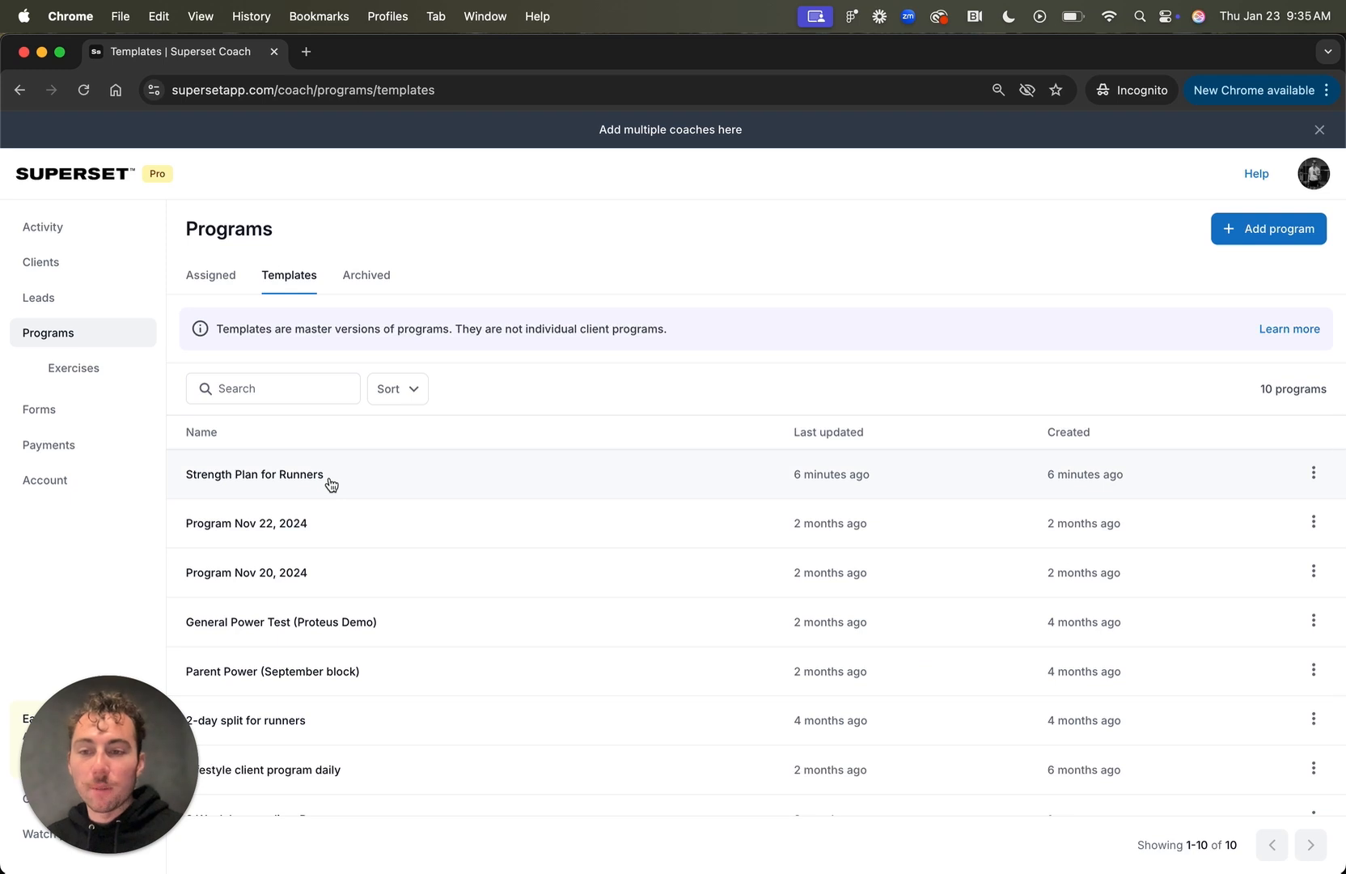
{"action": "left_click", "coordinate": [254, 474]}
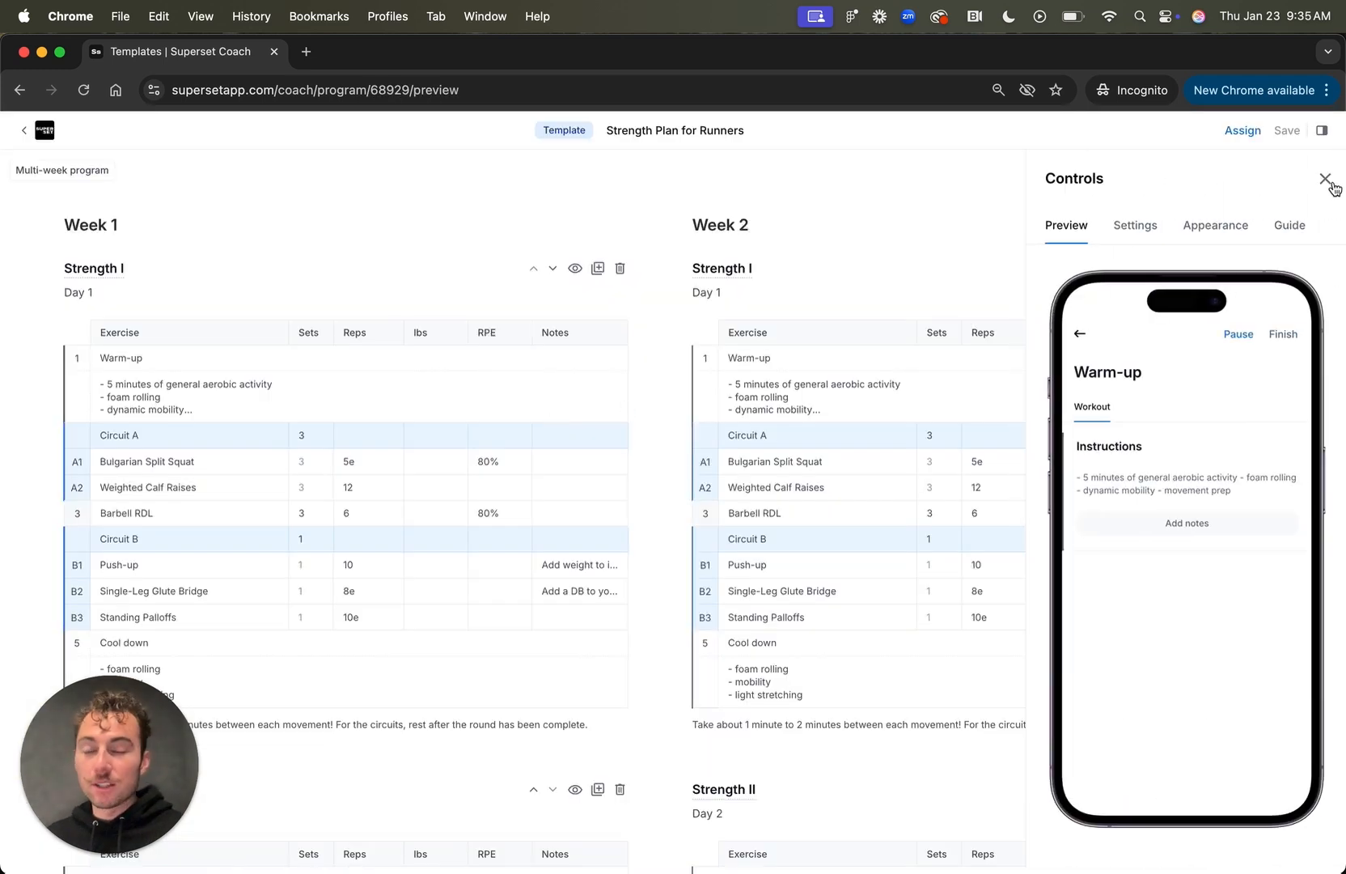
{"action": "left_click", "coordinate": [1326, 180]}
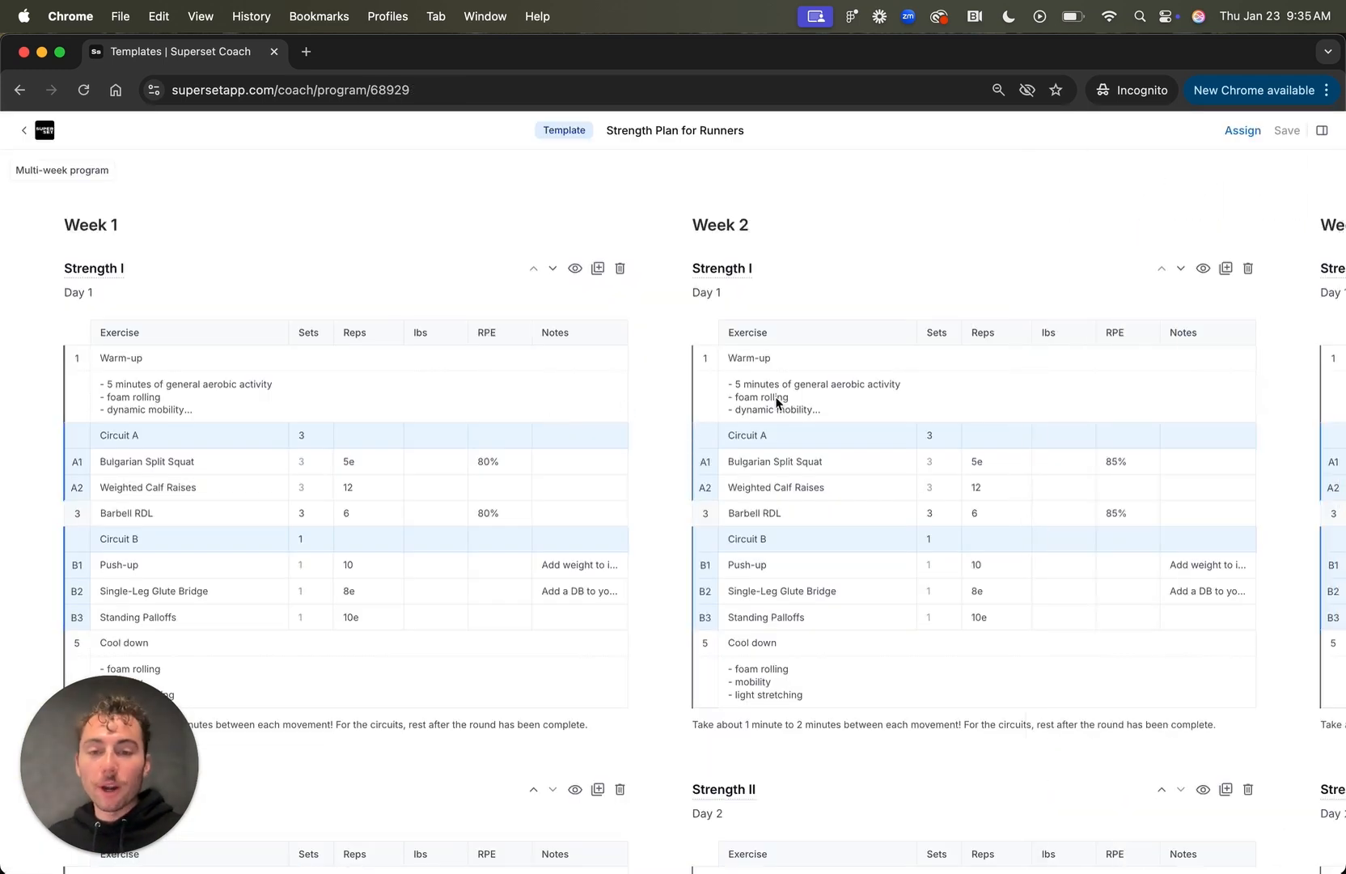
{"action": "mouse_move", "coordinate": [185, 230]}
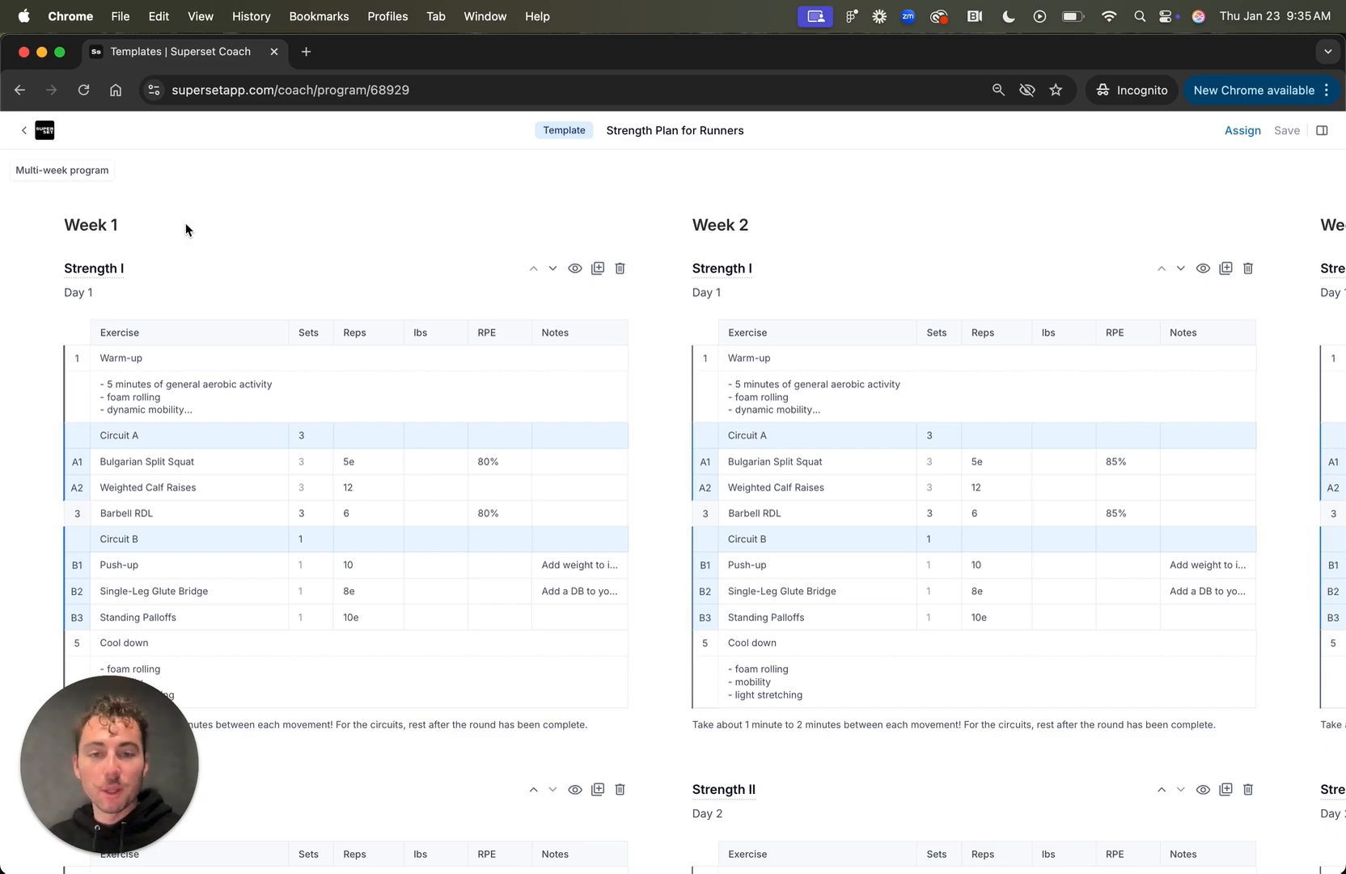
{"action": "scroll", "scroll_direction": "right", "scroll_amount": 3}
{"action": "type", "text": "B"}
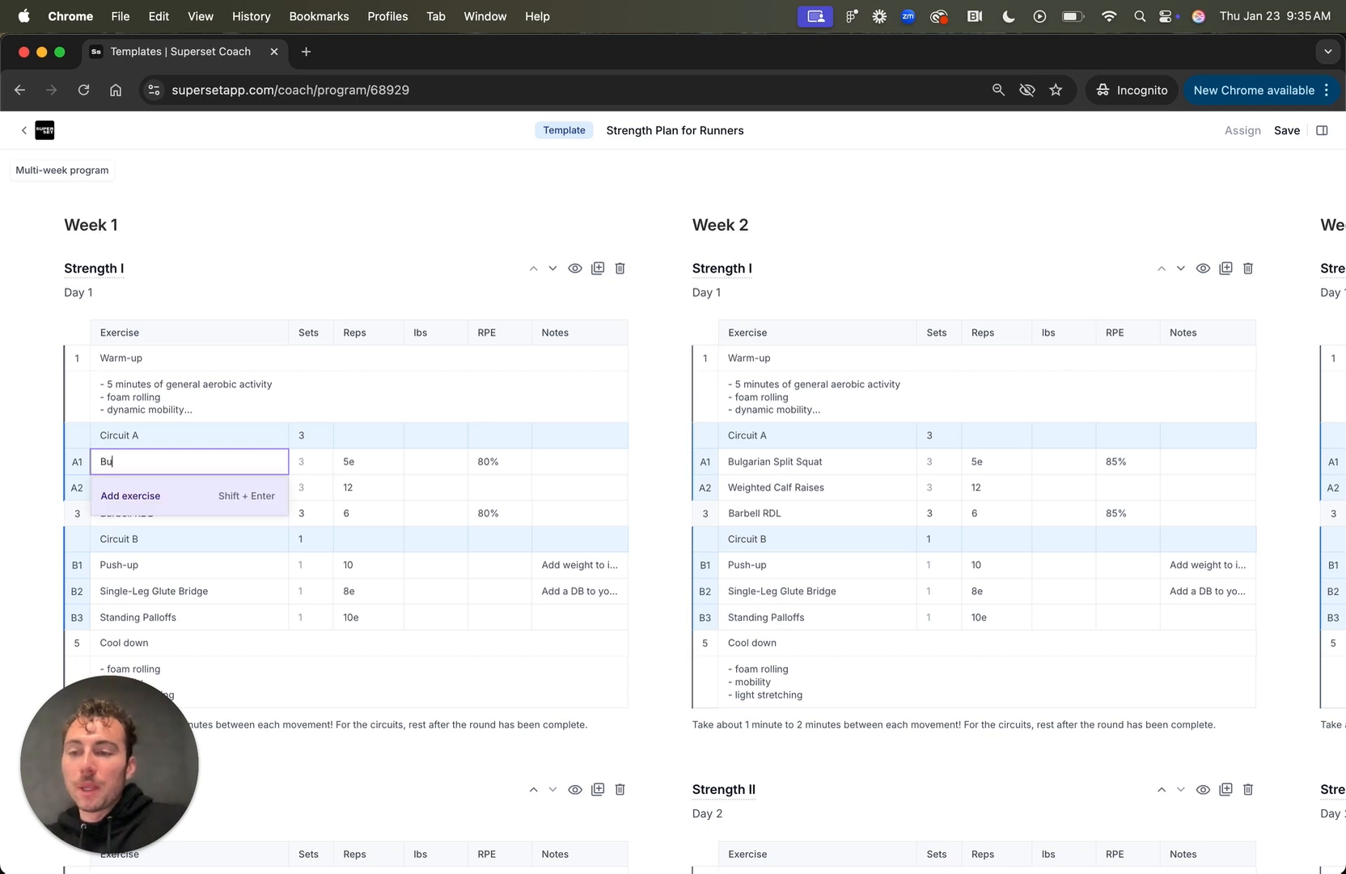
Step: Set the first Circuit A exercise (A1) to Bulgarian Split Squat
{"action": "type", "text": "u"}
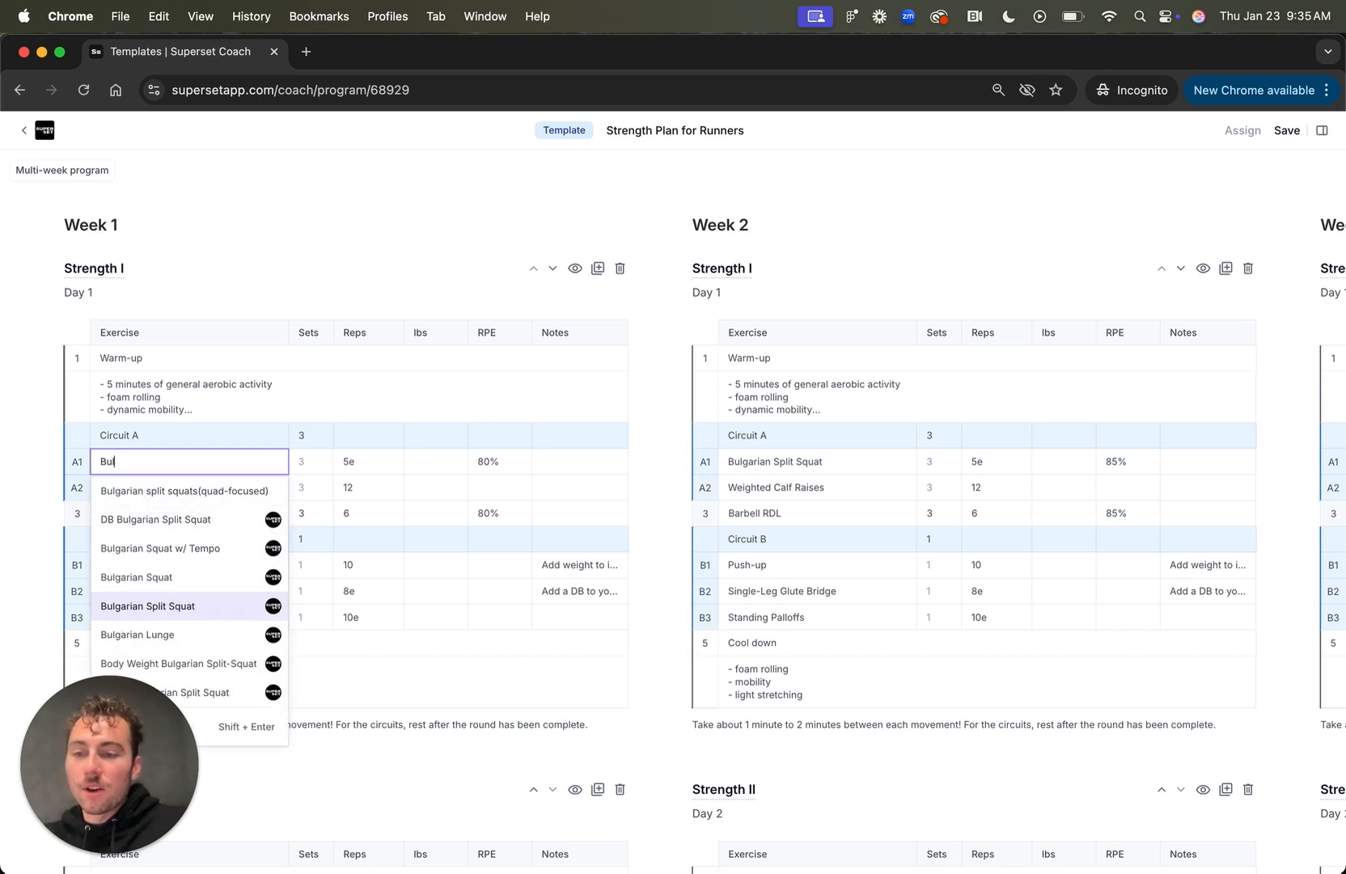
{"action": "left_click", "coordinate": [146, 606]}
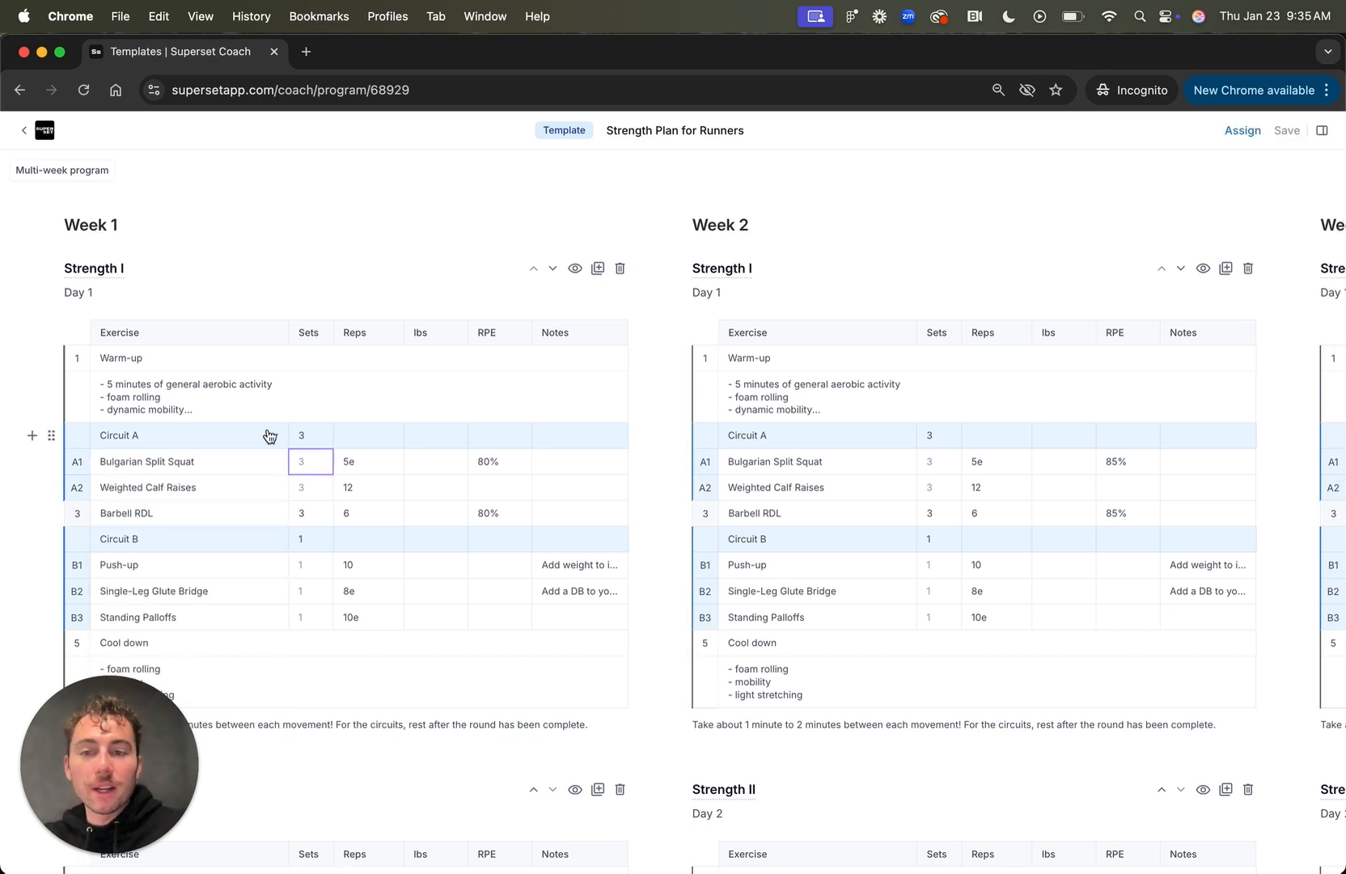
{"action": "left_click", "coordinate": [500, 461]}
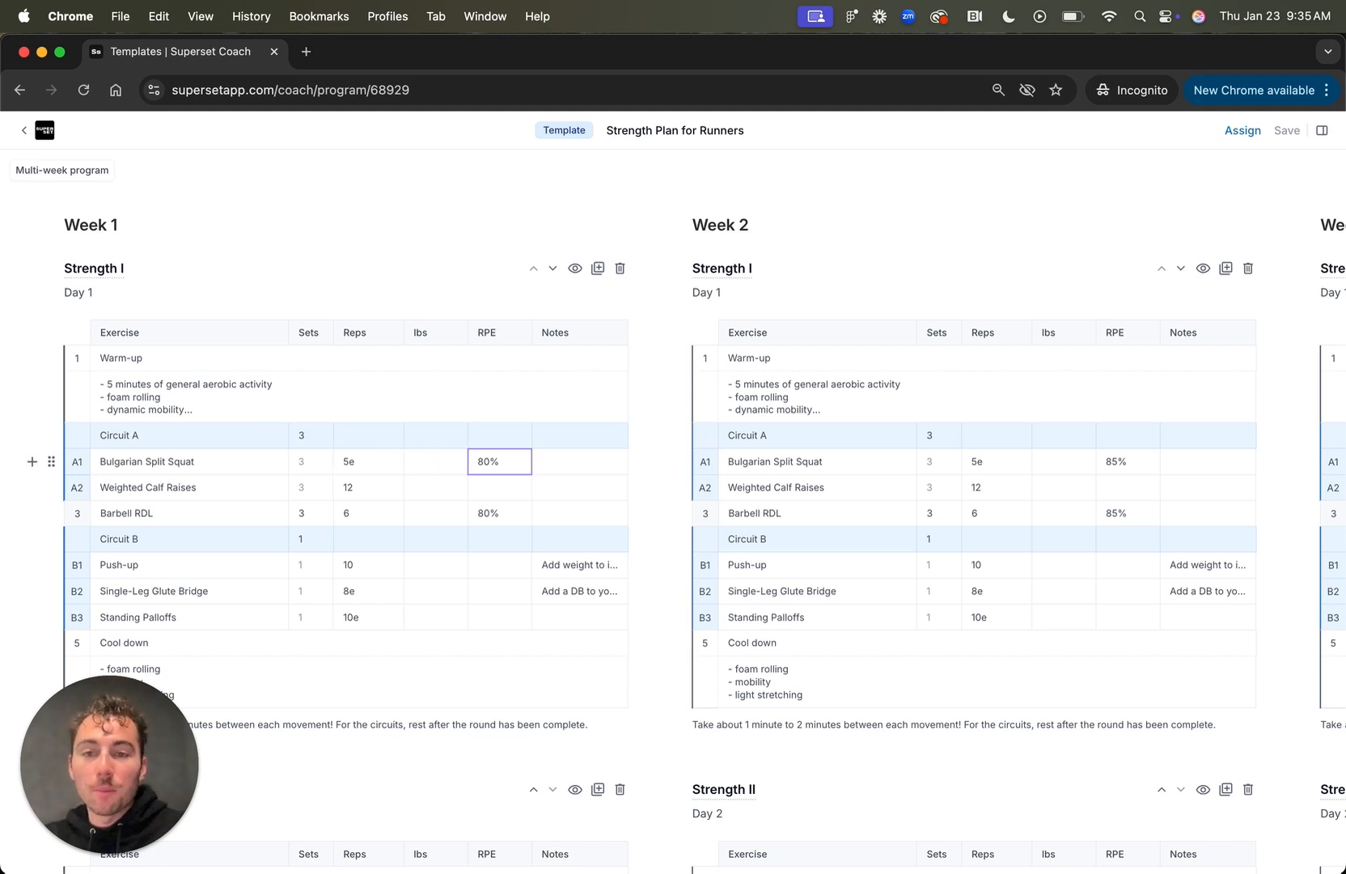
{"action": "left_click", "coordinate": [579, 462]}
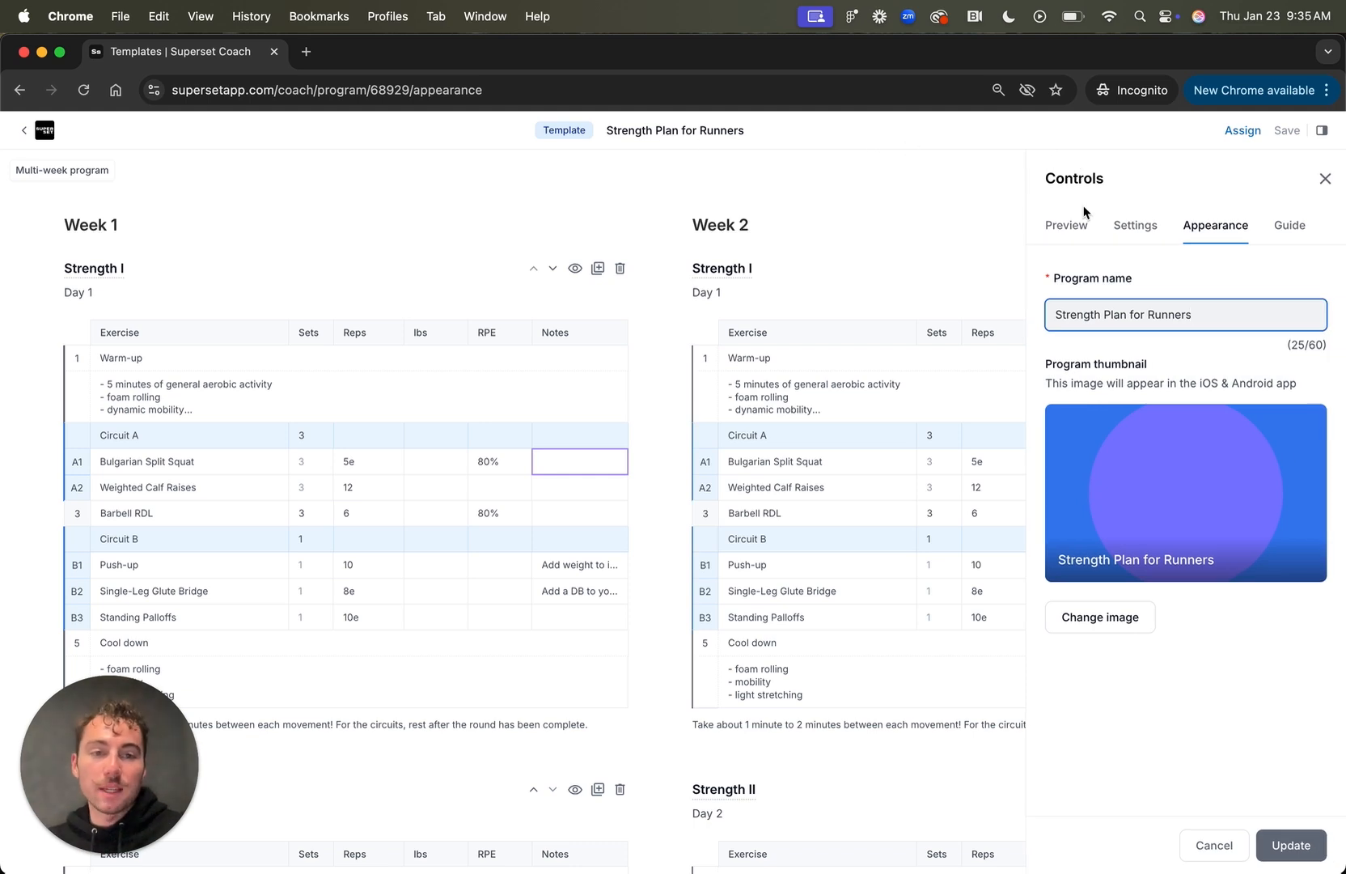
{"action": "mouse_move", "coordinate": [1130, 454]}
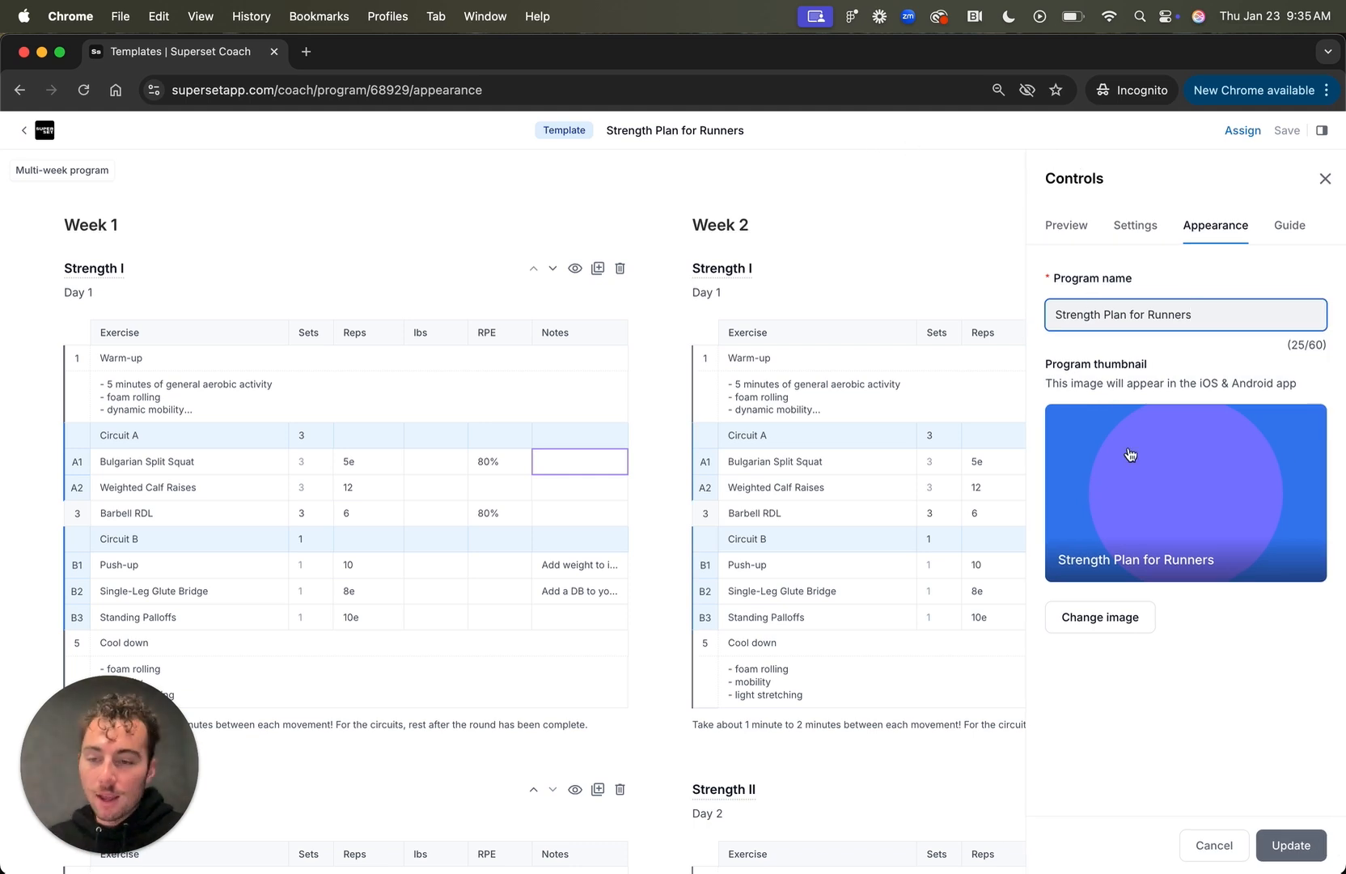
Step: Turn on the Rest column in the template's settings, update, and save the template
{"action": "left_click", "coordinate": [1134, 225]}
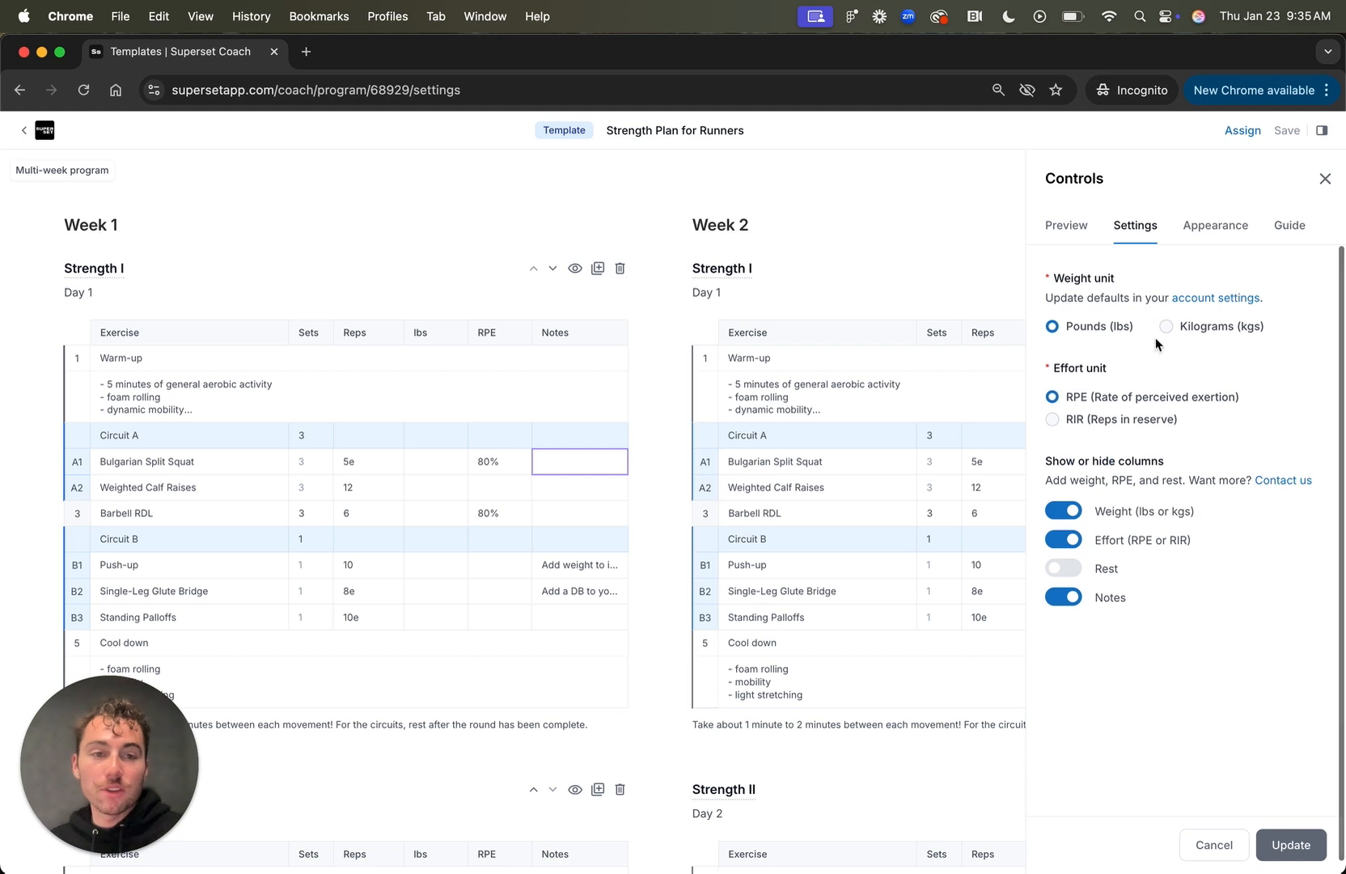
{"action": "mouse_move", "coordinate": [1192, 329]}
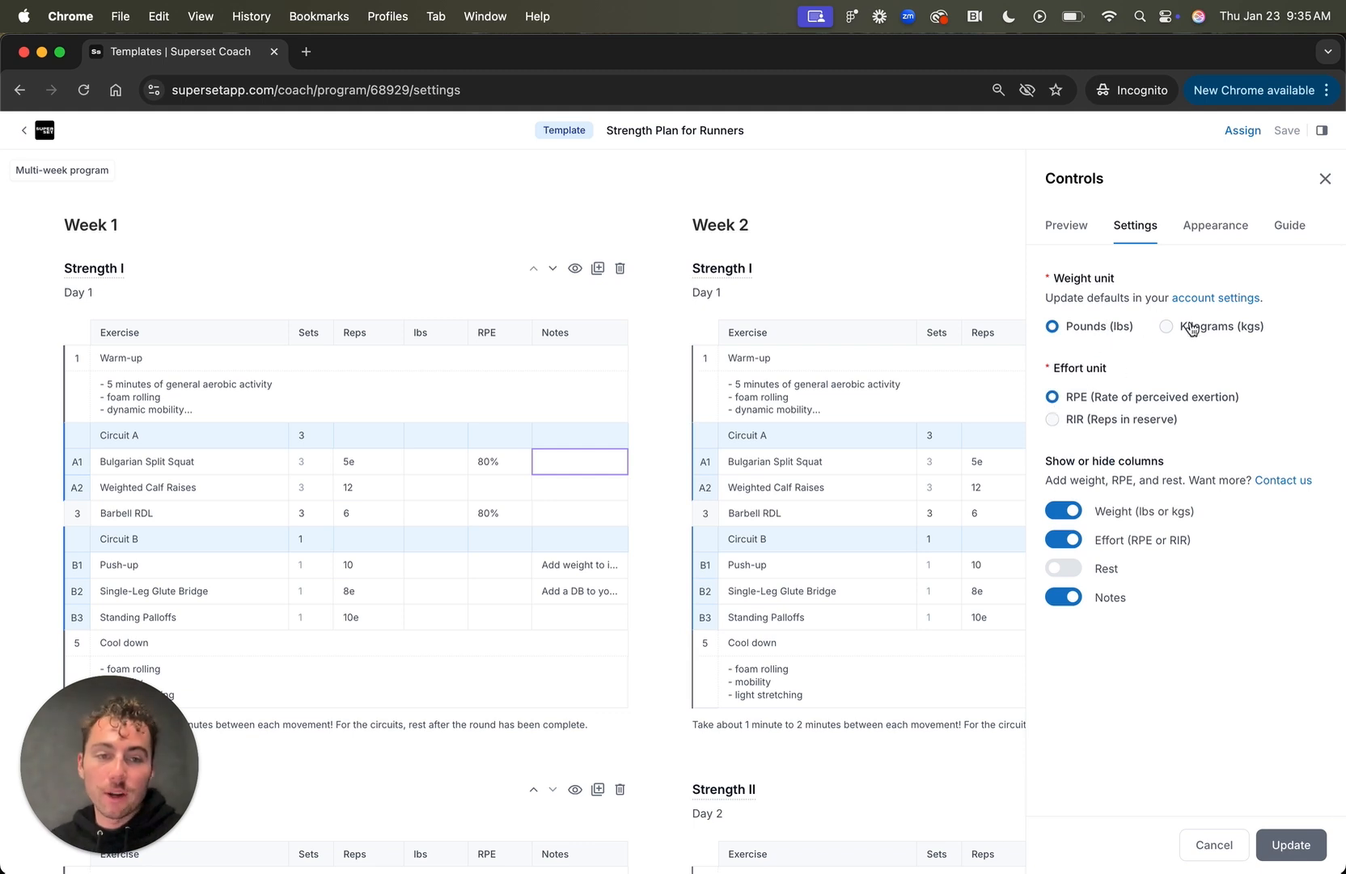
{"action": "mouse_move", "coordinate": [1057, 421]}
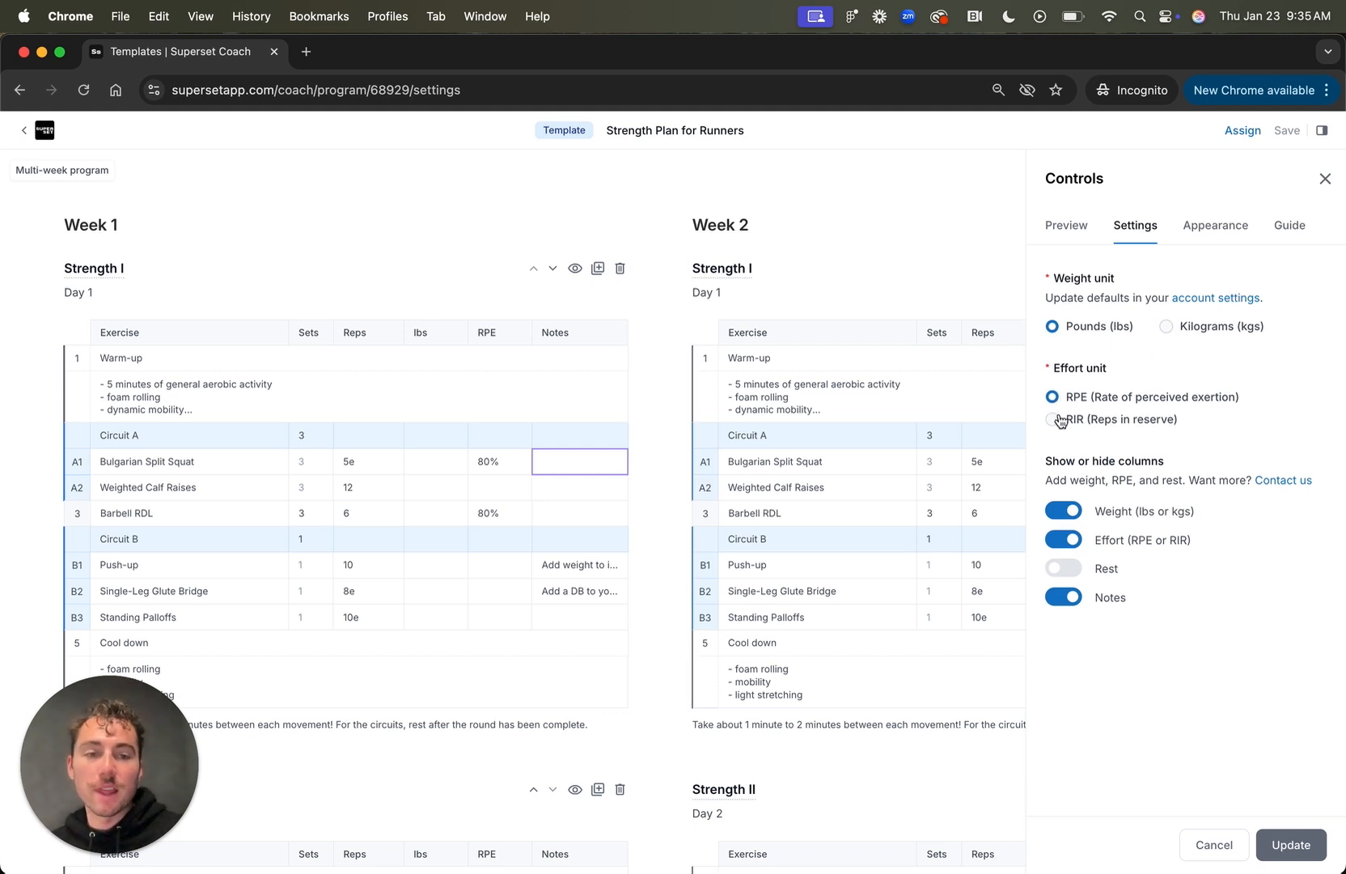
{"action": "left_click", "coordinate": [1063, 568]}
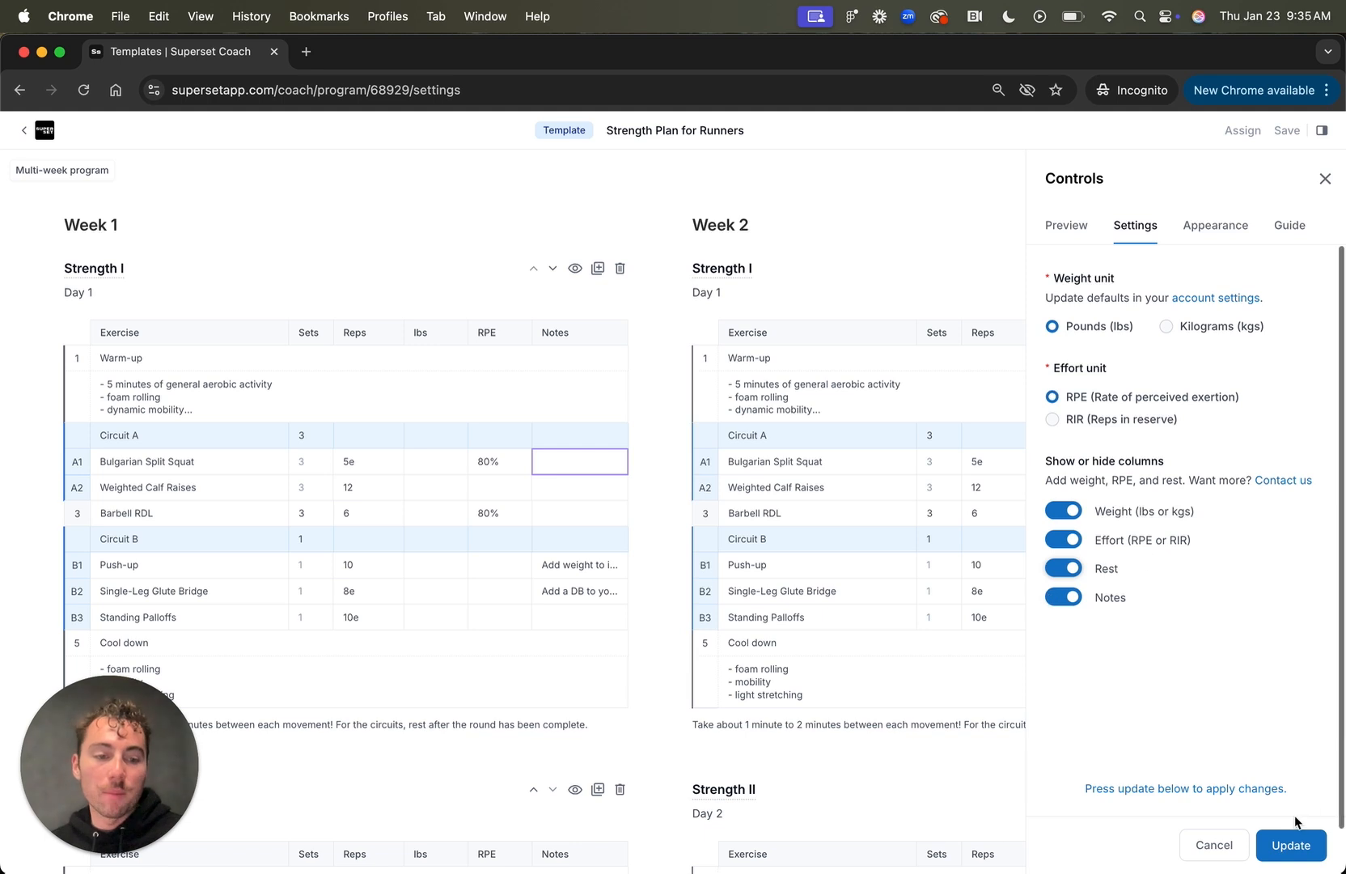
{"action": "left_click", "coordinate": [1291, 845]}
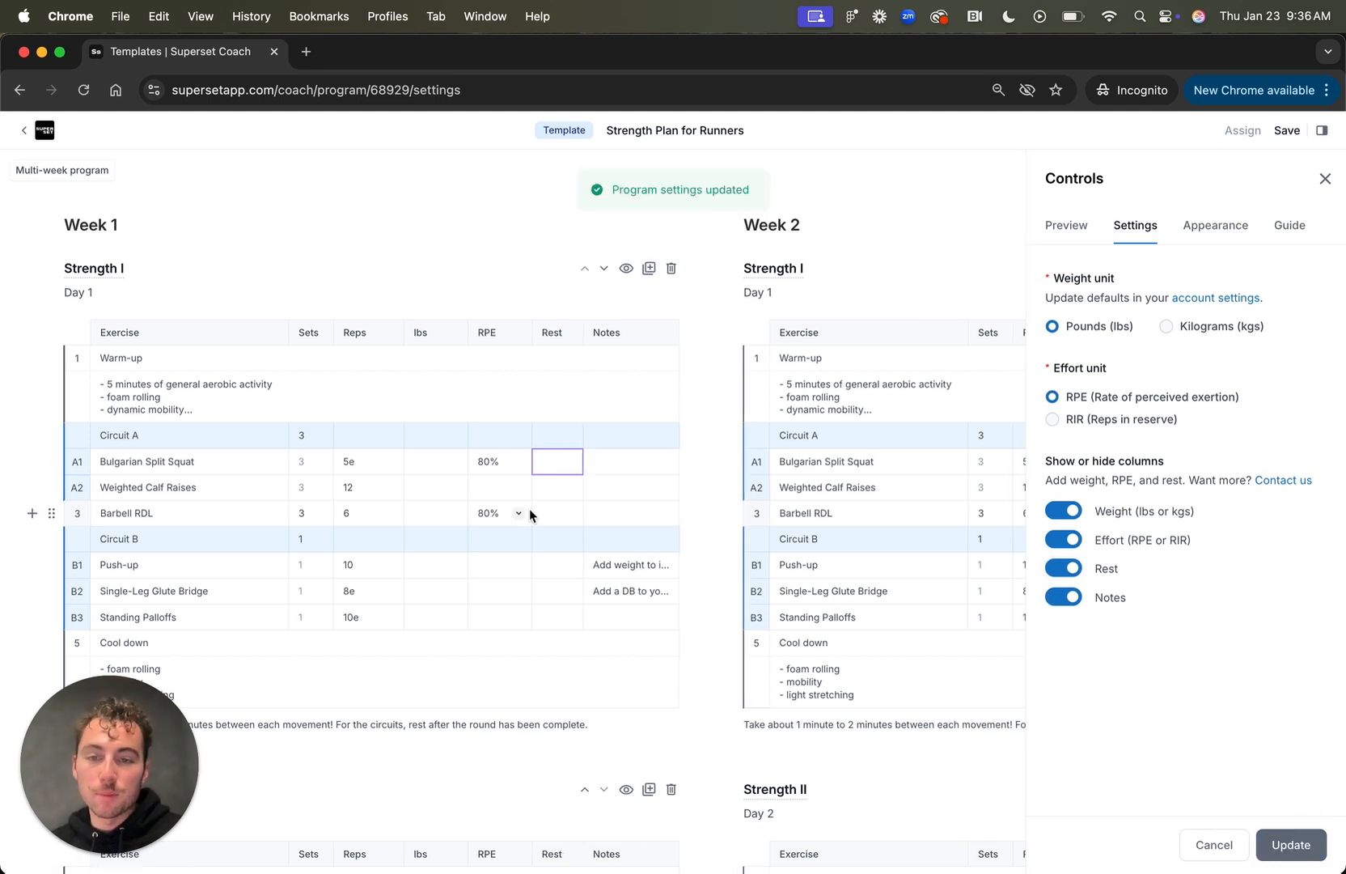
{"action": "mouse_move", "coordinate": [355, 461]}
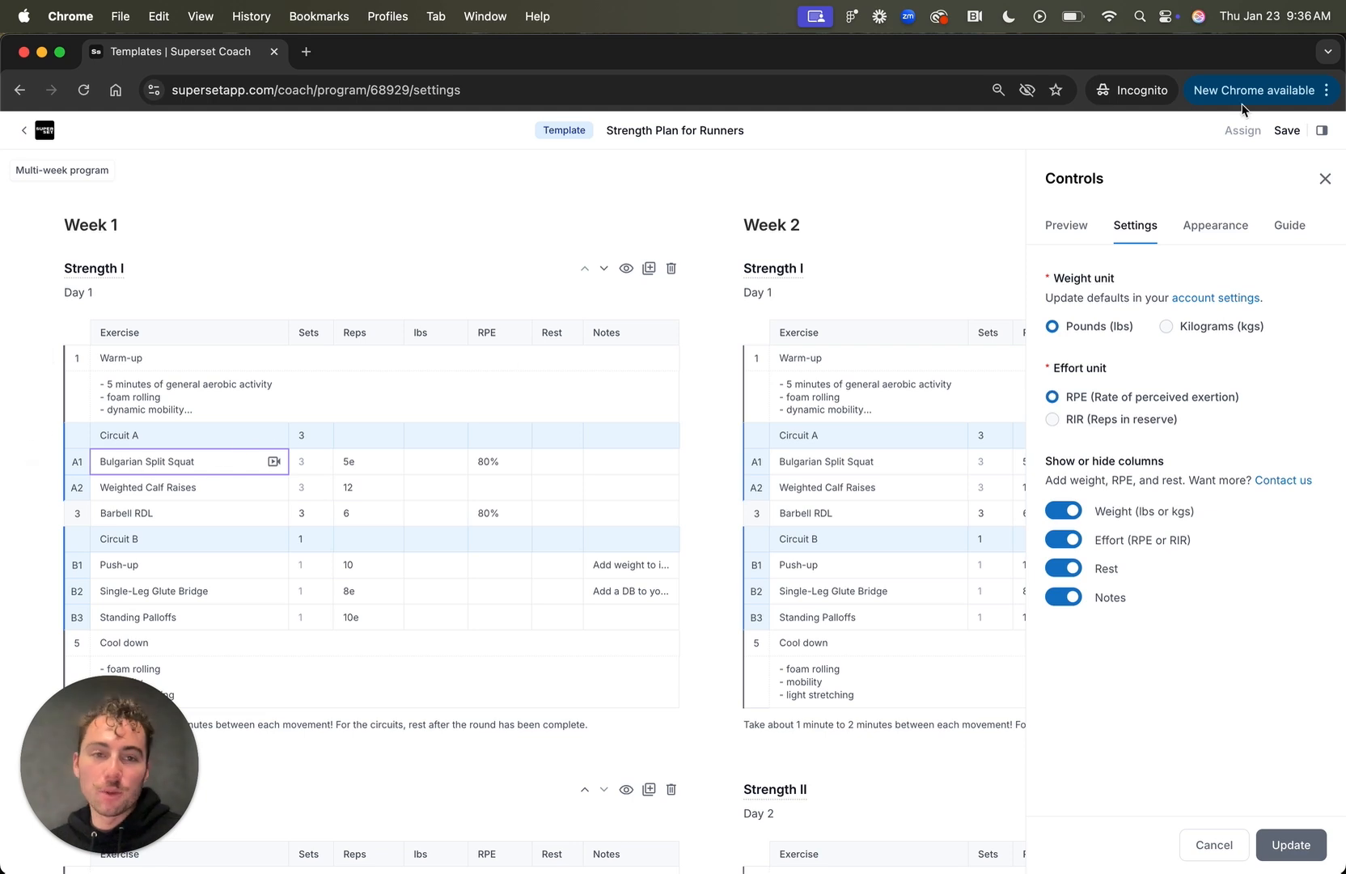
{"action": "left_click", "coordinate": [1065, 225]}
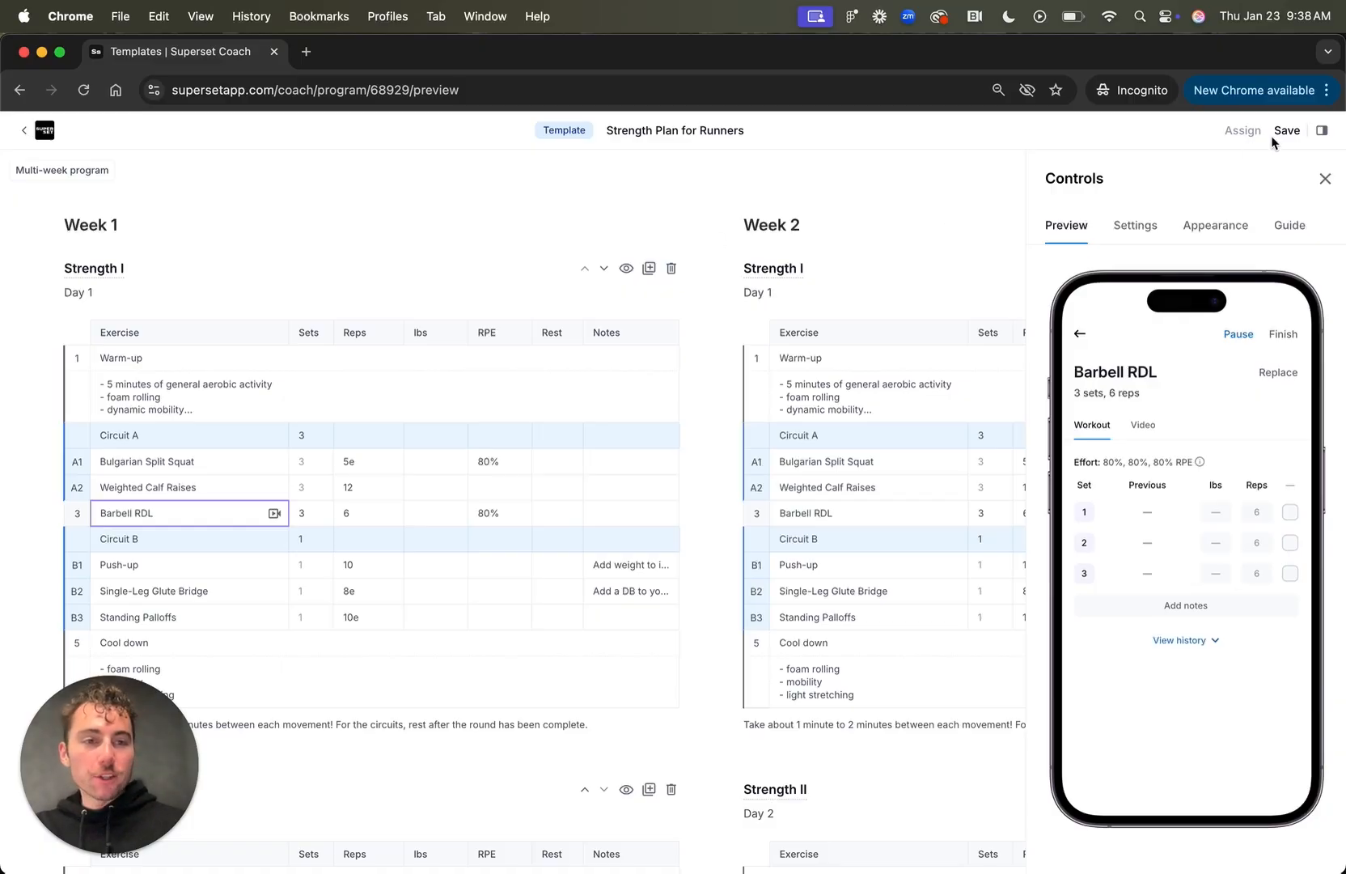
Step: Save the template and start assigning it as an Individual program
{"action": "left_click", "coordinate": [1286, 129]}
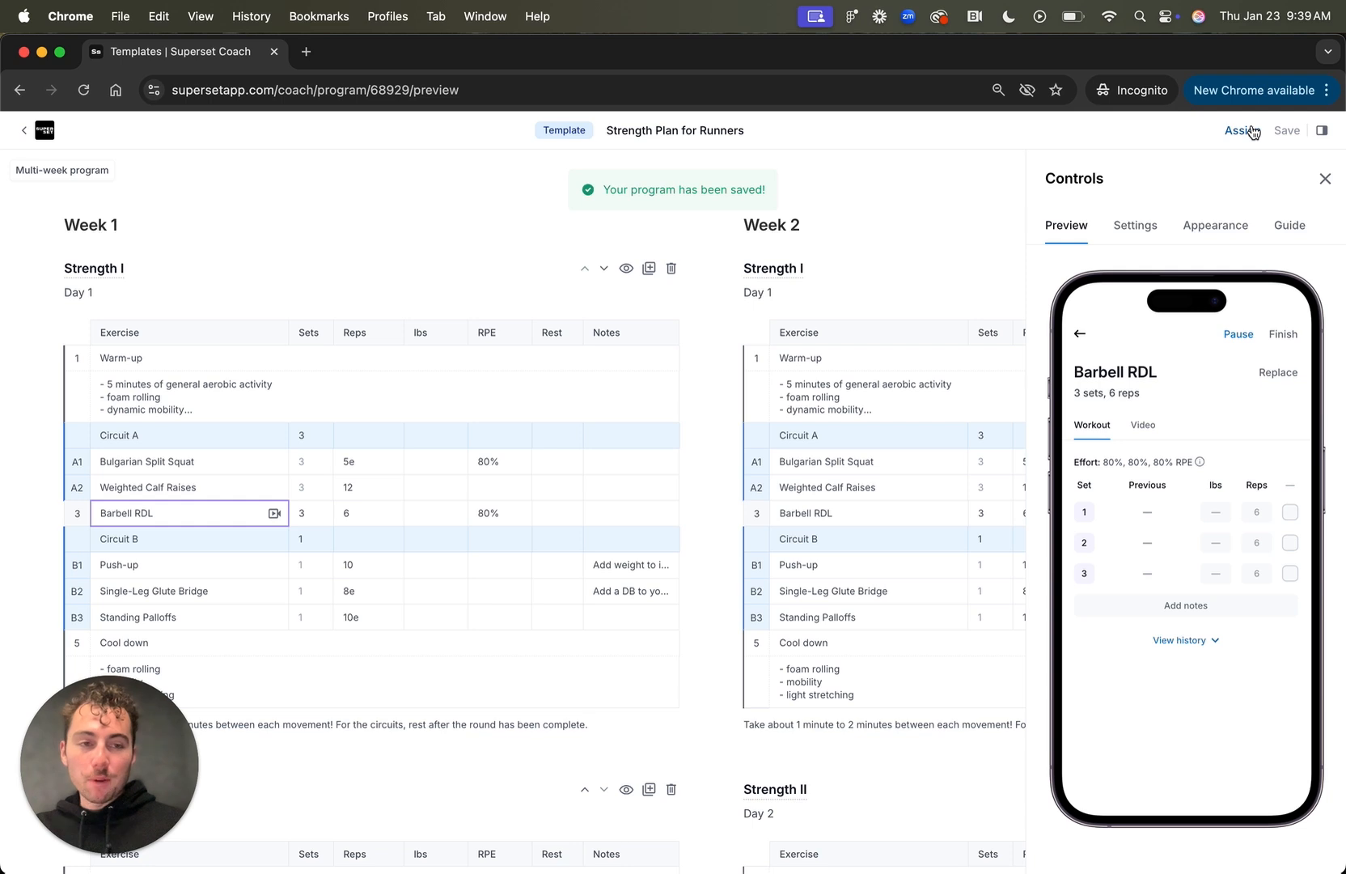
{"action": "left_click", "coordinate": [1242, 129]}
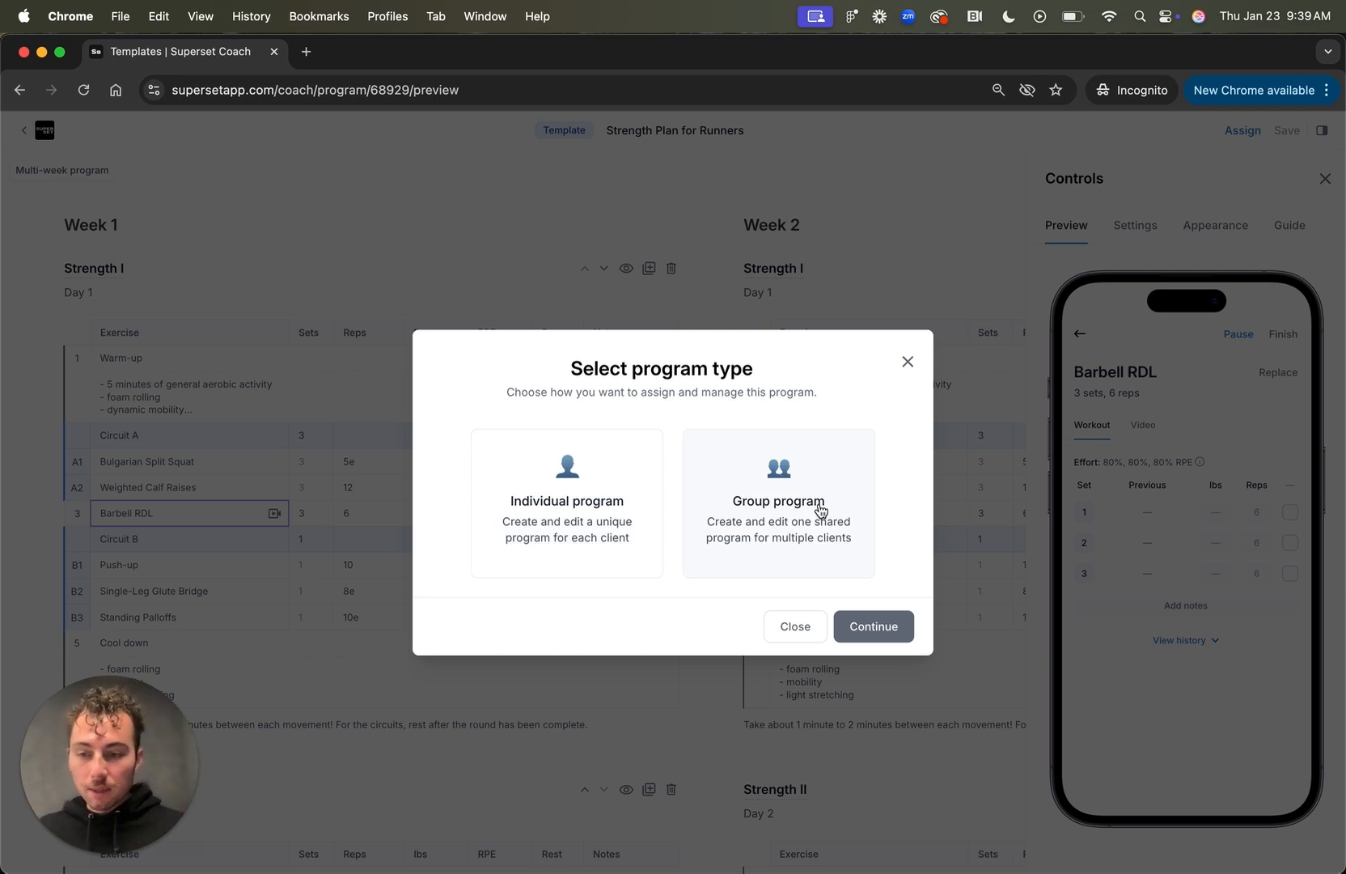
{"action": "left_click", "coordinate": [566, 502]}
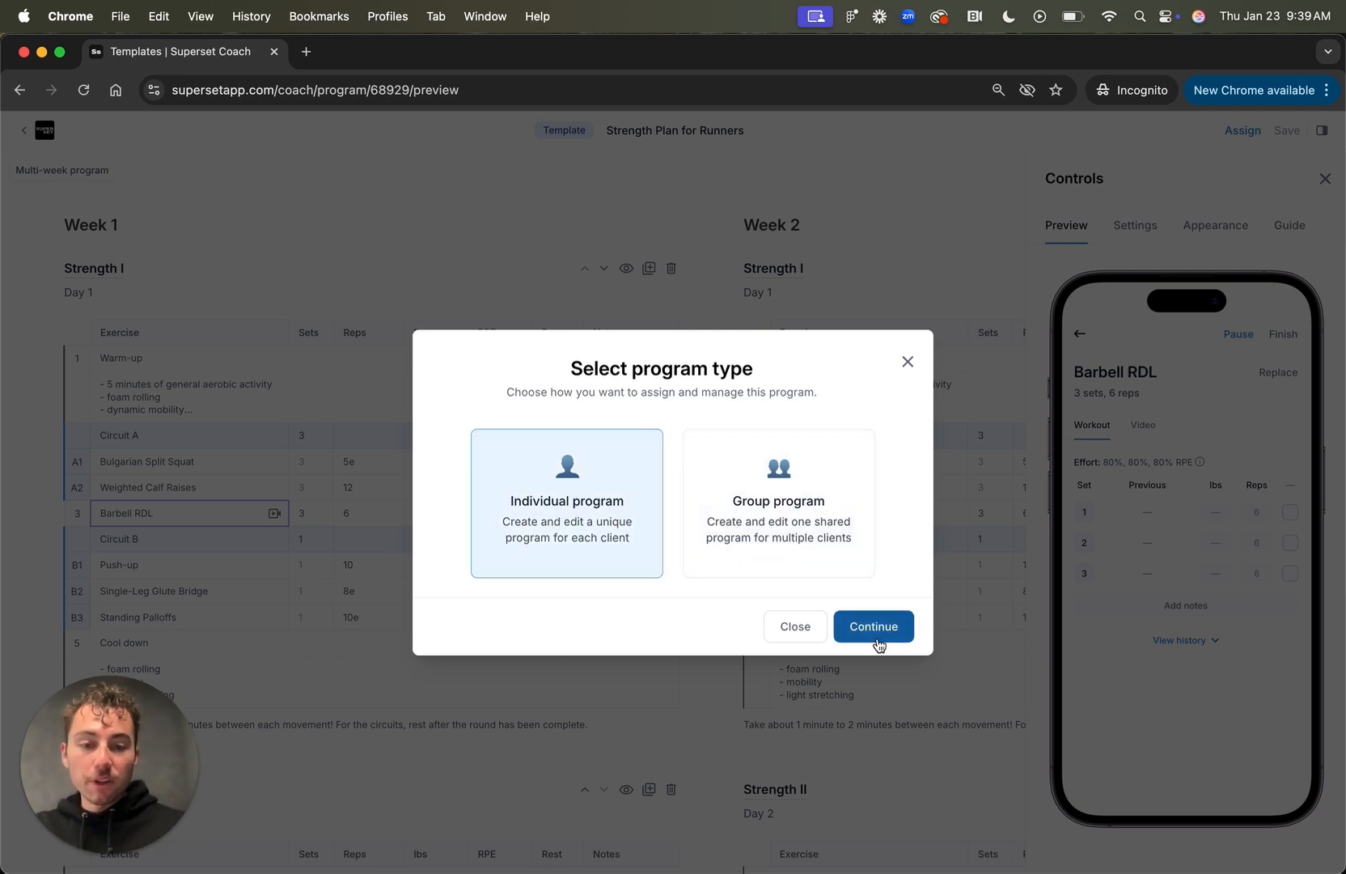
{"action": "left_click", "coordinate": [872, 625]}
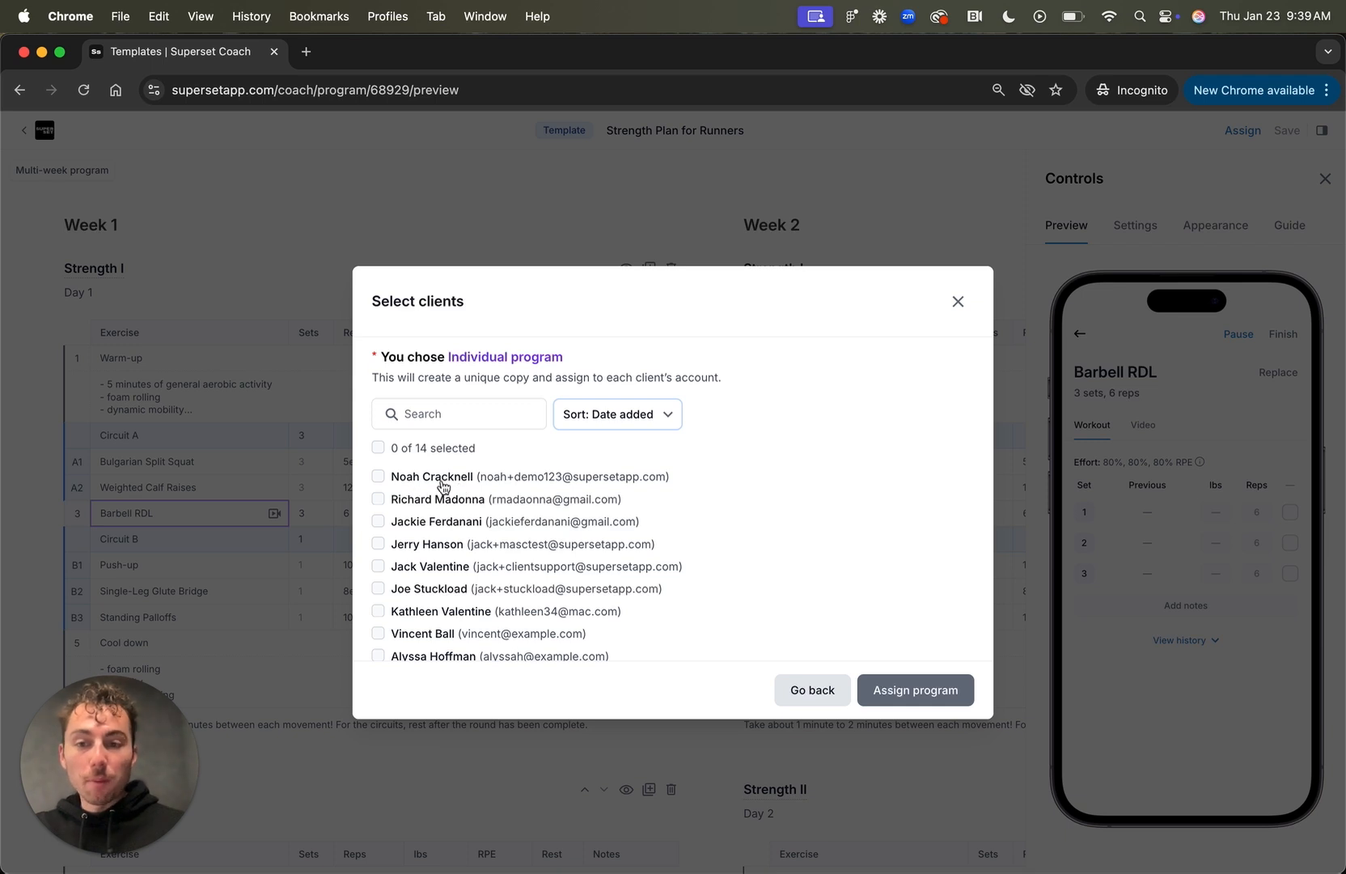
Step: Assign the program to the first client in the list
{"action": "left_click", "coordinate": [378, 477]}
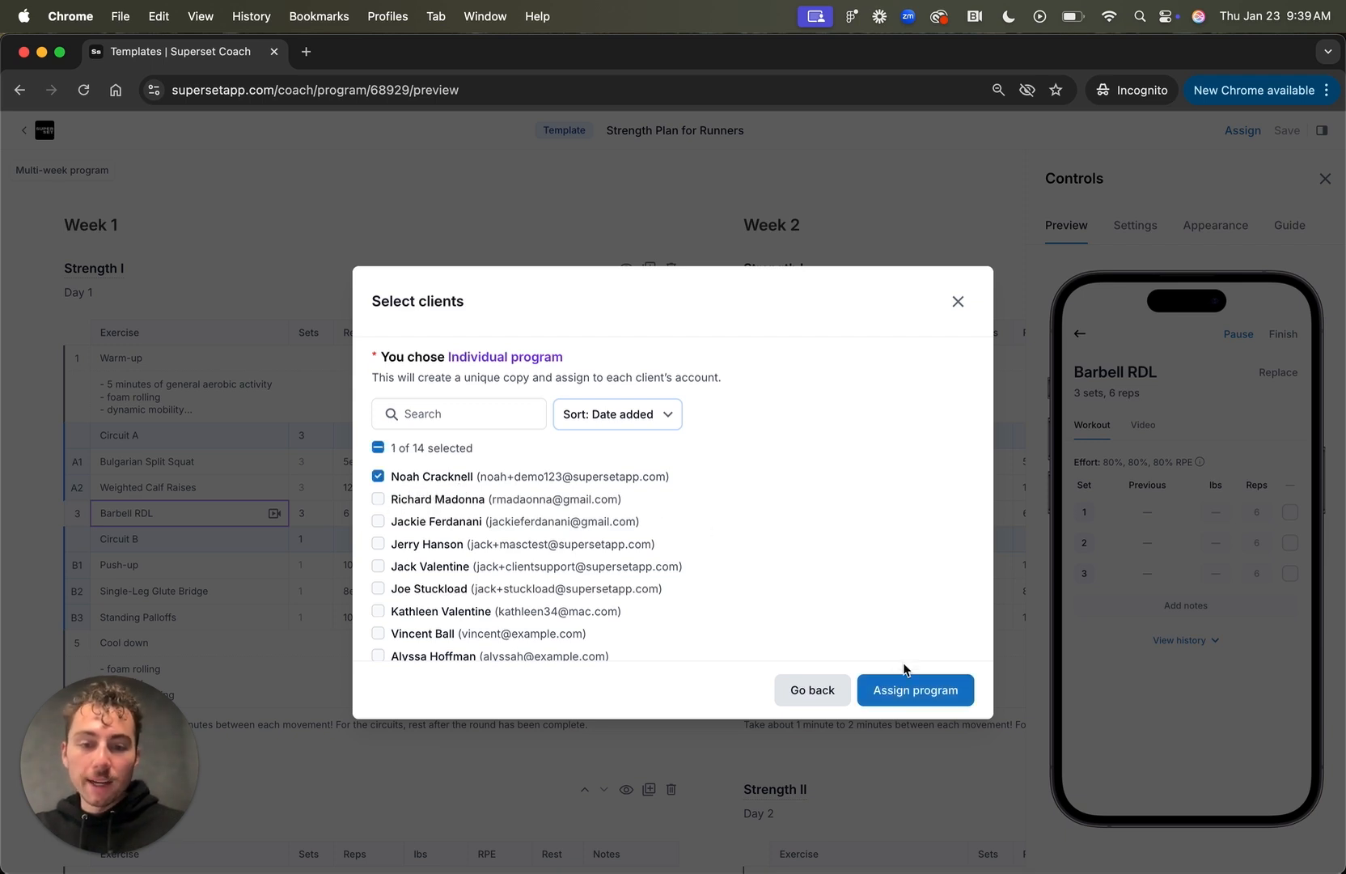
{"action": "left_click", "coordinate": [914, 690]}
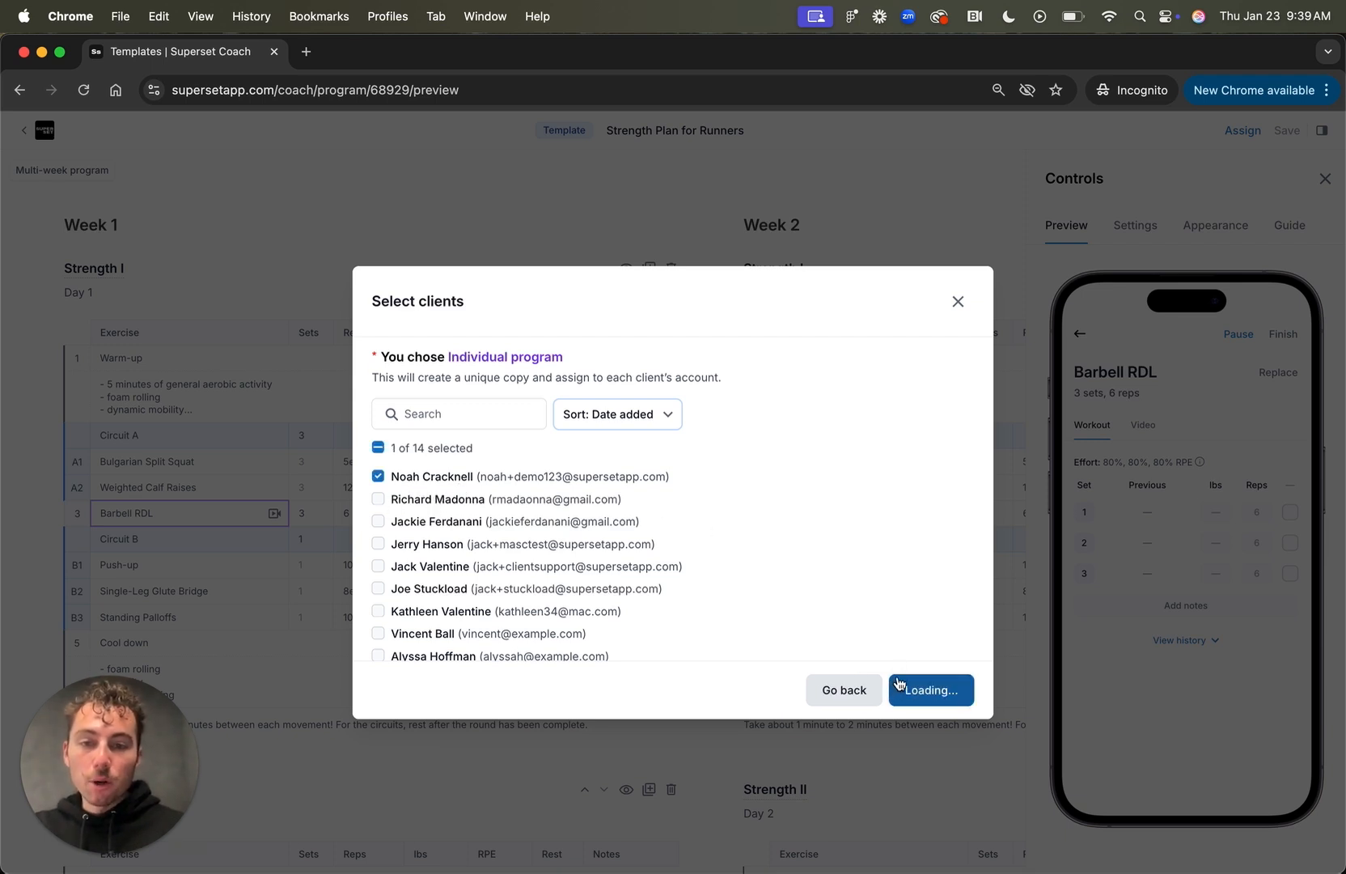
{"action": "left_click", "coordinate": [929, 690]}
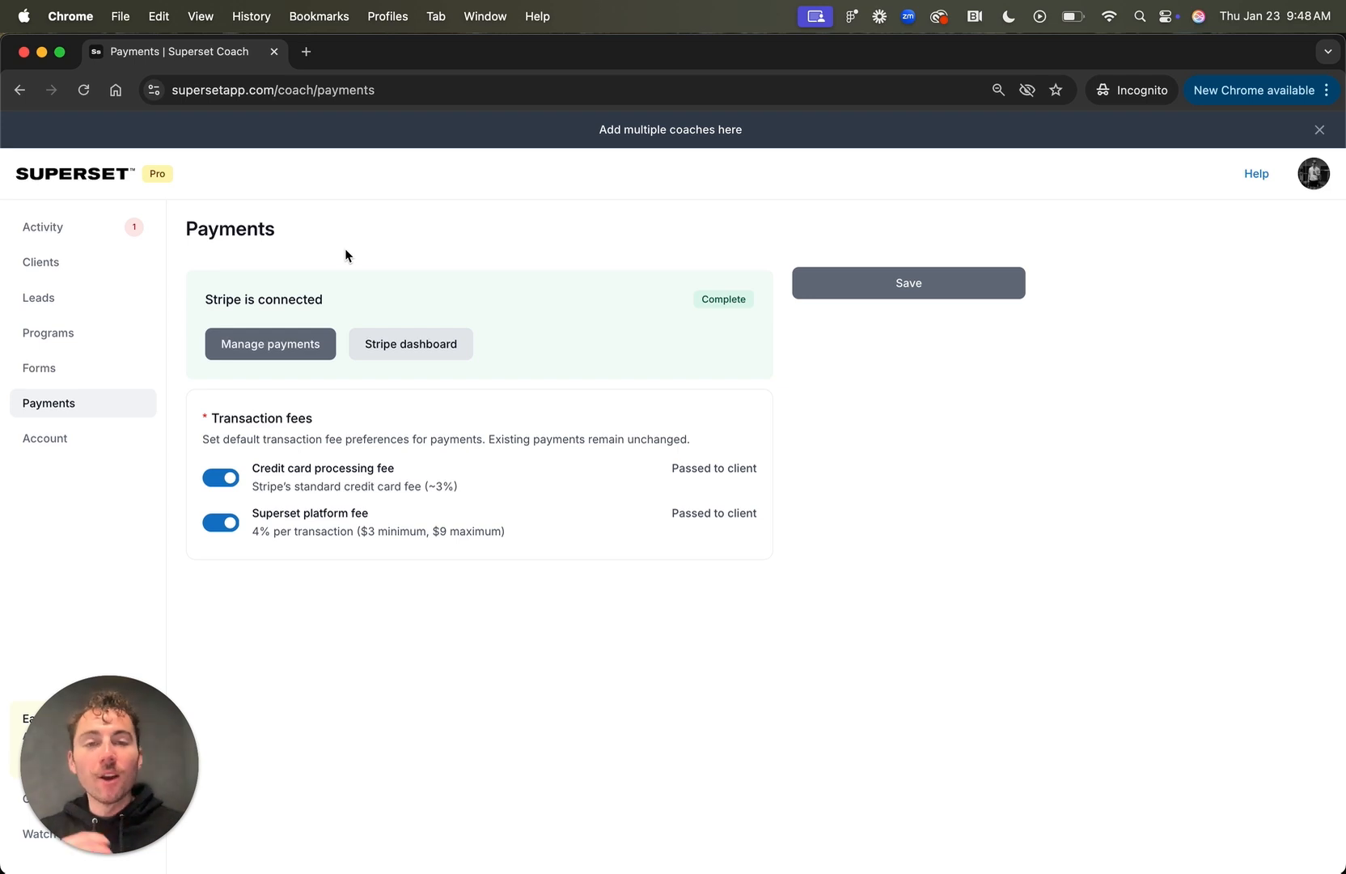
{"action": "mouse_move", "coordinate": [381, 441]}
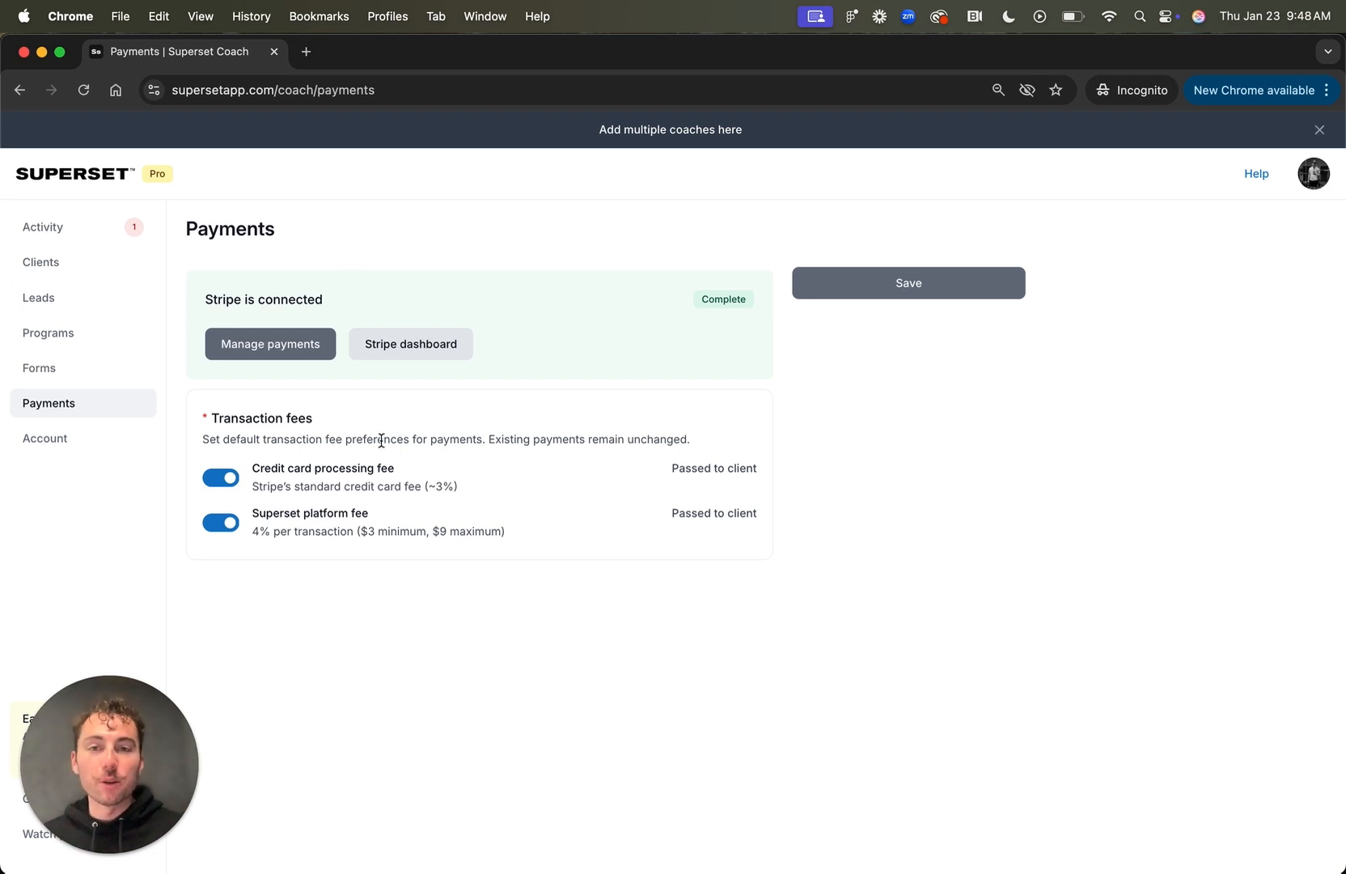
{"action": "mouse_move", "coordinate": [574, 341]}
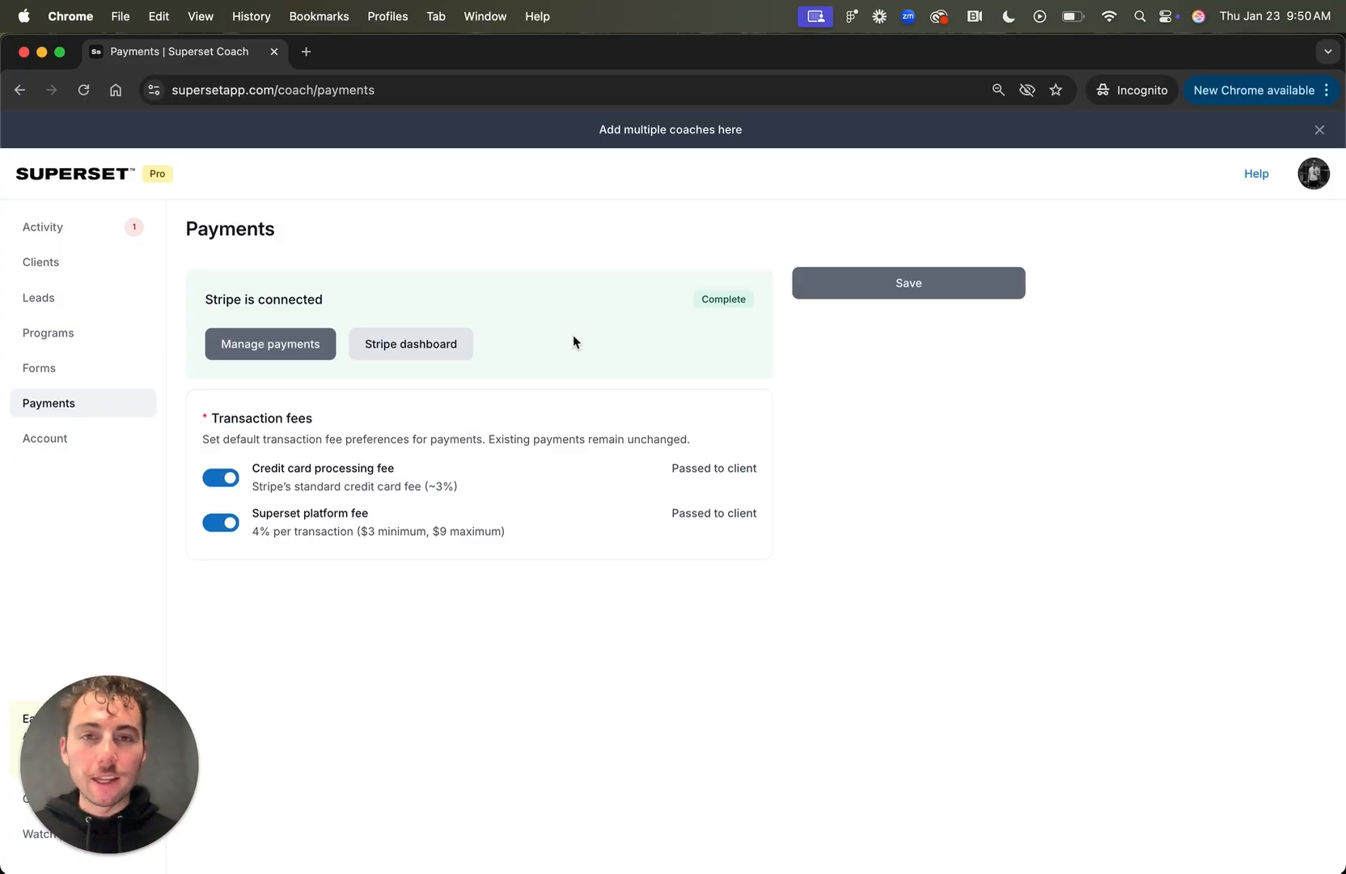
{"action": "left_click", "coordinate": [40, 262]}
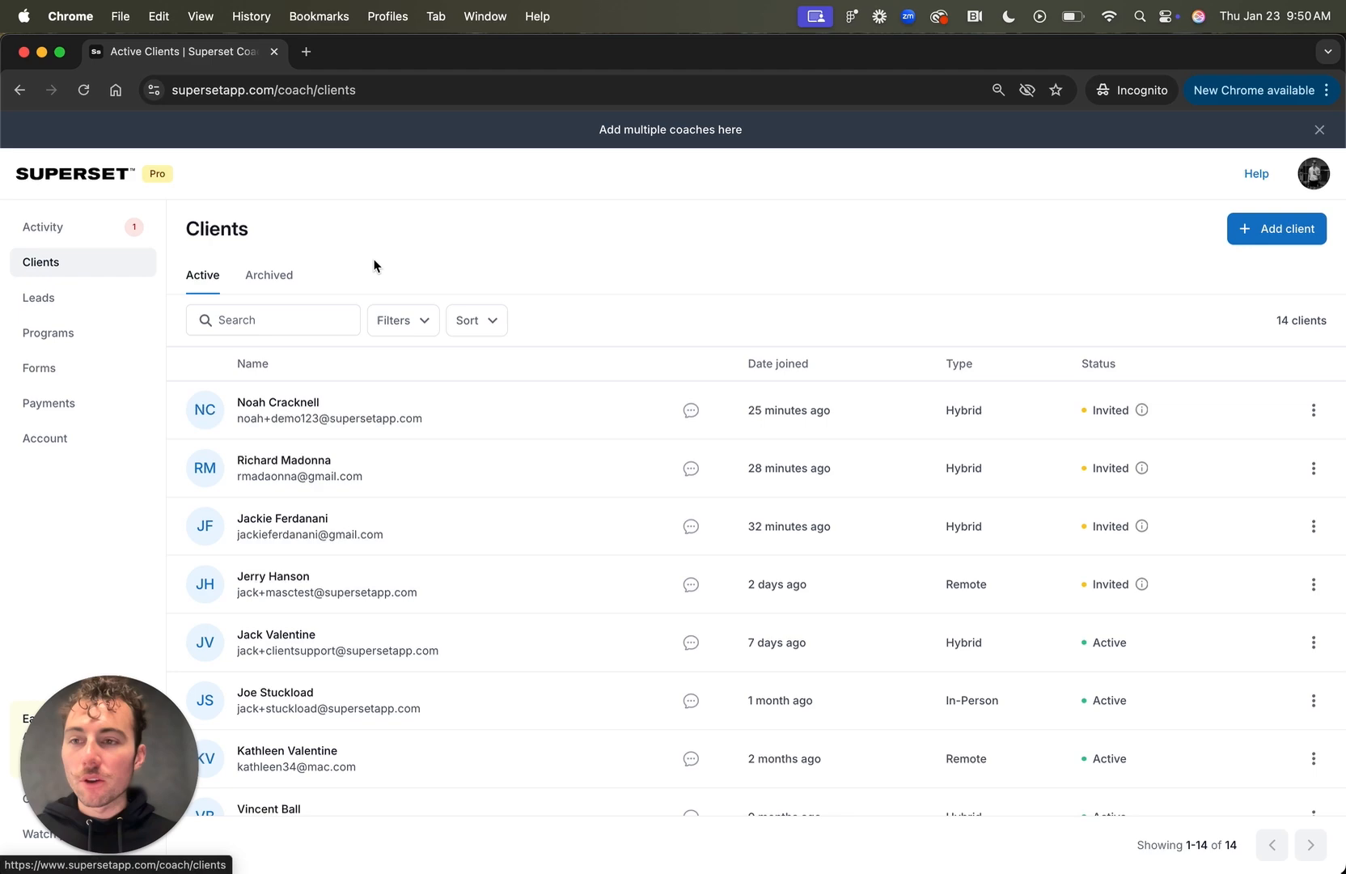
{"action": "left_click", "coordinate": [277, 643]}
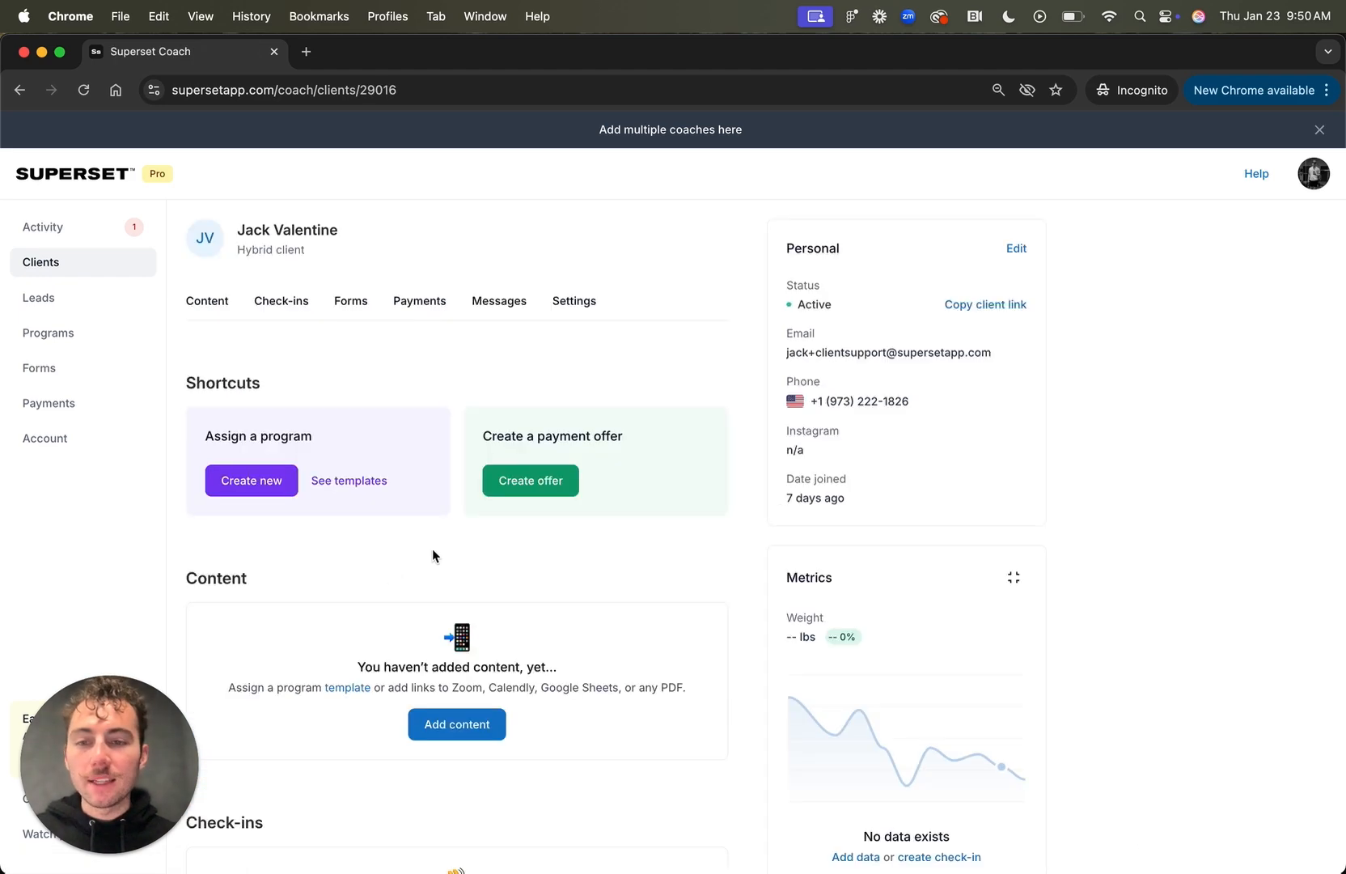
{"action": "left_click", "coordinate": [419, 300]}
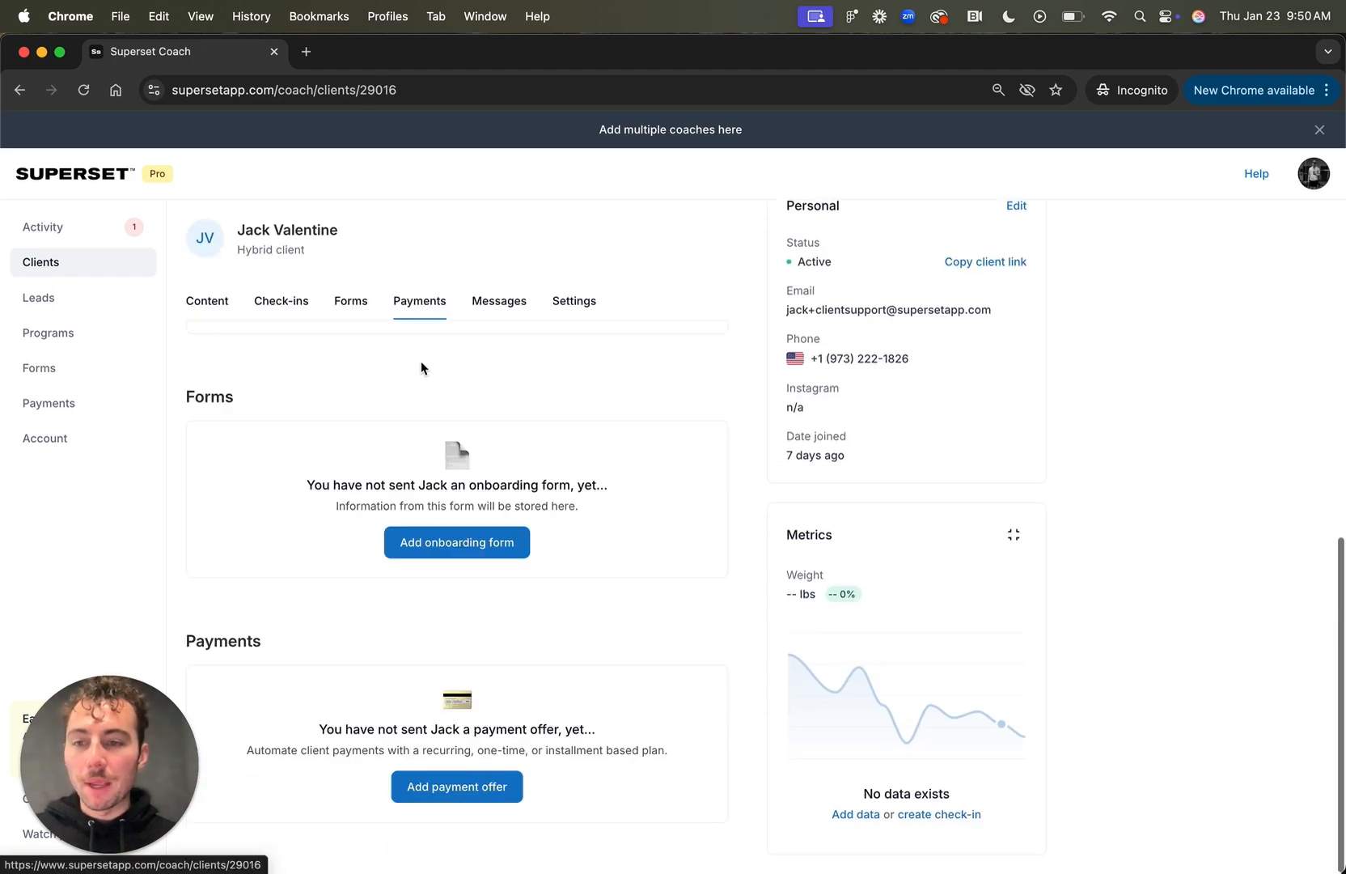
{"action": "left_click", "coordinate": [457, 787]}
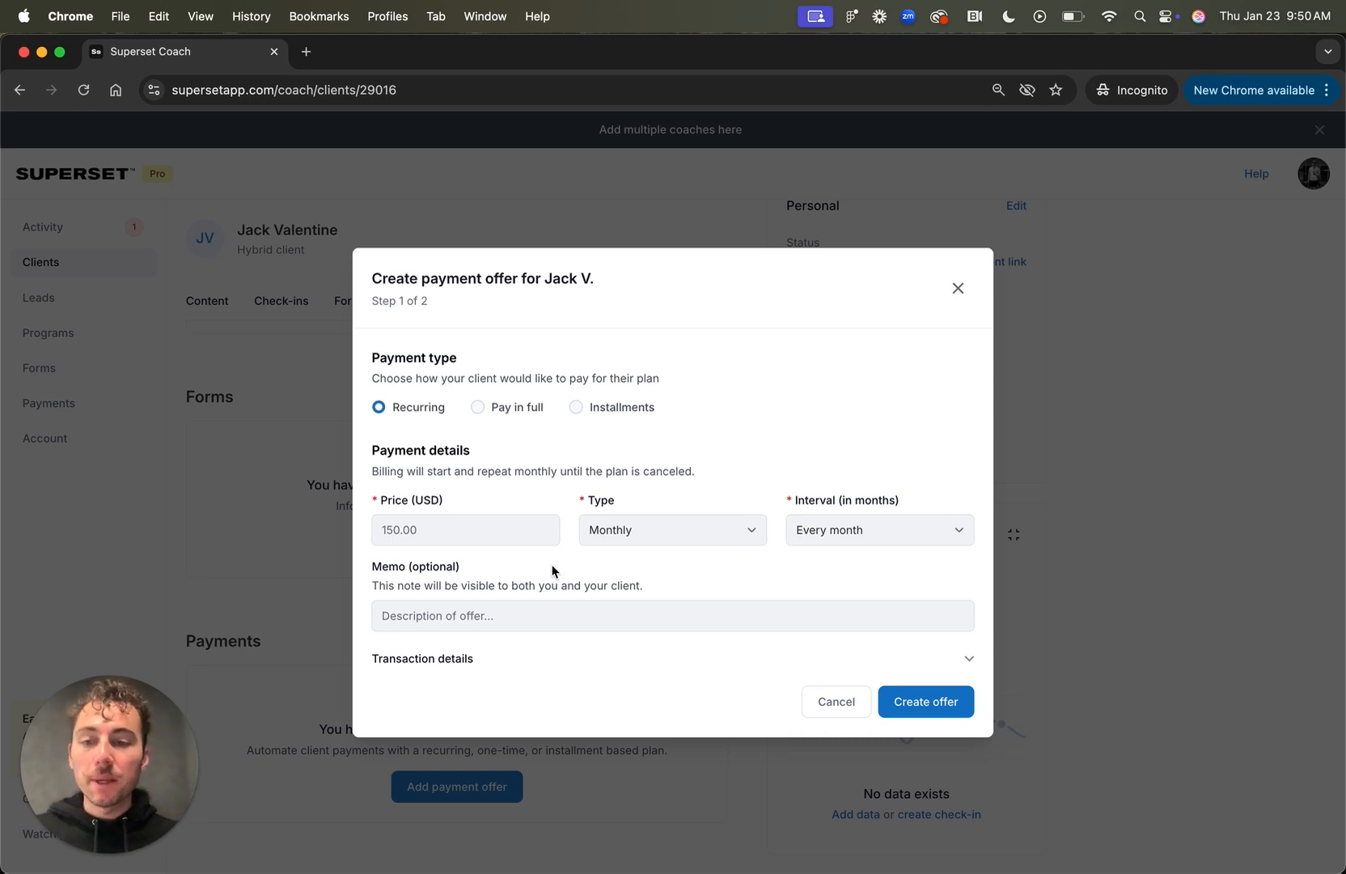
Step: Make the $100 offer recur weekly every 4 weeks, create it, and copy its link
{"action": "left_click", "coordinate": [672, 530]}
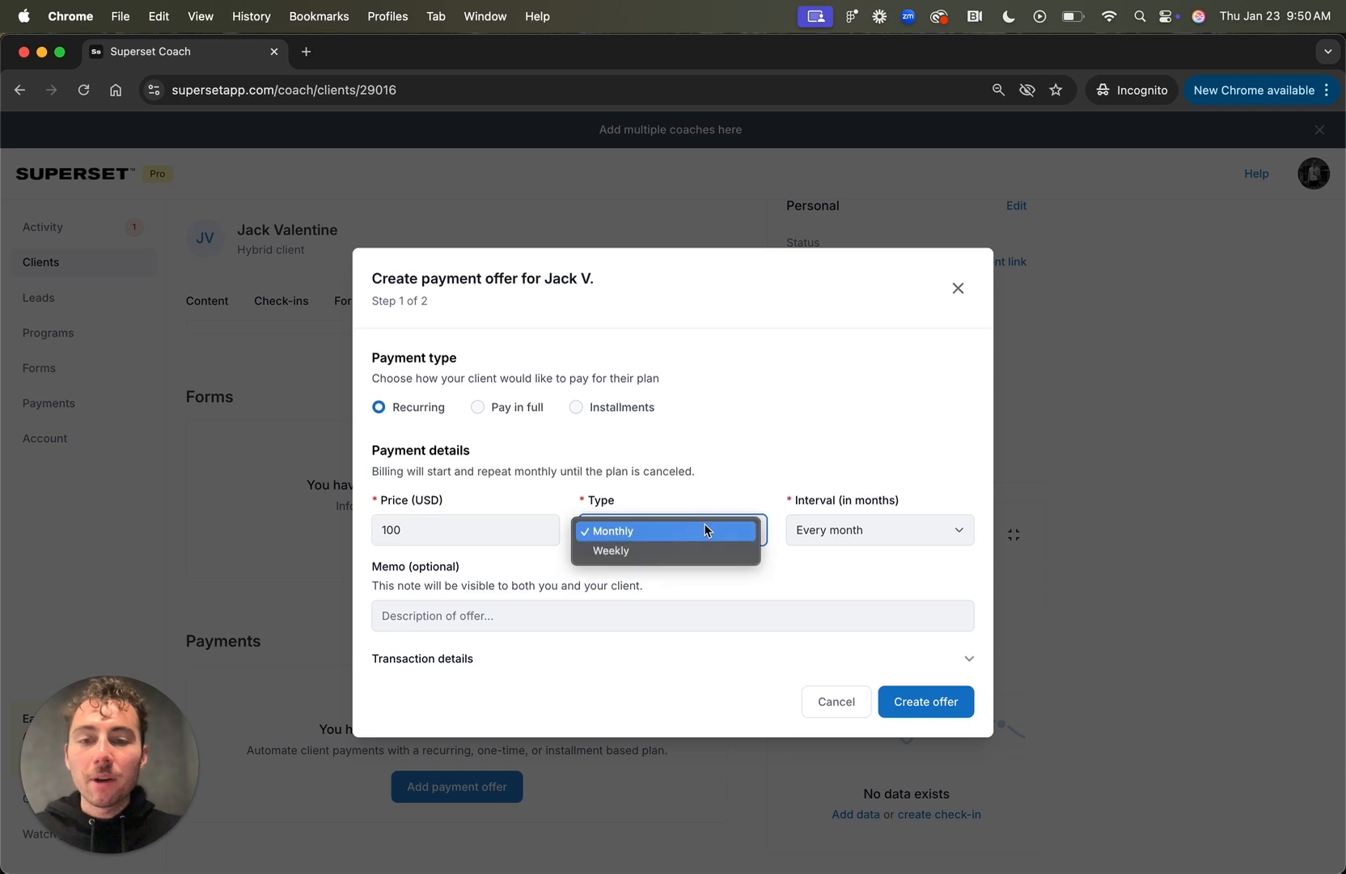
{"action": "left_click", "coordinate": [609, 550]}
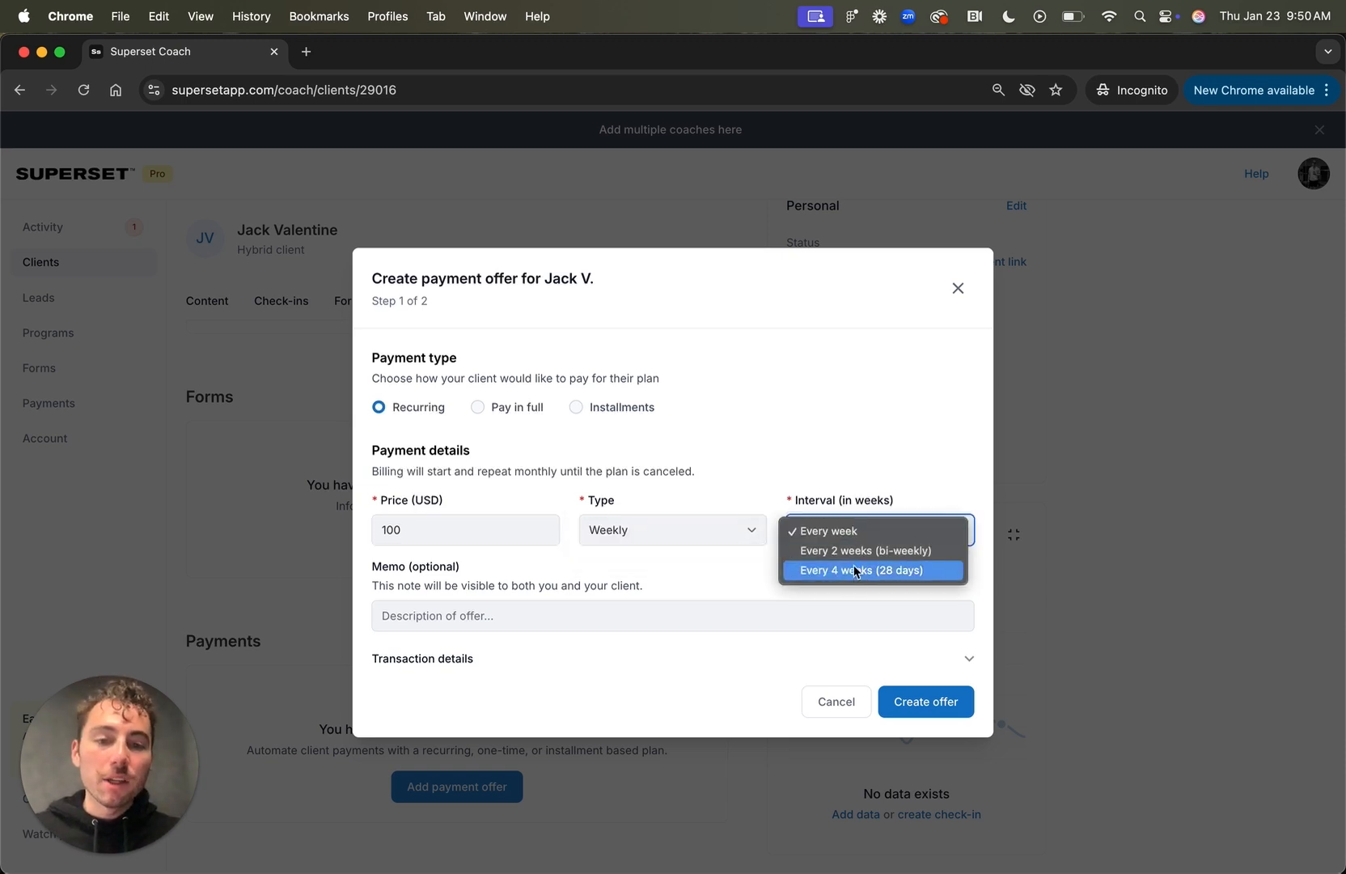
{"action": "left_click", "coordinate": [861, 569]}
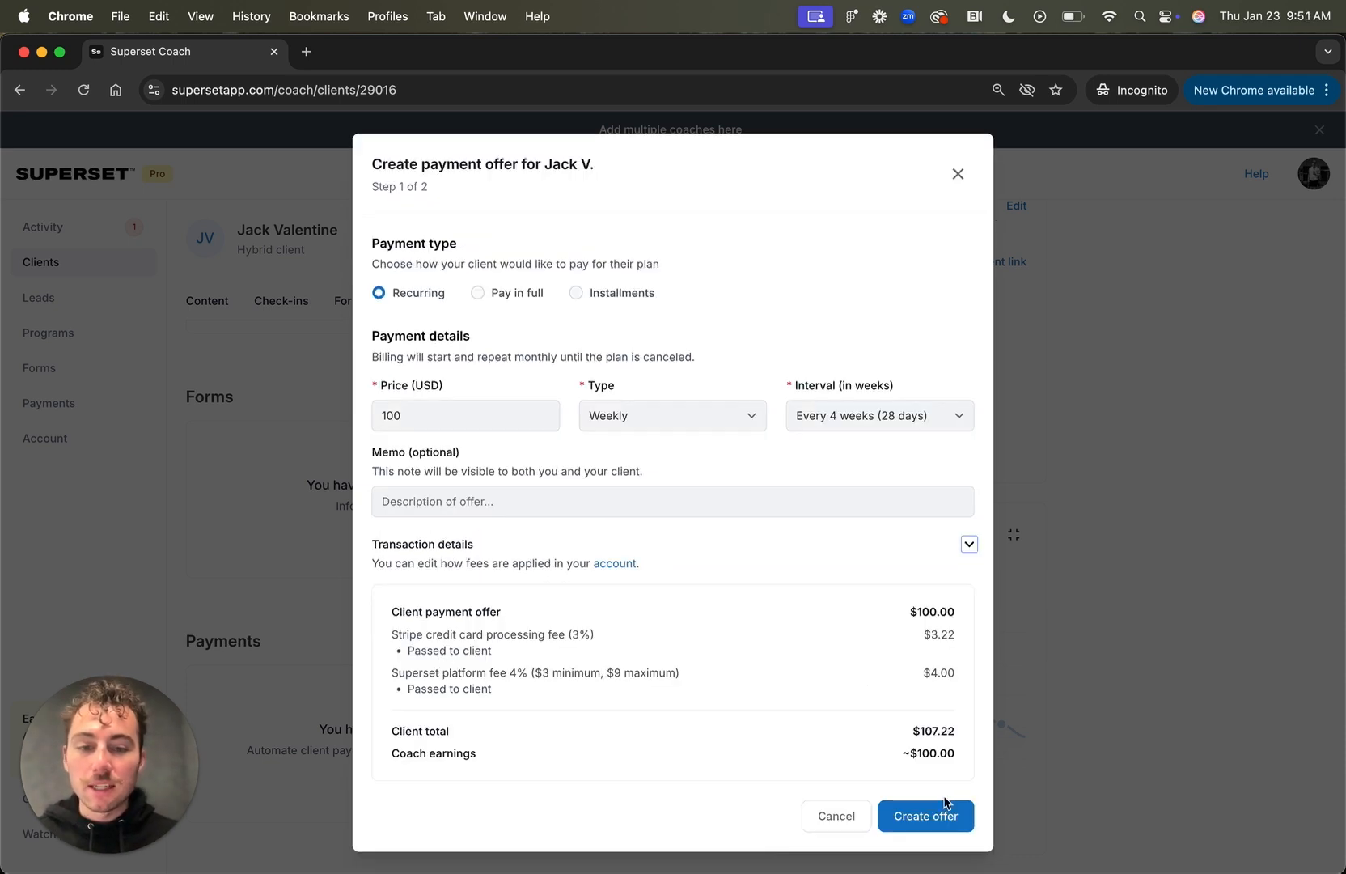
{"action": "left_click", "coordinate": [926, 815]}
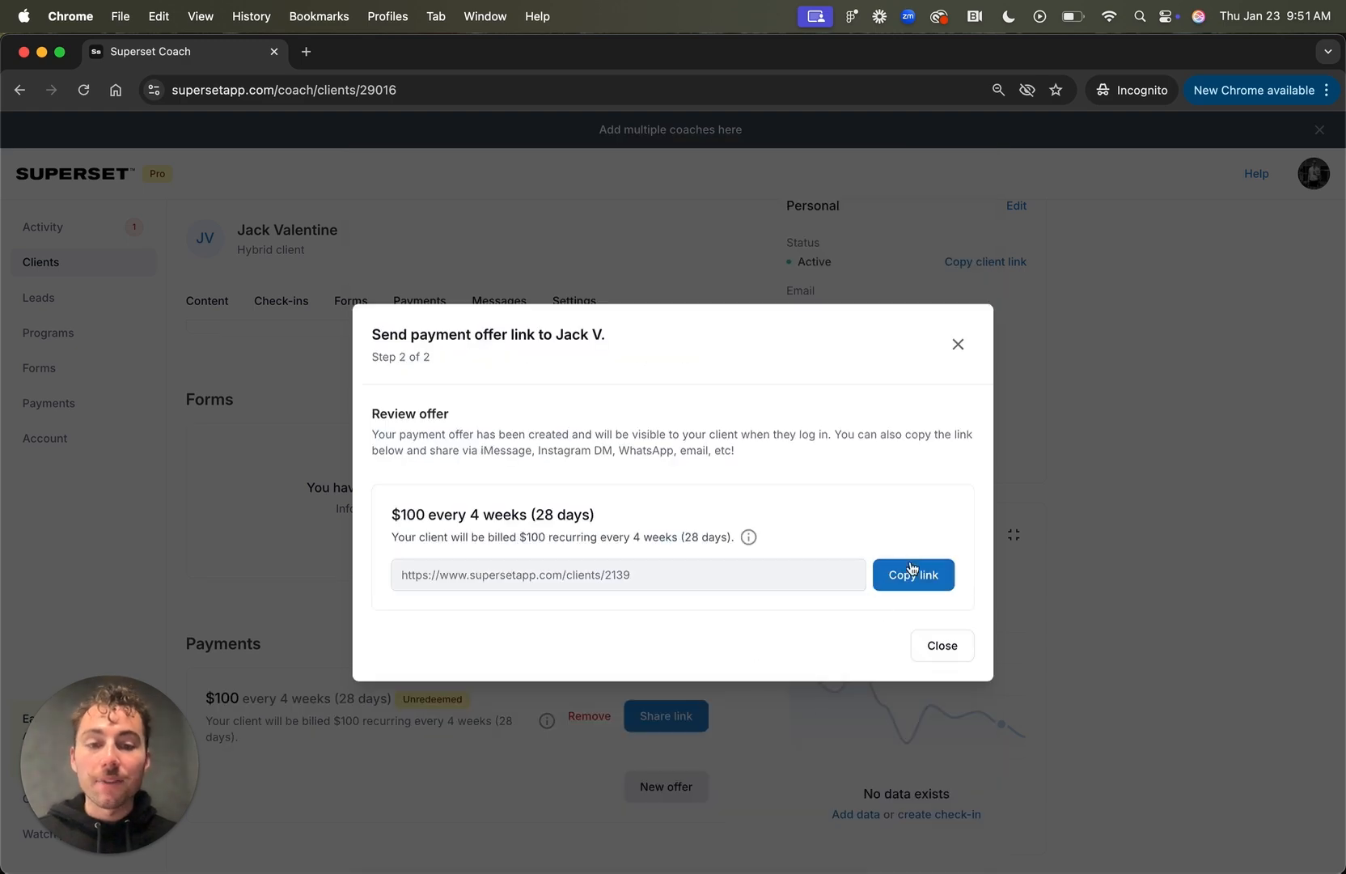
{"action": "left_click", "coordinate": [913, 575]}
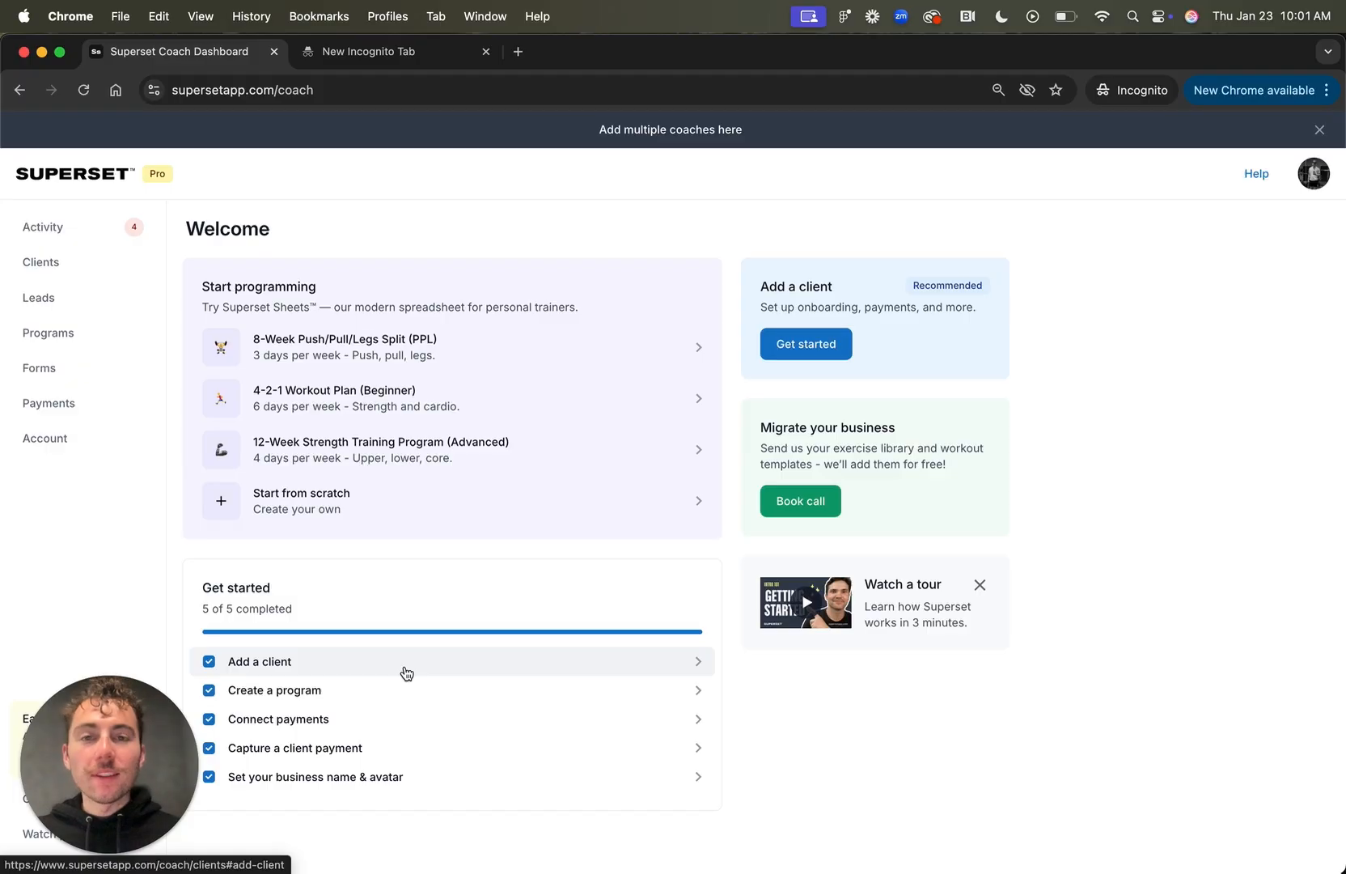
{"action": "mouse_move", "coordinate": [315, 784]}
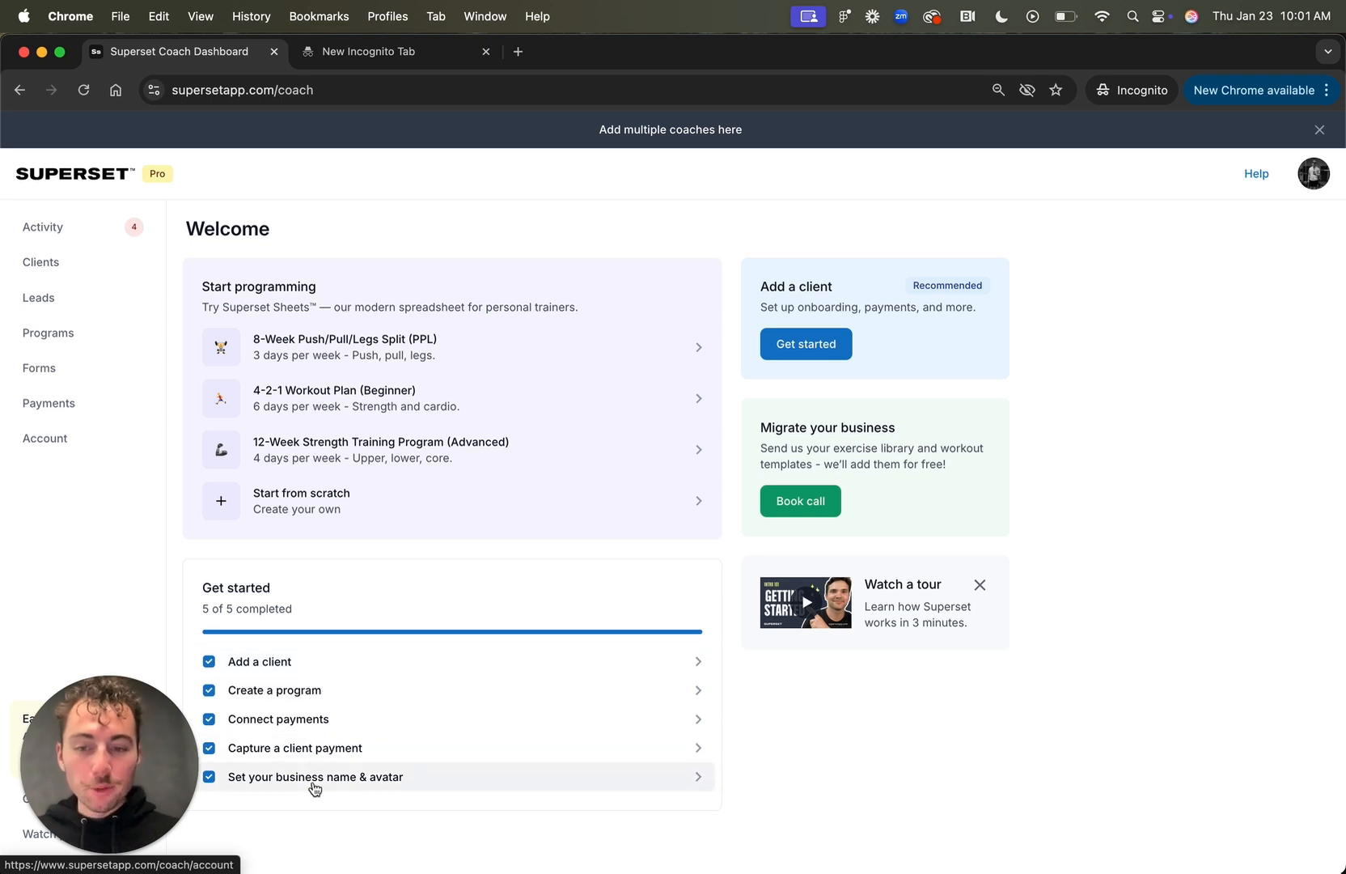
{"action": "left_click", "coordinate": [315, 777]}
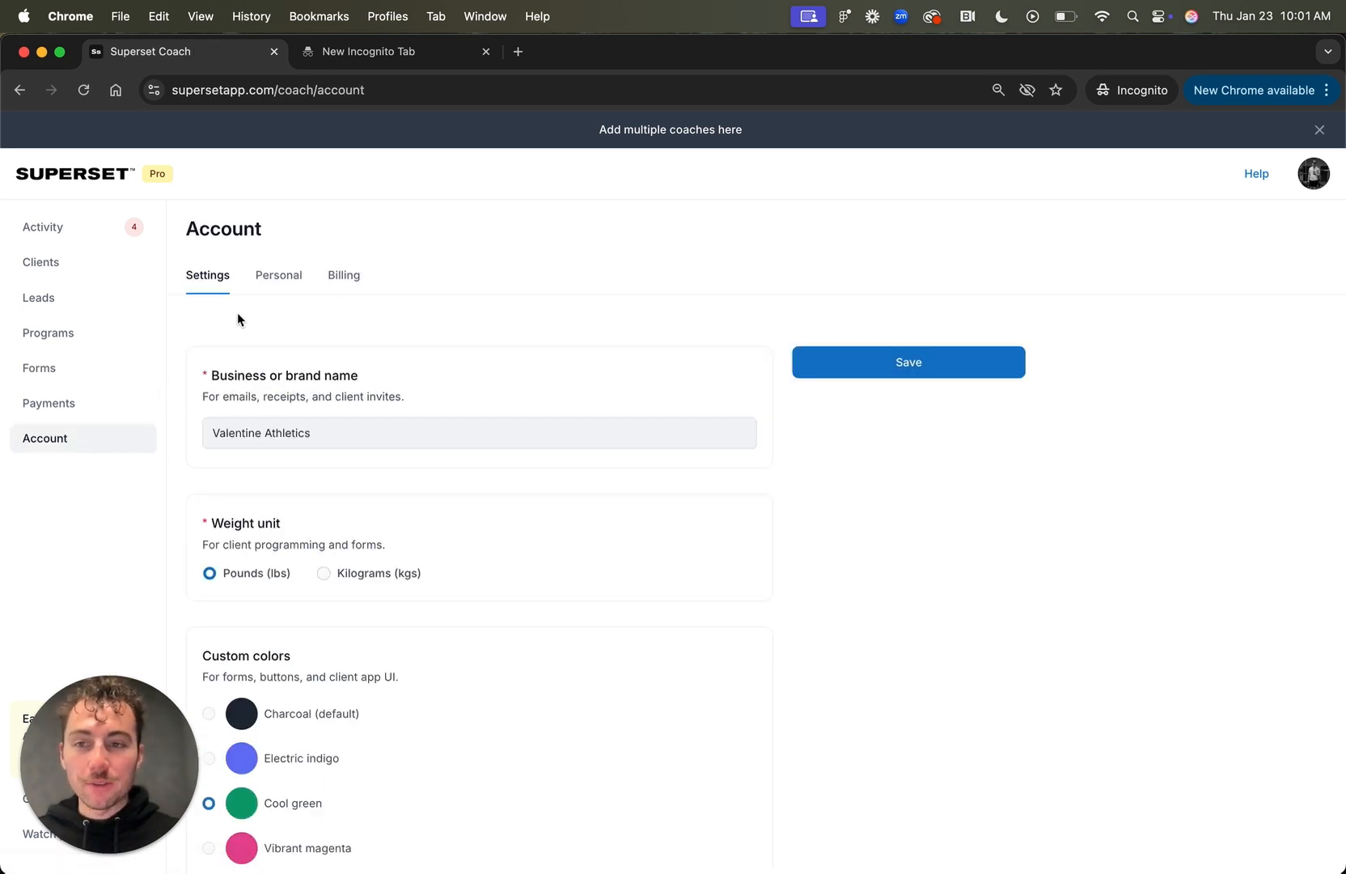
{"action": "scroll", "scroll_direction": "down", "scroll_amount": 3}
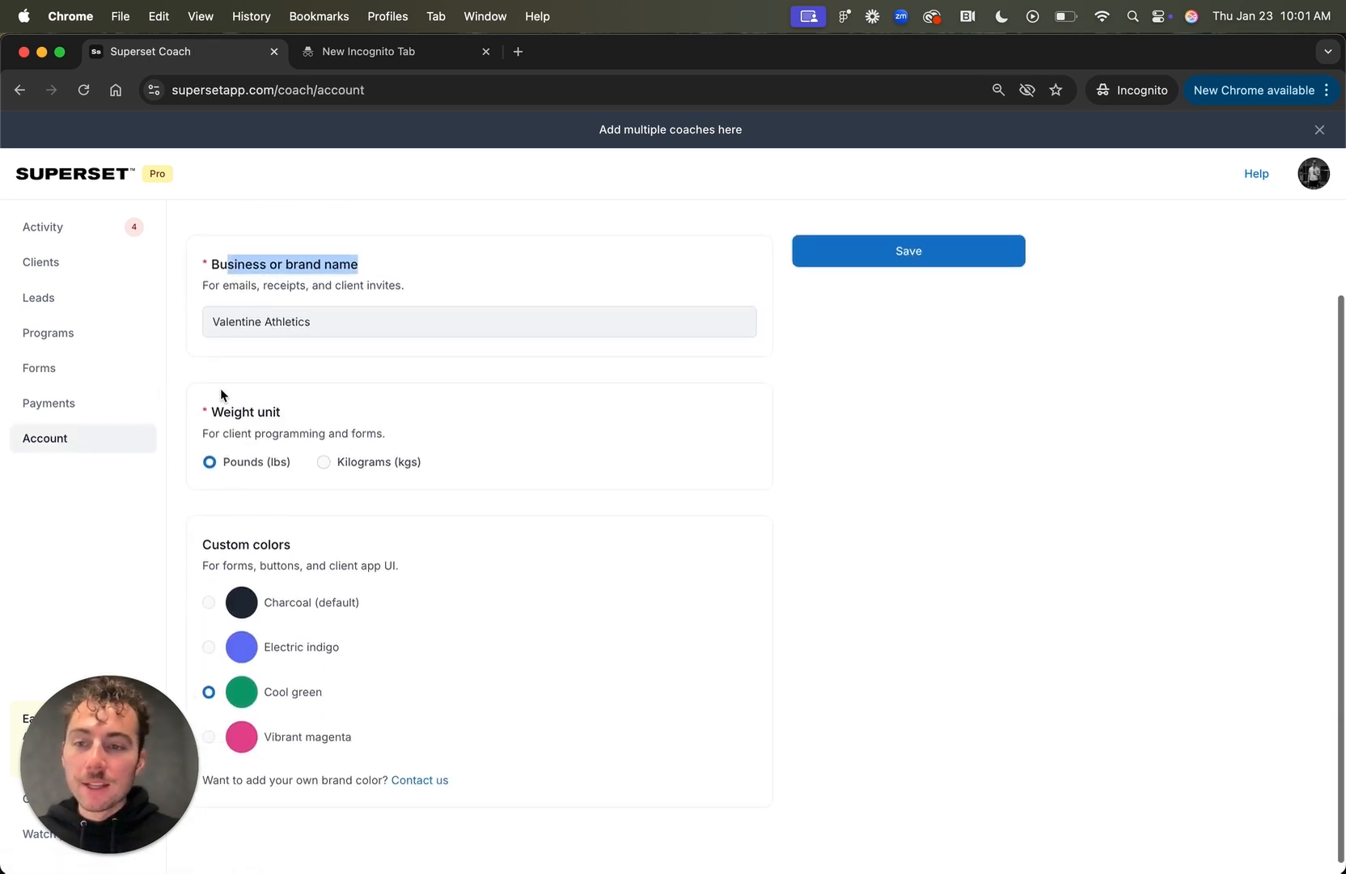
{"action": "scroll", "scroll_direction": "up", "scroll_amount": 3}
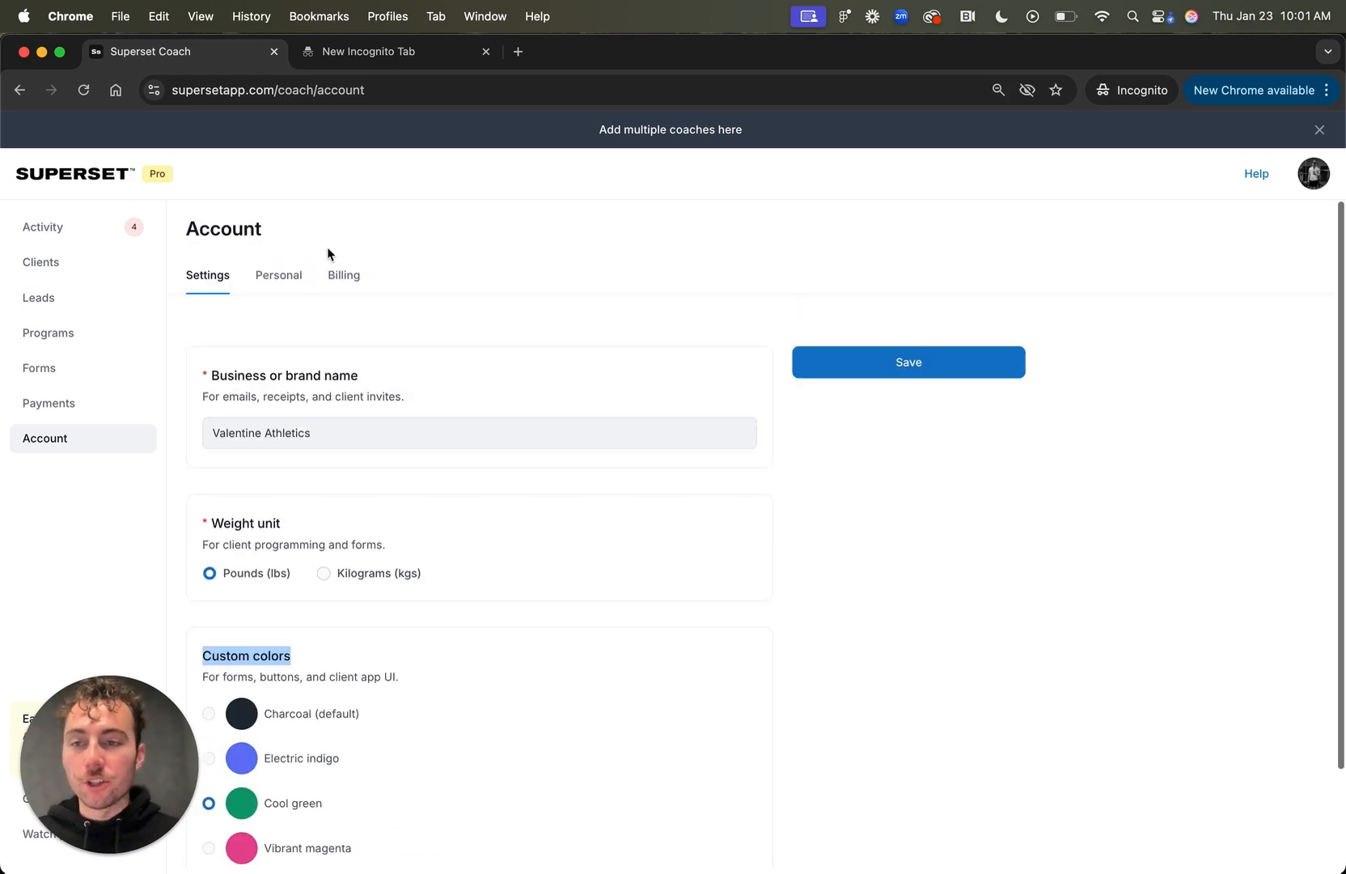
{"action": "left_click", "coordinate": [279, 274]}
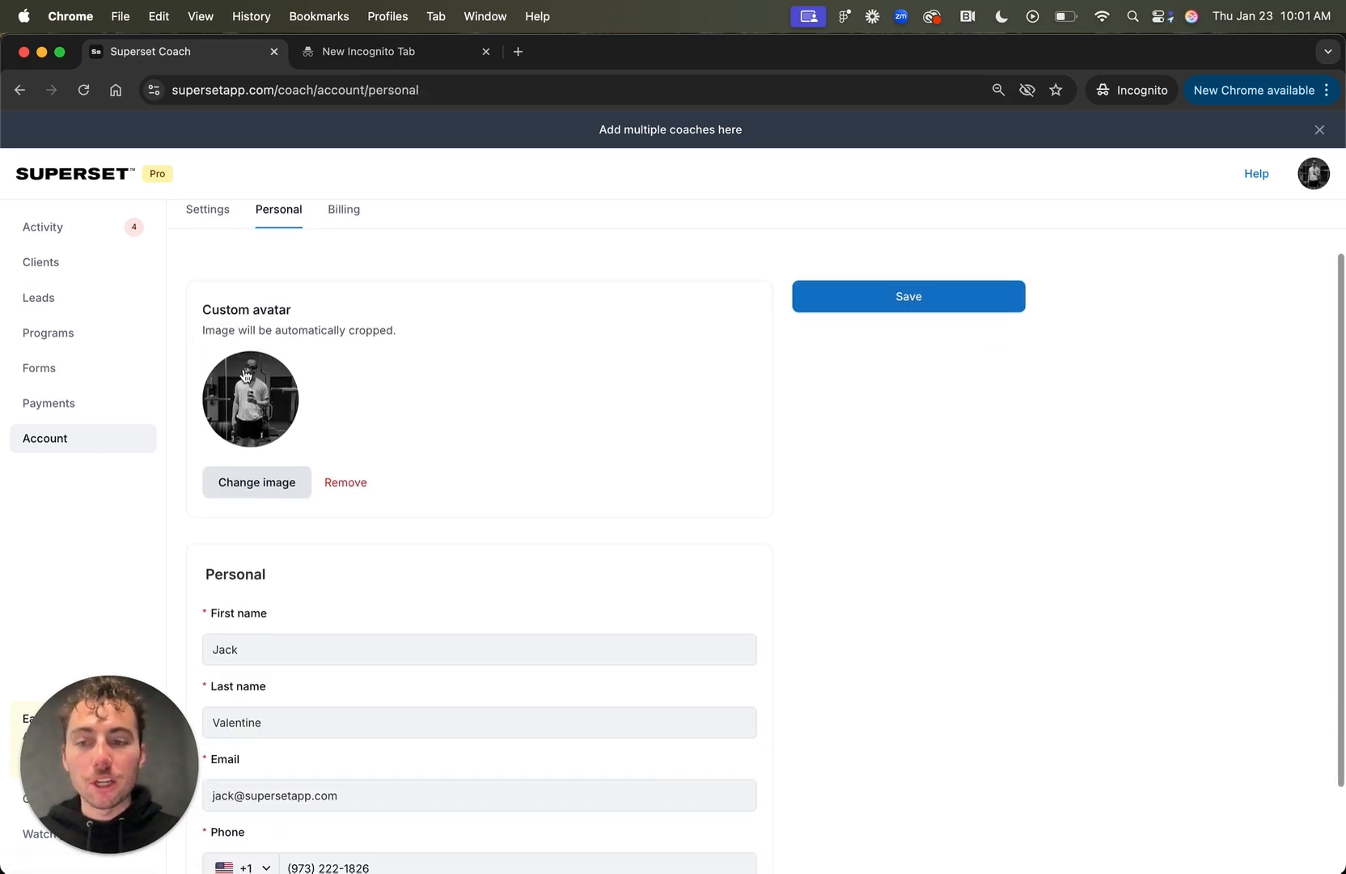
{"action": "left_click", "coordinate": [73, 174]}
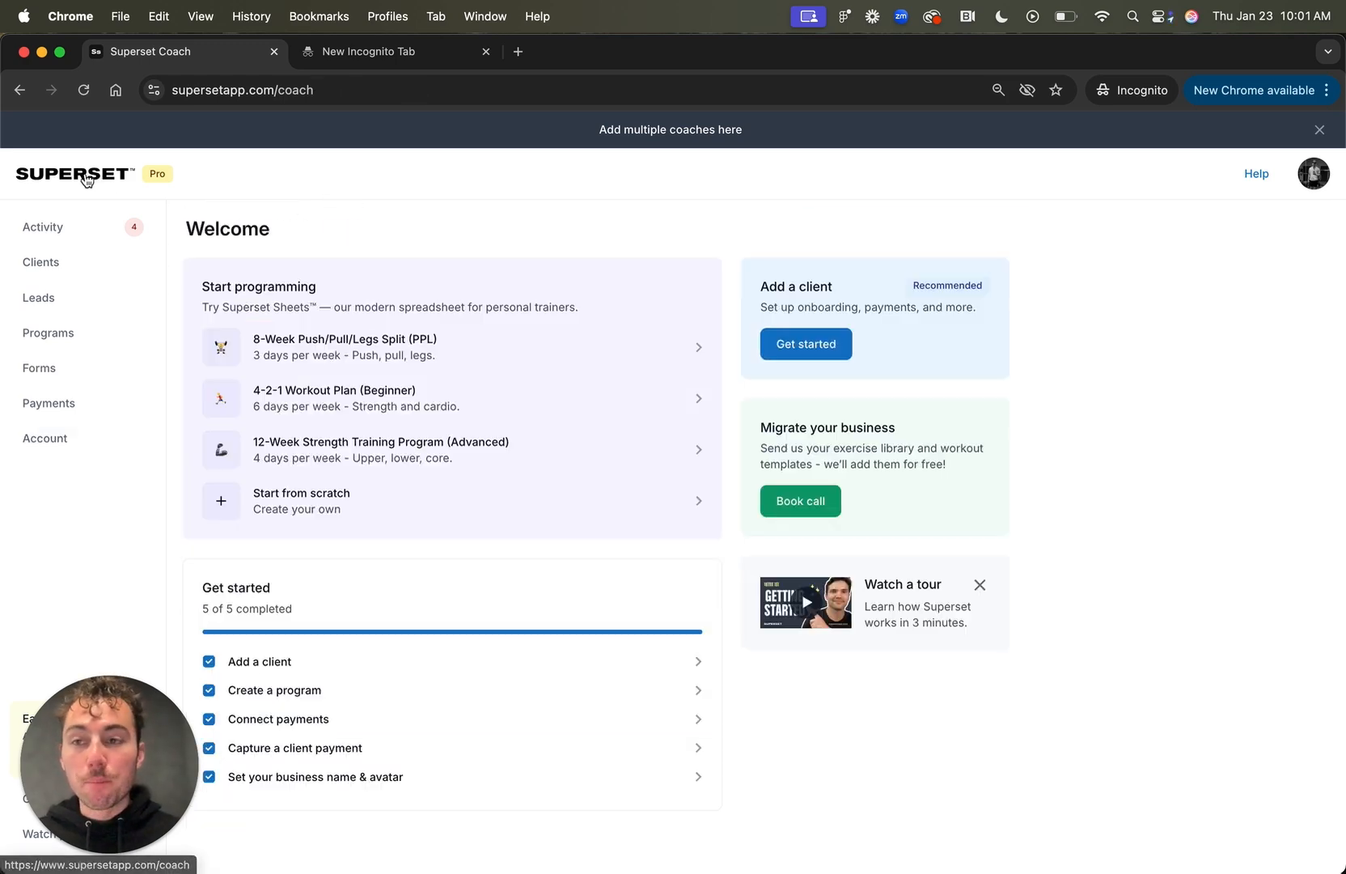
{"action": "left_click", "coordinate": [41, 262]}
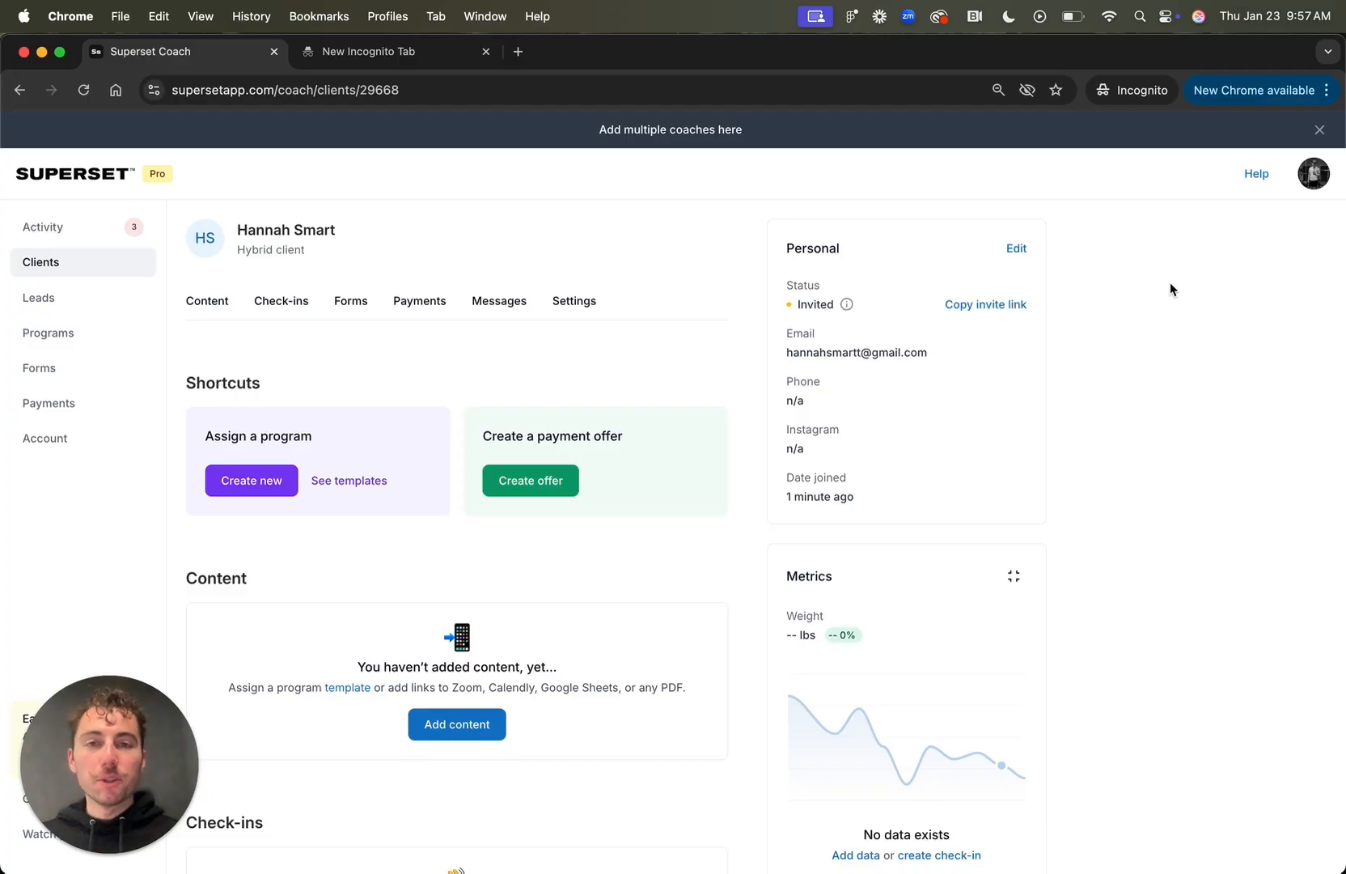
{"action": "mouse_move", "coordinate": [98, 361]}
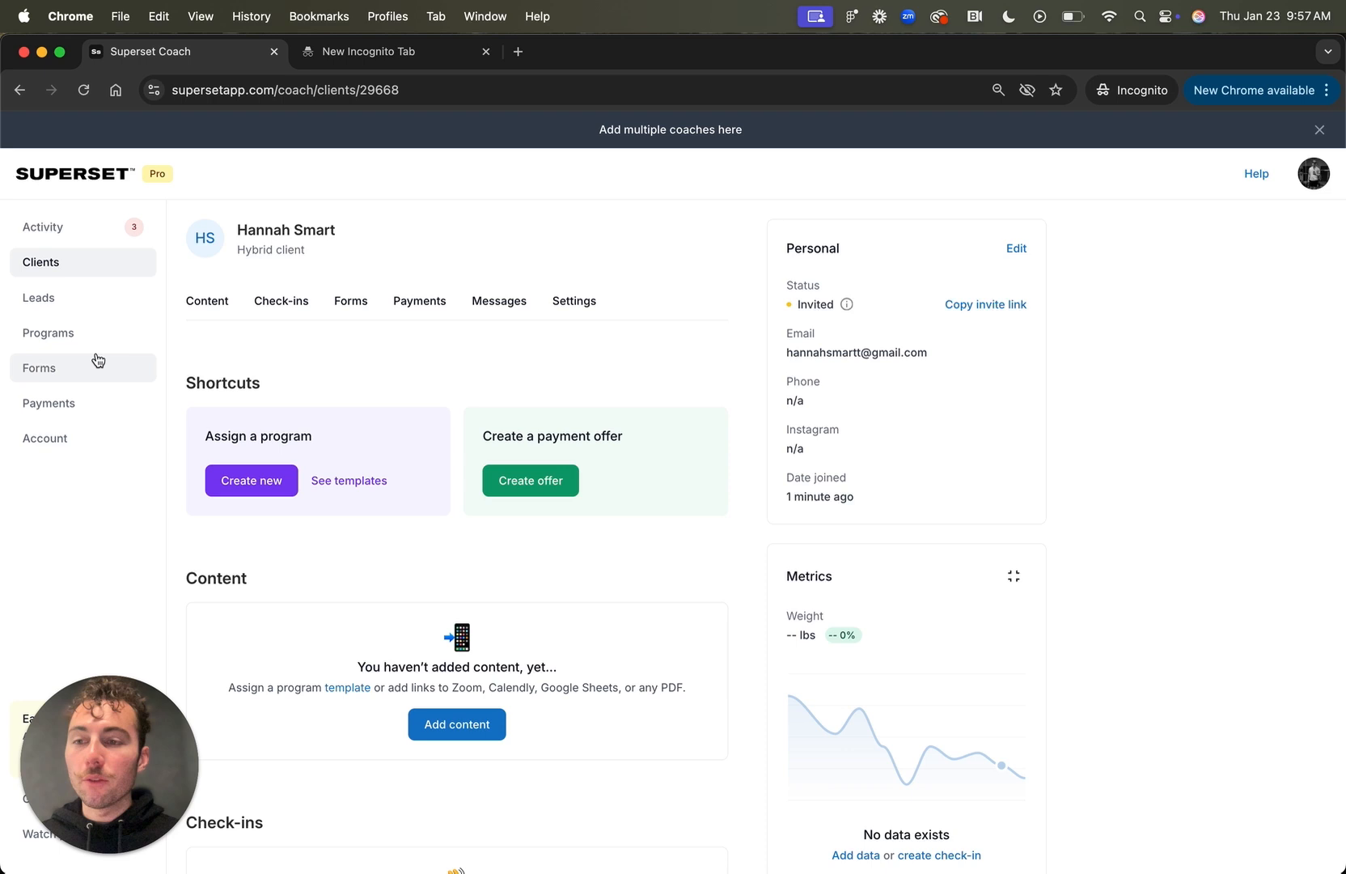
Step: Open the Check-in form from Forms and look over its questions
{"action": "left_click", "coordinate": [39, 368]}
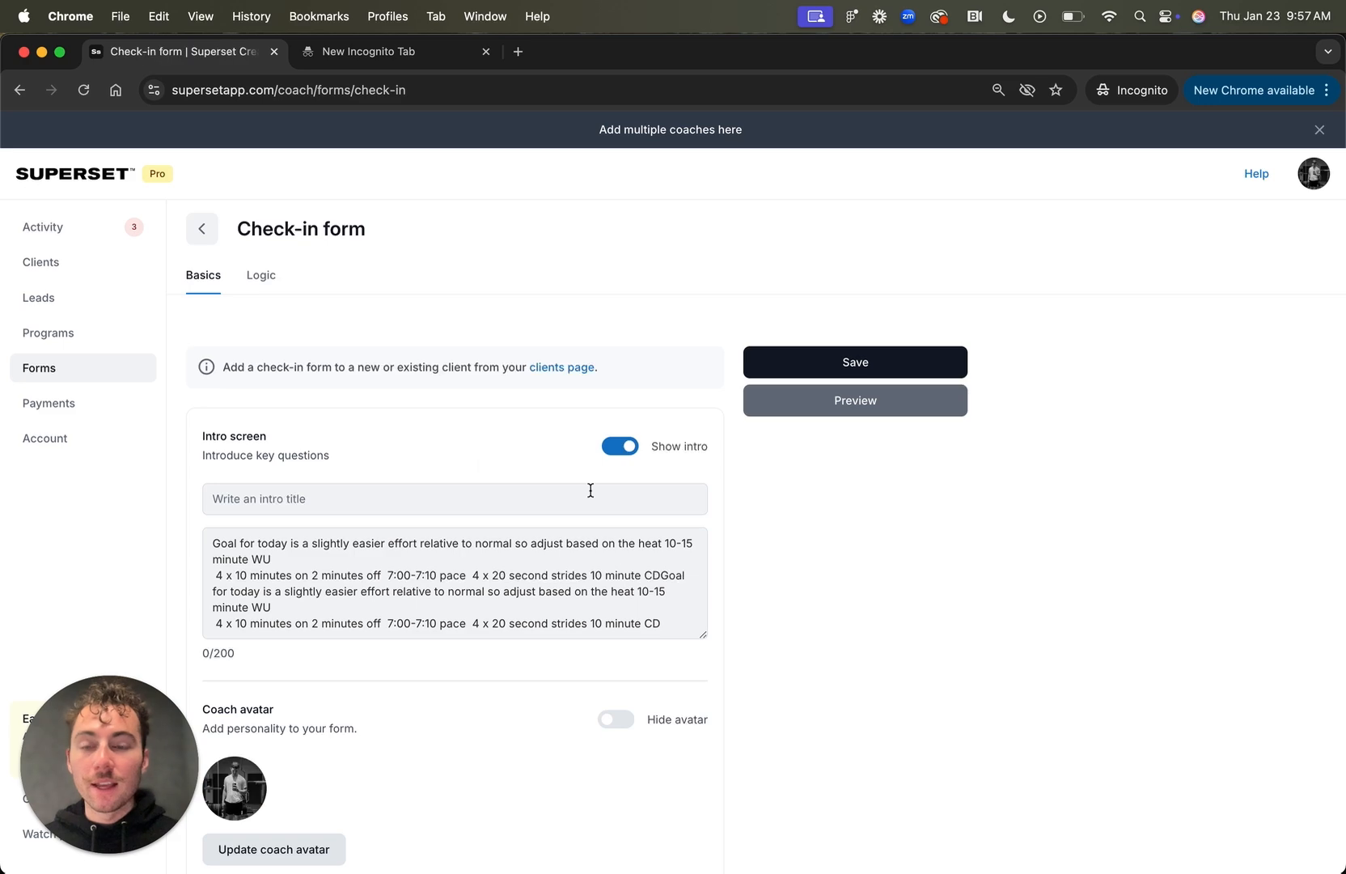
{"action": "scroll", "scroll_direction": "down", "scroll_amount": 3}
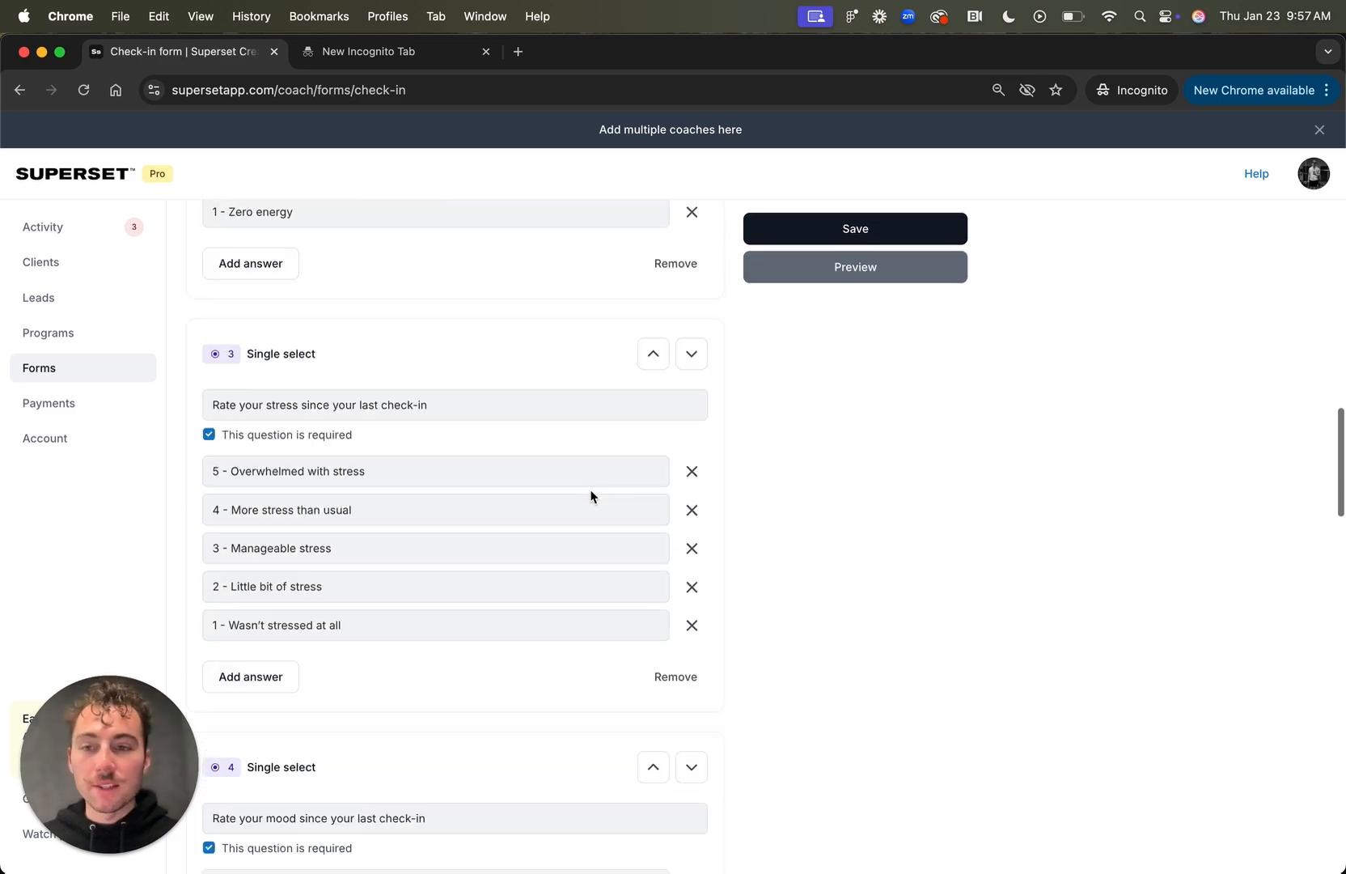
{"action": "scroll", "scroll_direction": "up", "scroll_amount": 3}
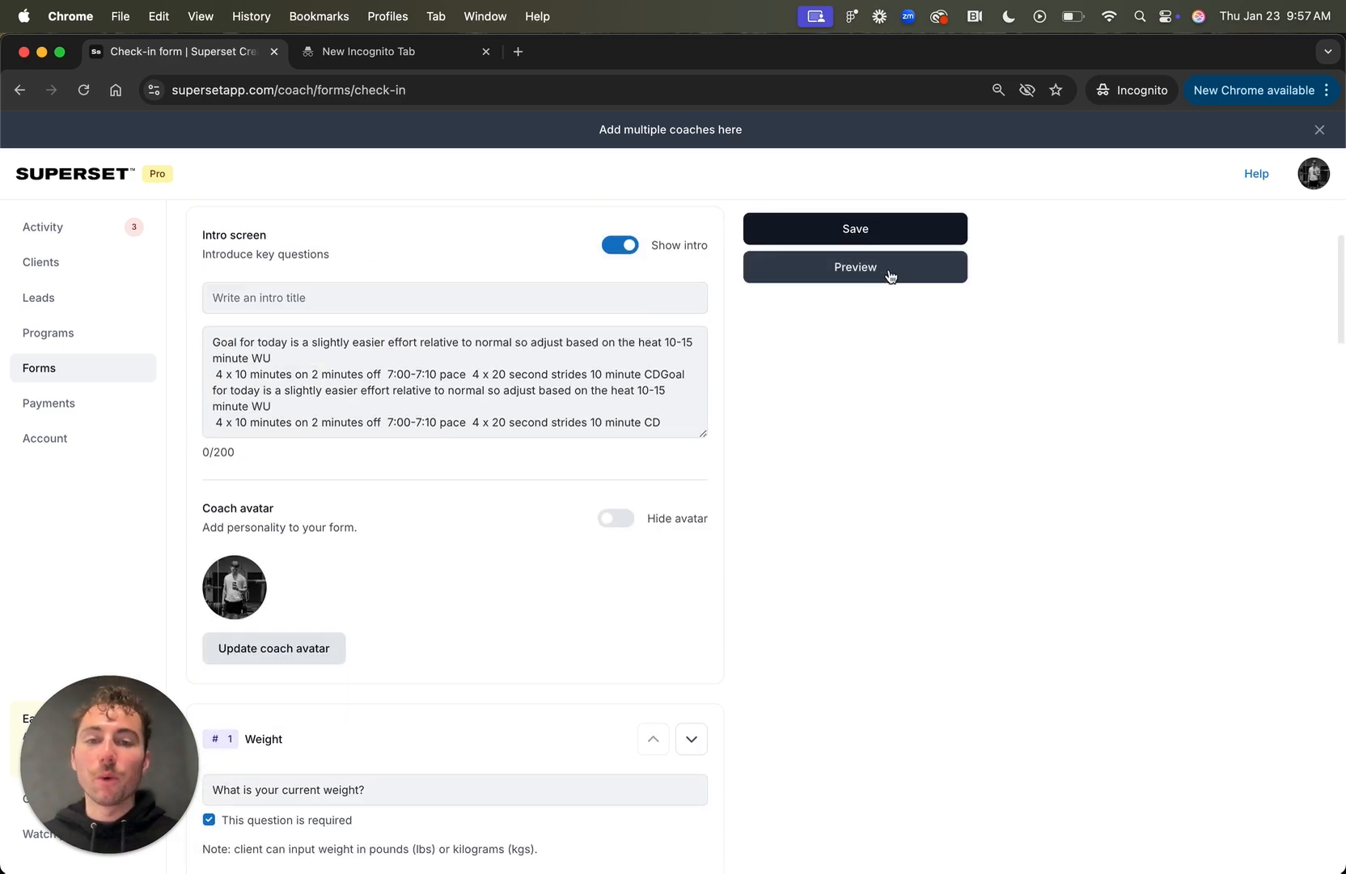
Step: Preview the check-in as a client through the weight and stress questions, then close it
{"action": "left_click", "coordinate": [855, 267]}
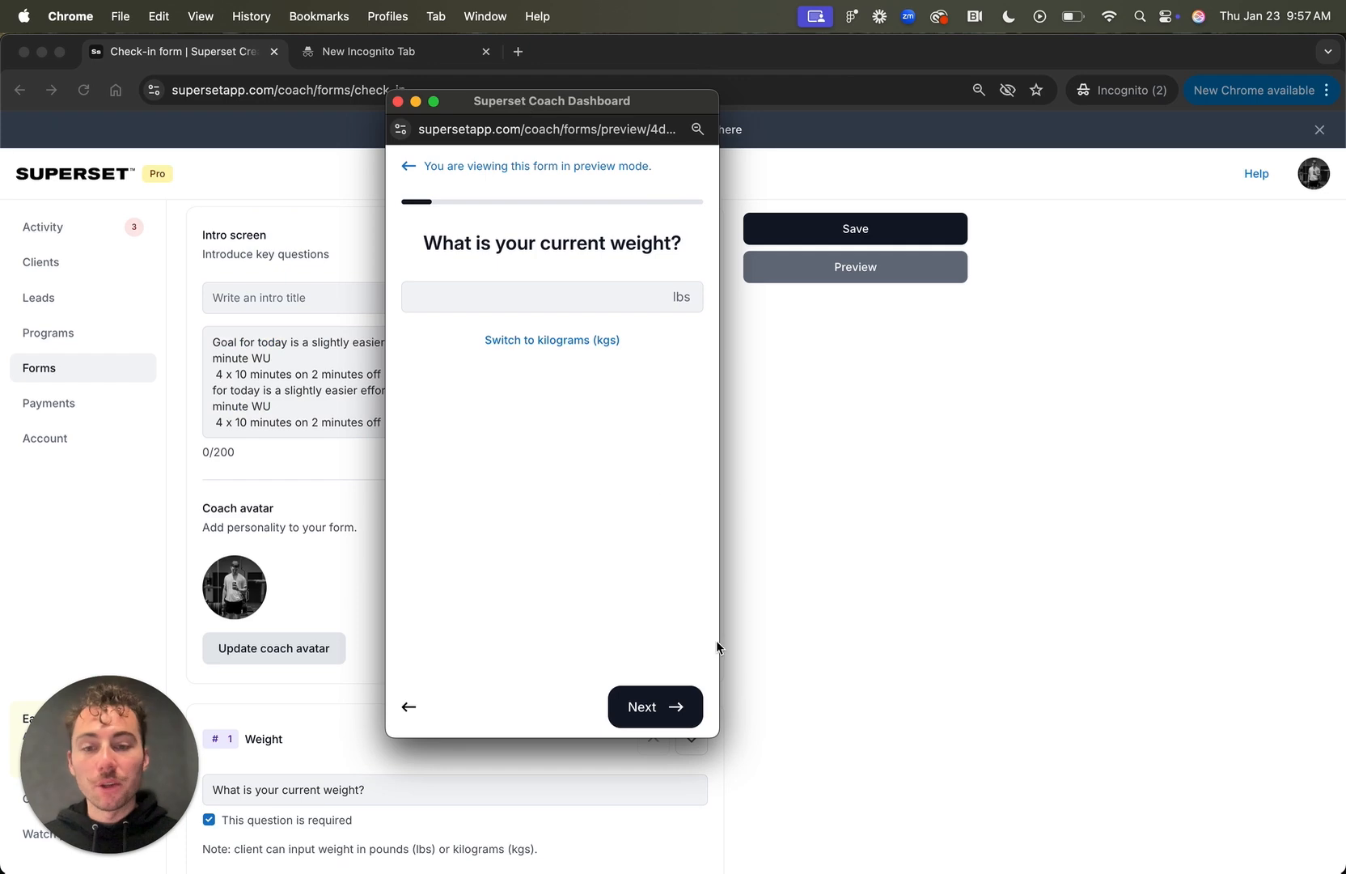
{"action": "left_click", "coordinate": [655, 707]}
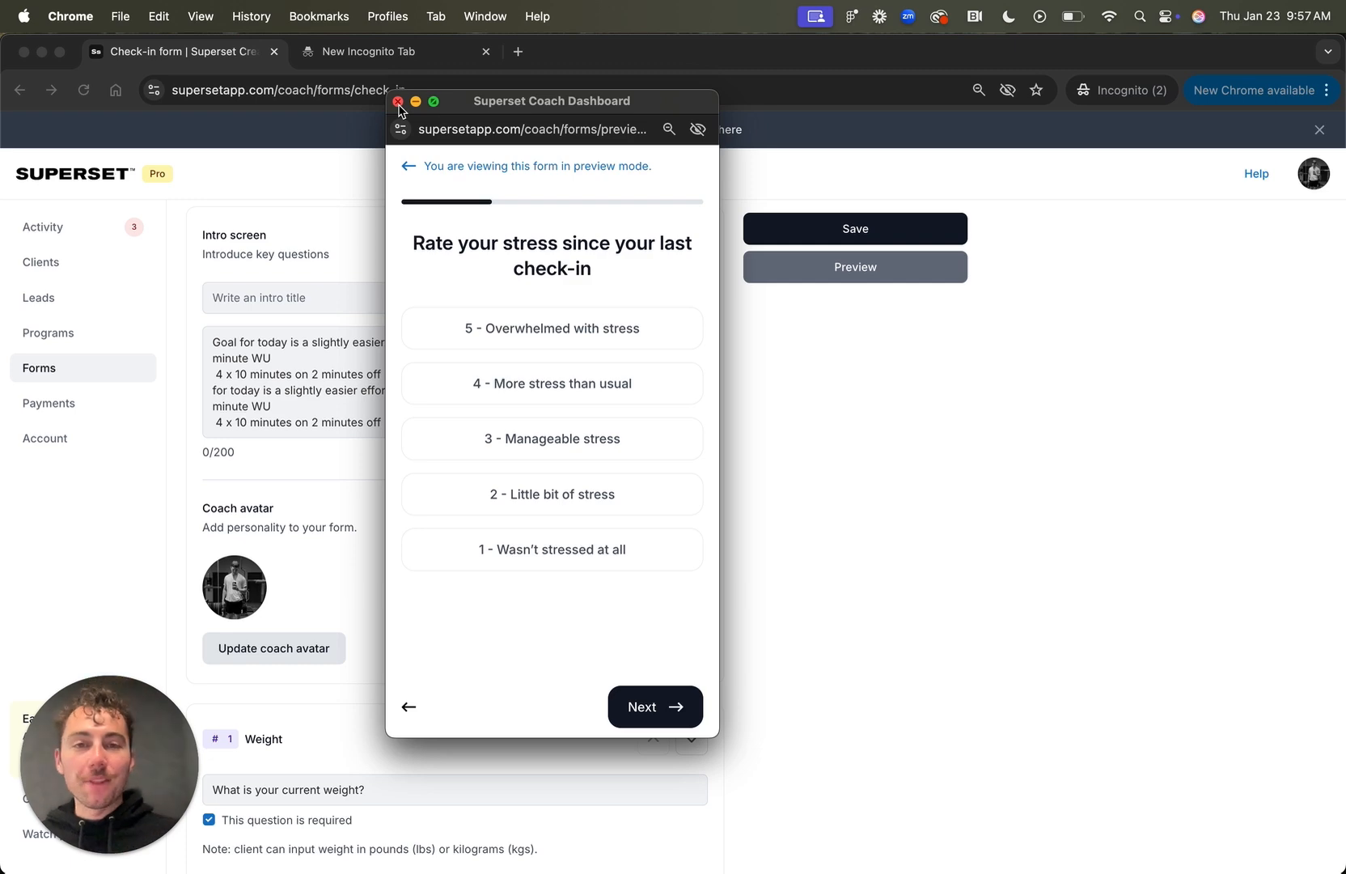
{"action": "left_click", "coordinate": [398, 101]}
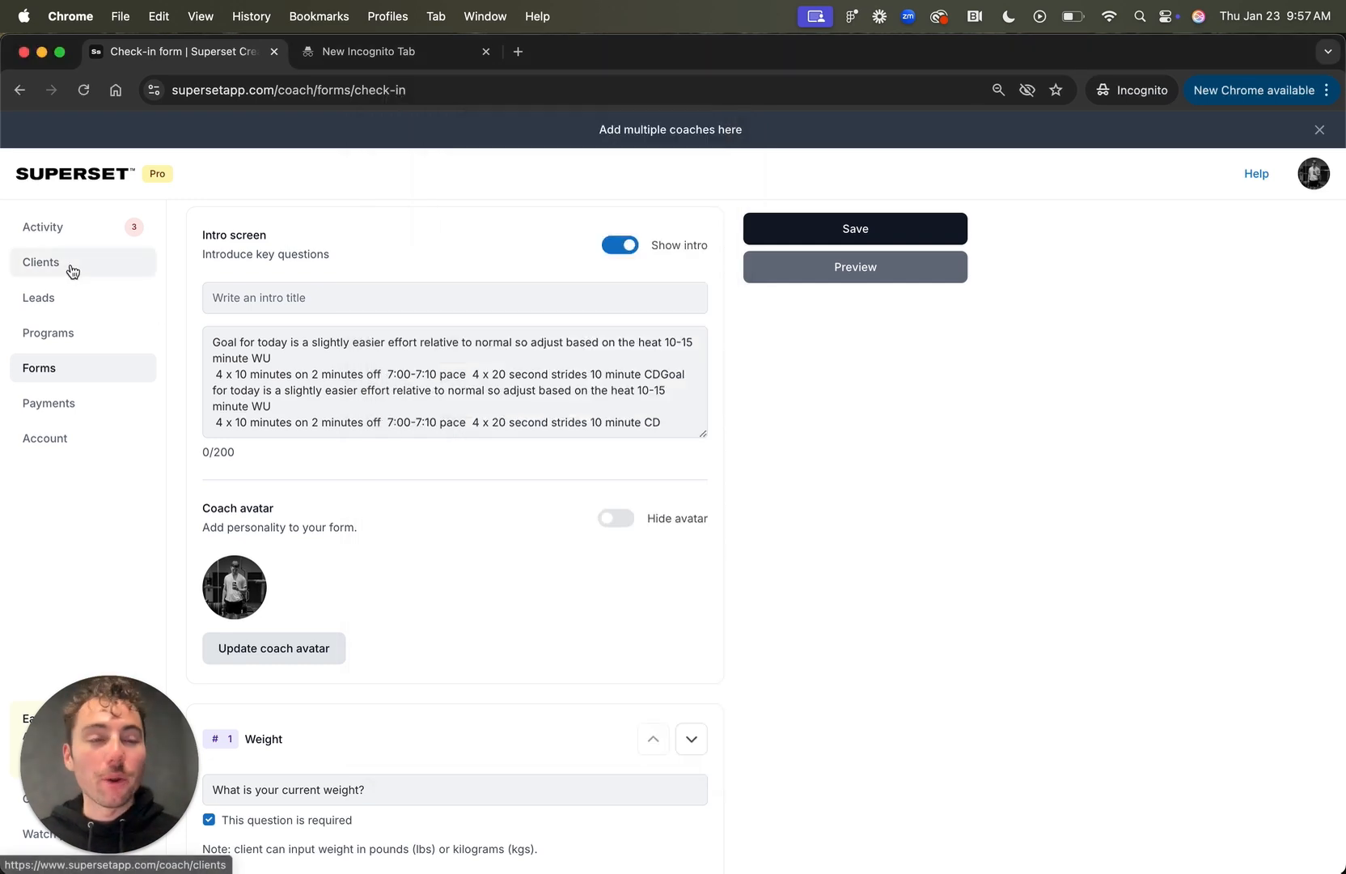
Step: Start a weekly check-in for the client from their Check-ins section, keeping Thursday
{"action": "left_click", "coordinate": [40, 263]}
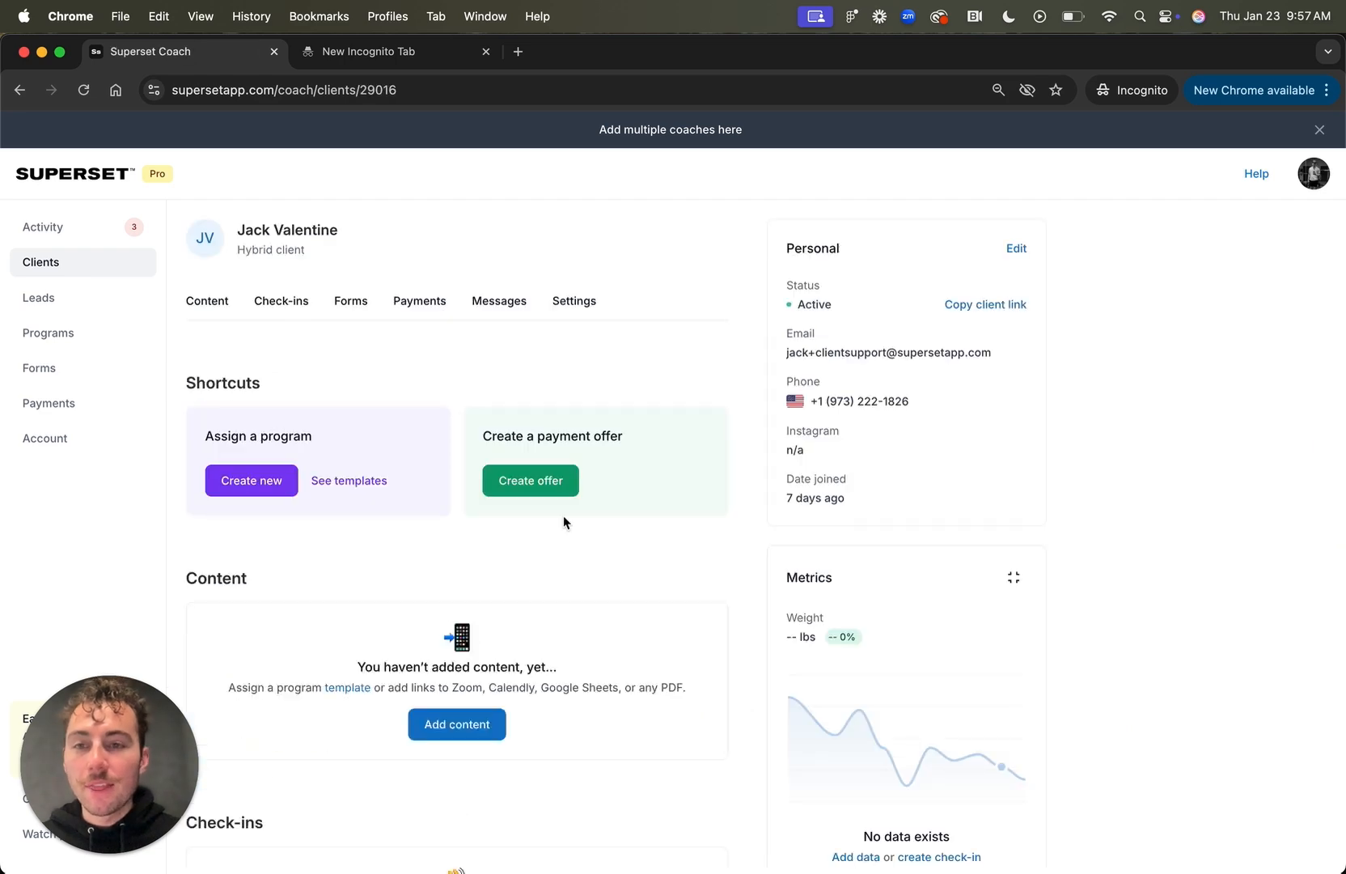
{"action": "left_click", "coordinate": [280, 300]}
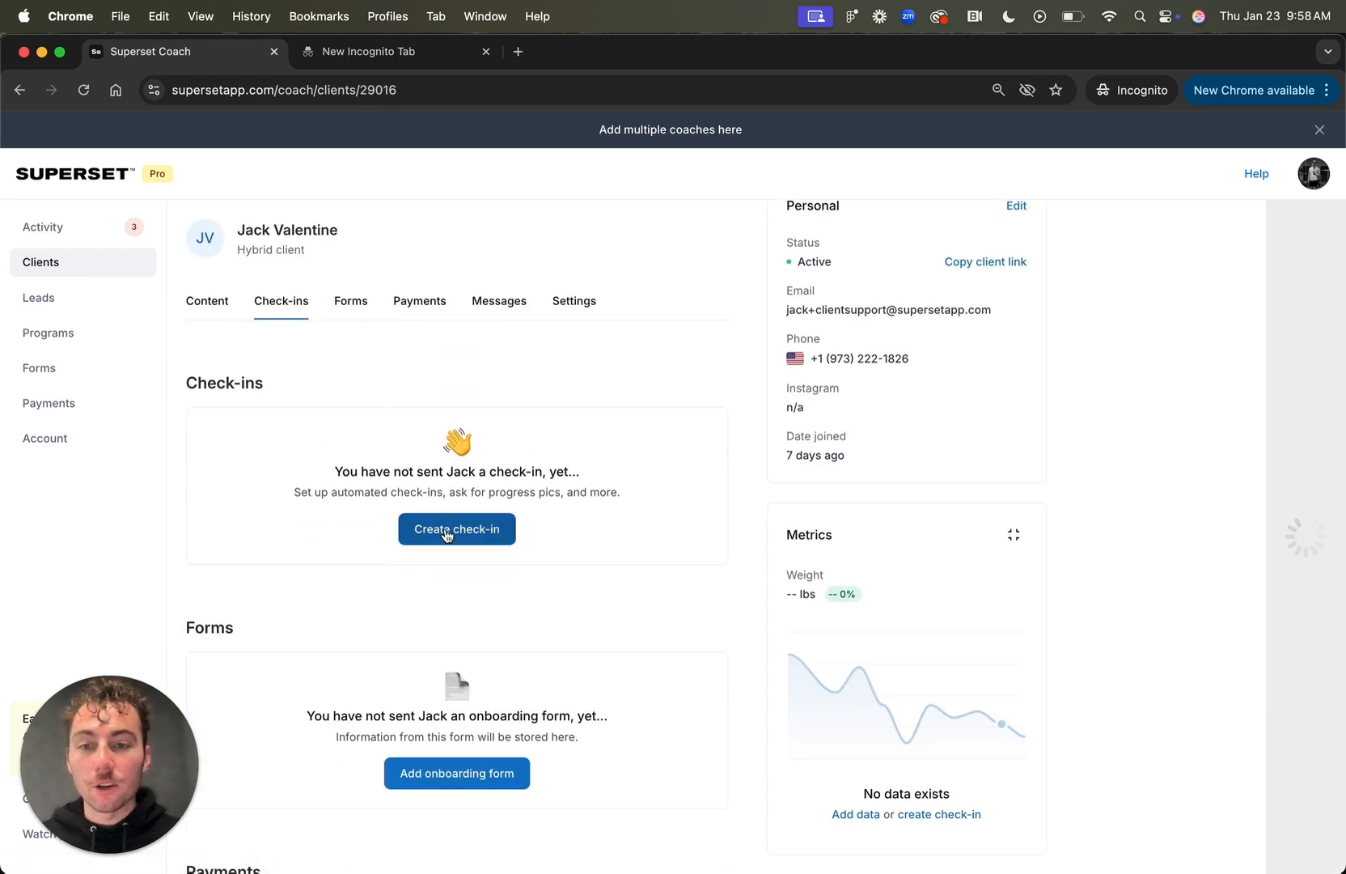
{"action": "left_click", "coordinate": [457, 529]}
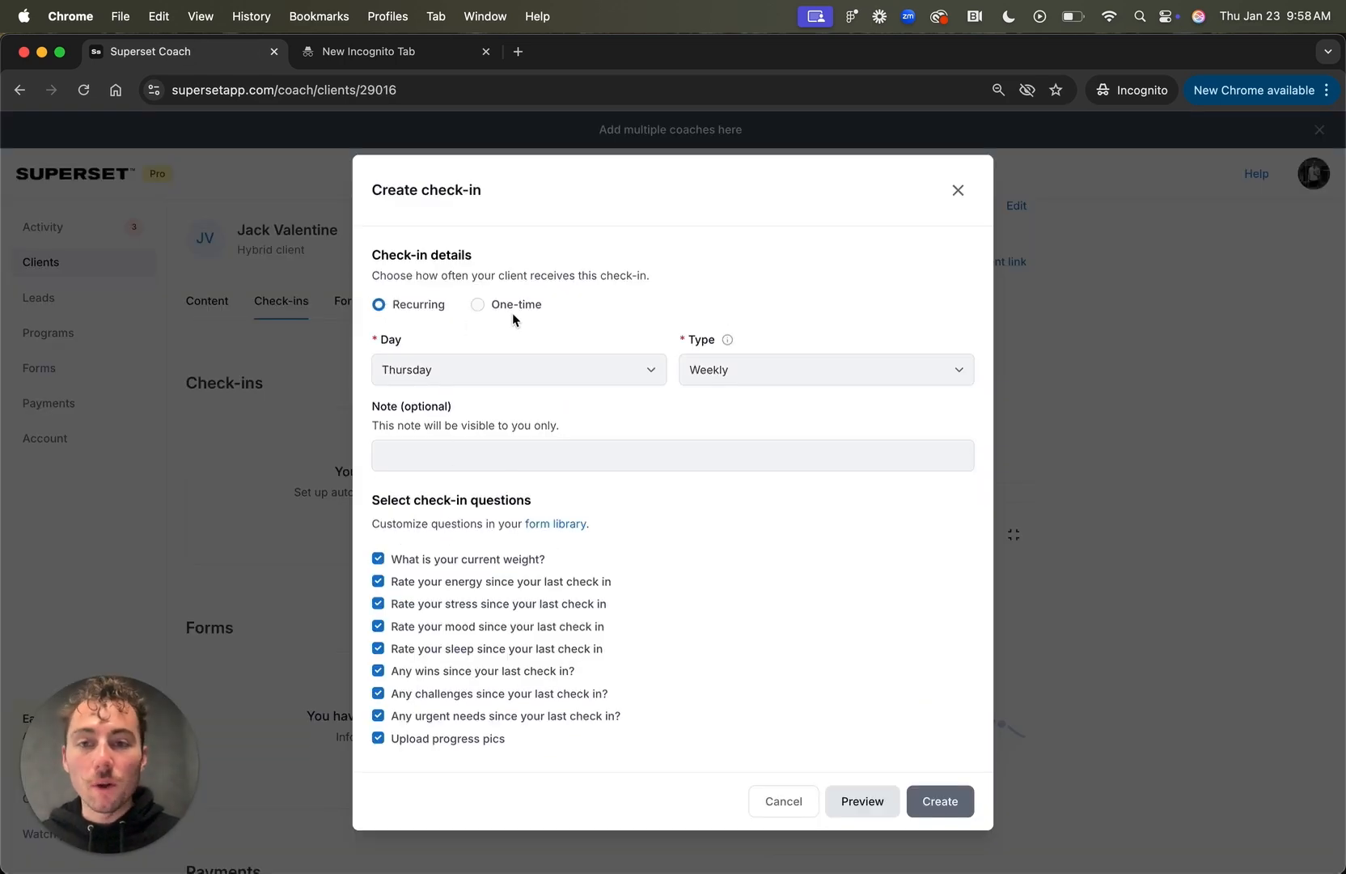
{"action": "left_click", "coordinate": [823, 369]}
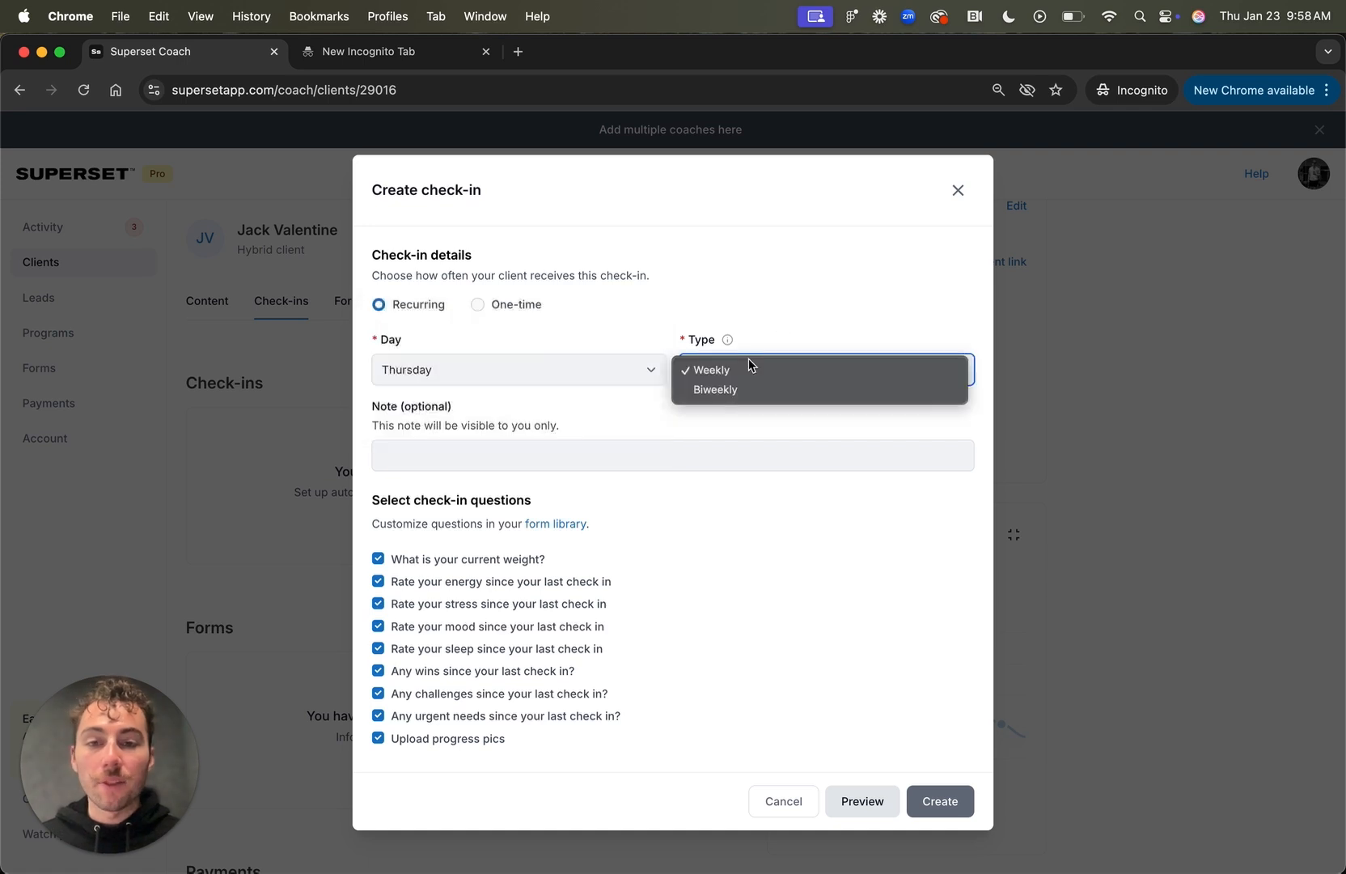
{"action": "left_click", "coordinate": [710, 369]}
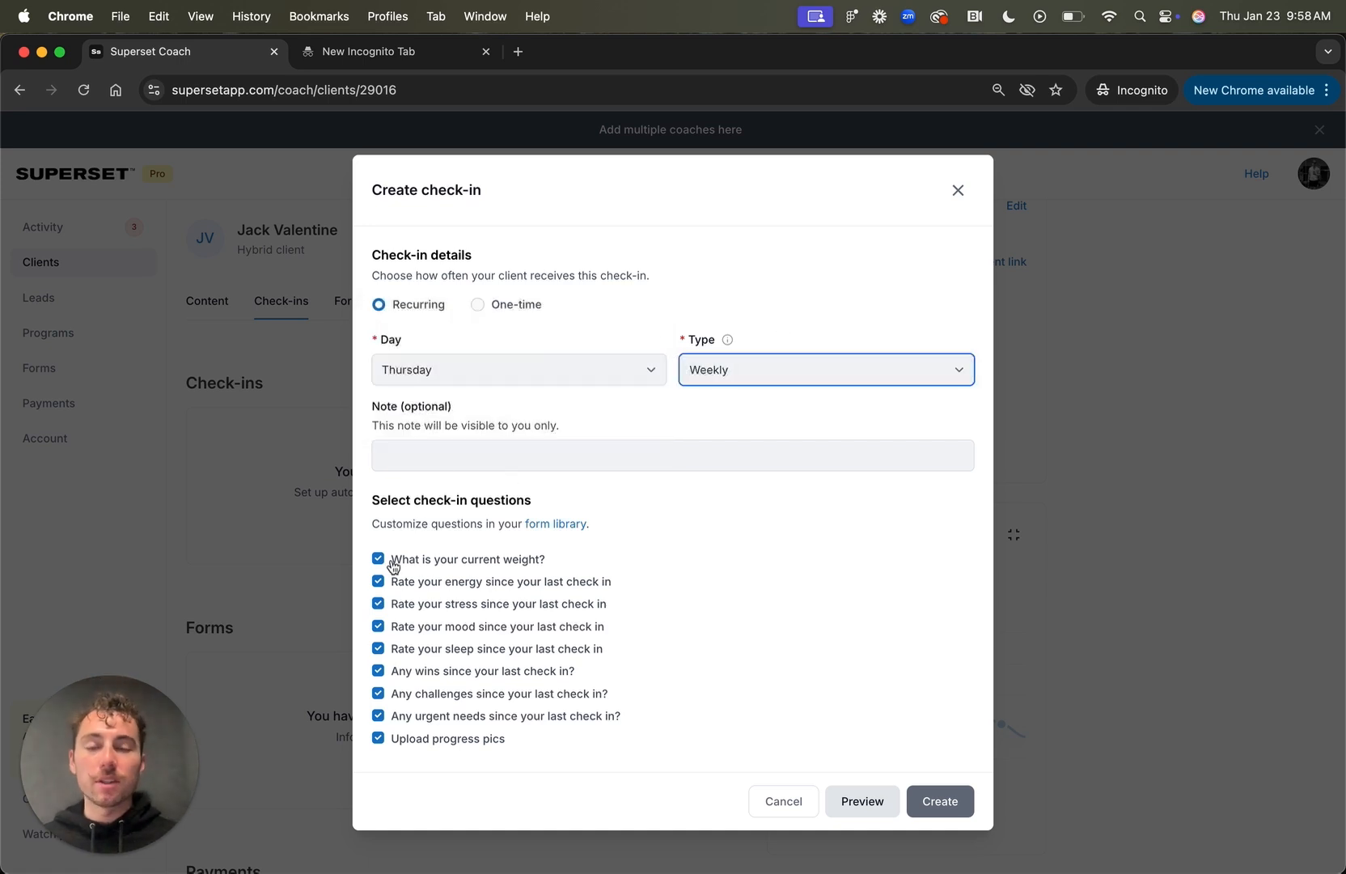
{"action": "mouse_move", "coordinate": [548, 328]}
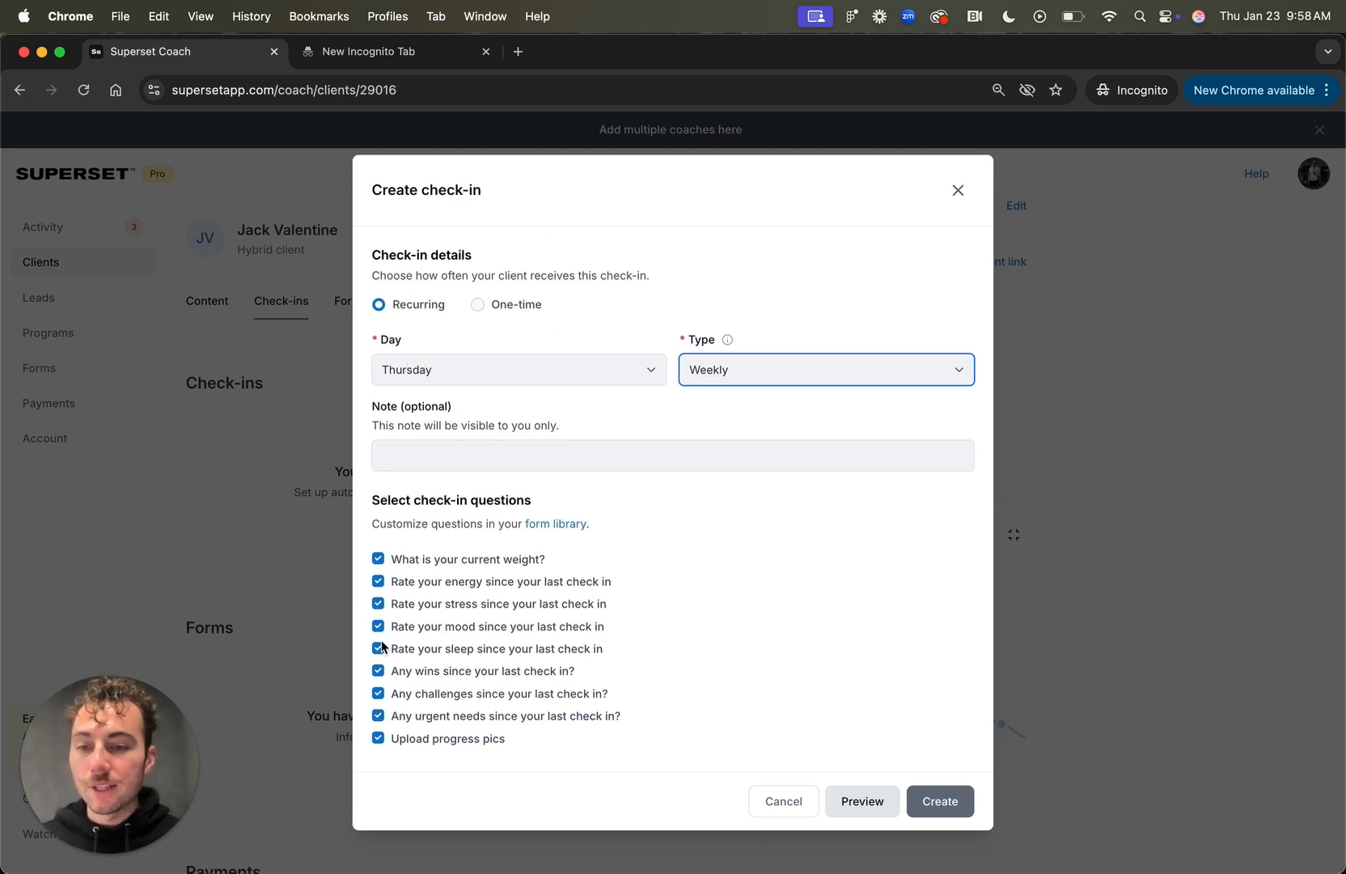
Step: Drop the unwanted questions, preview the check-in, and create it
{"action": "left_click", "coordinate": [378, 648]}
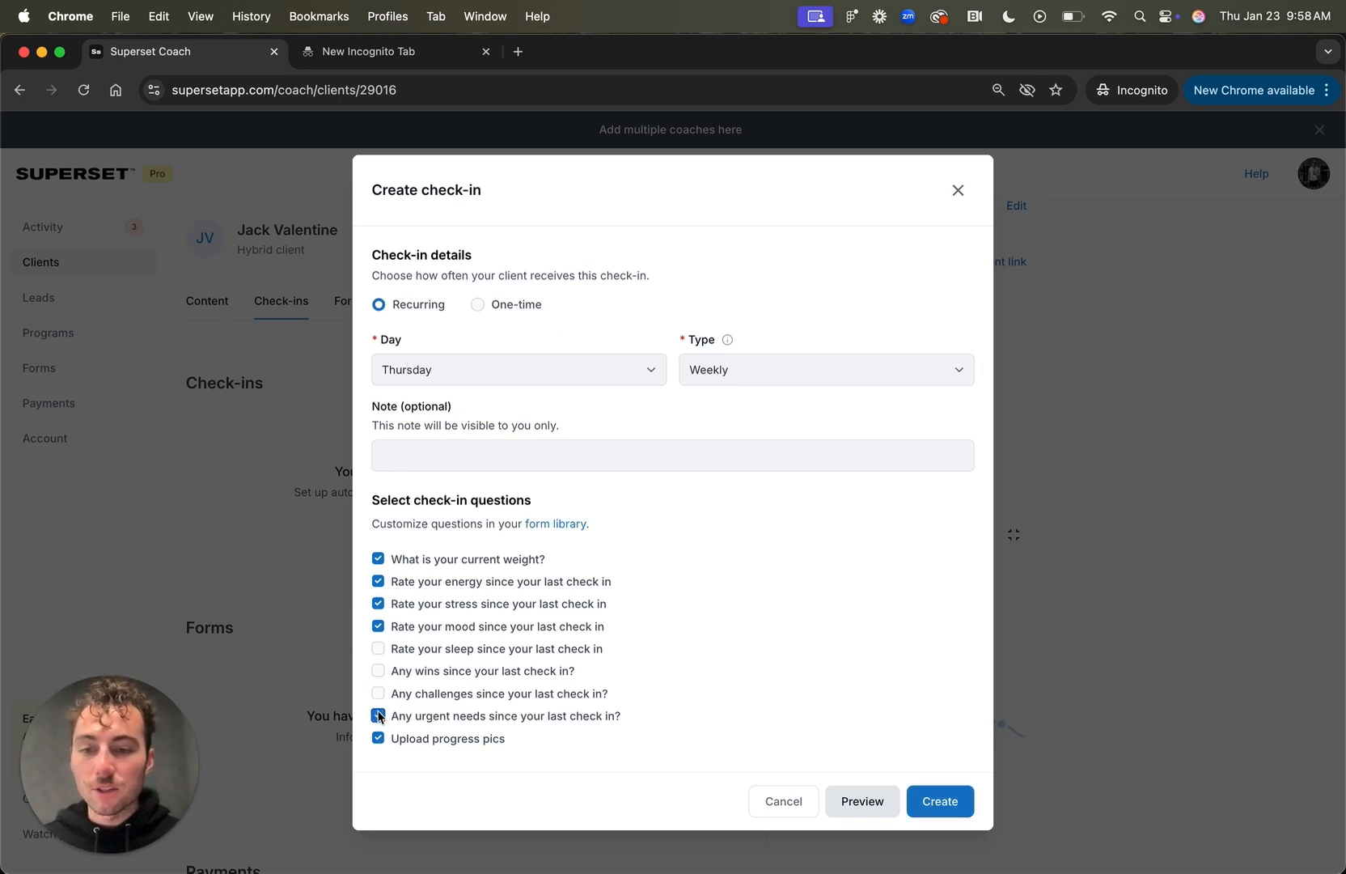
{"action": "left_click", "coordinate": [861, 801]}
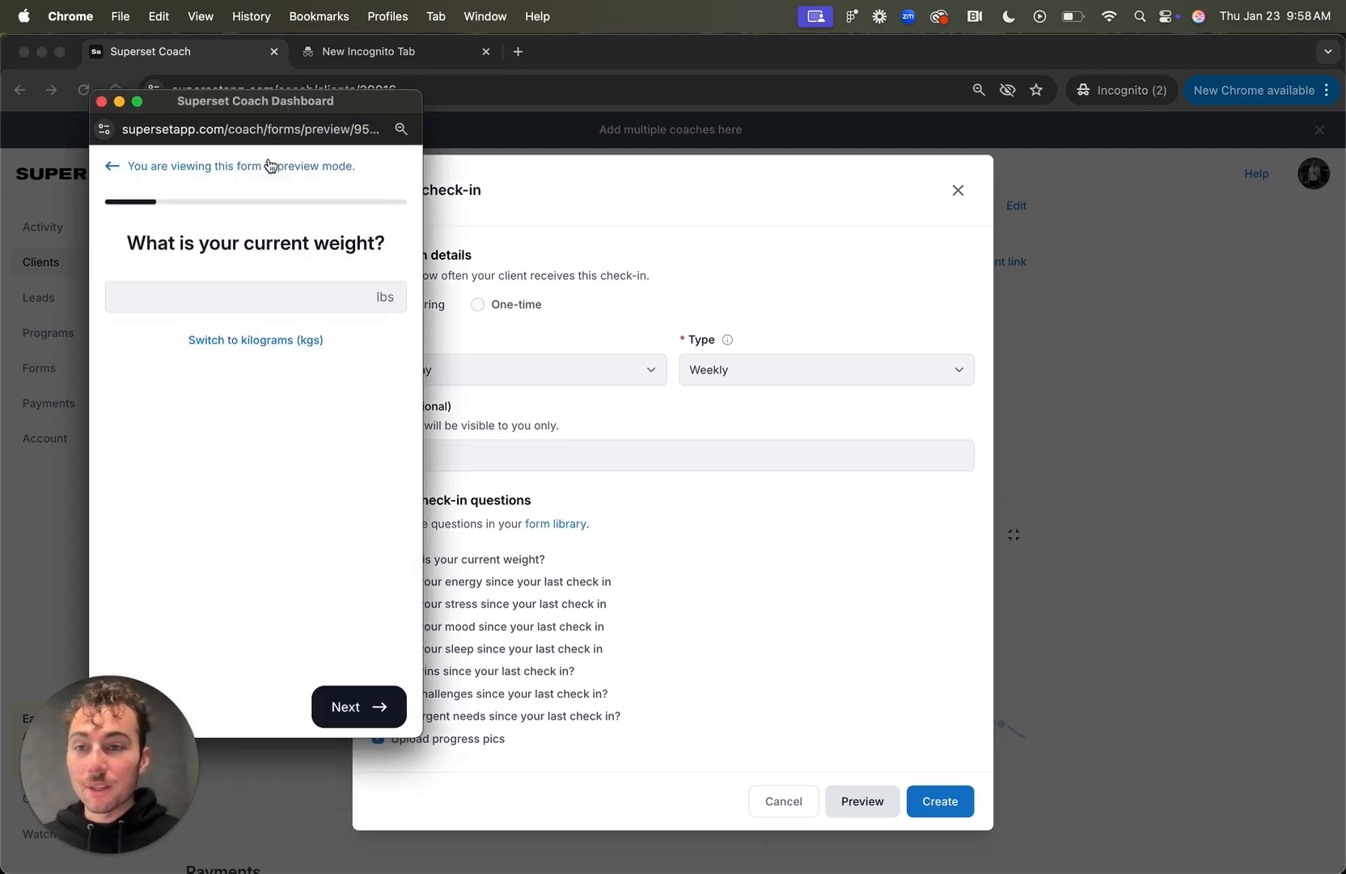
{"action": "left_click", "coordinate": [358, 706]}
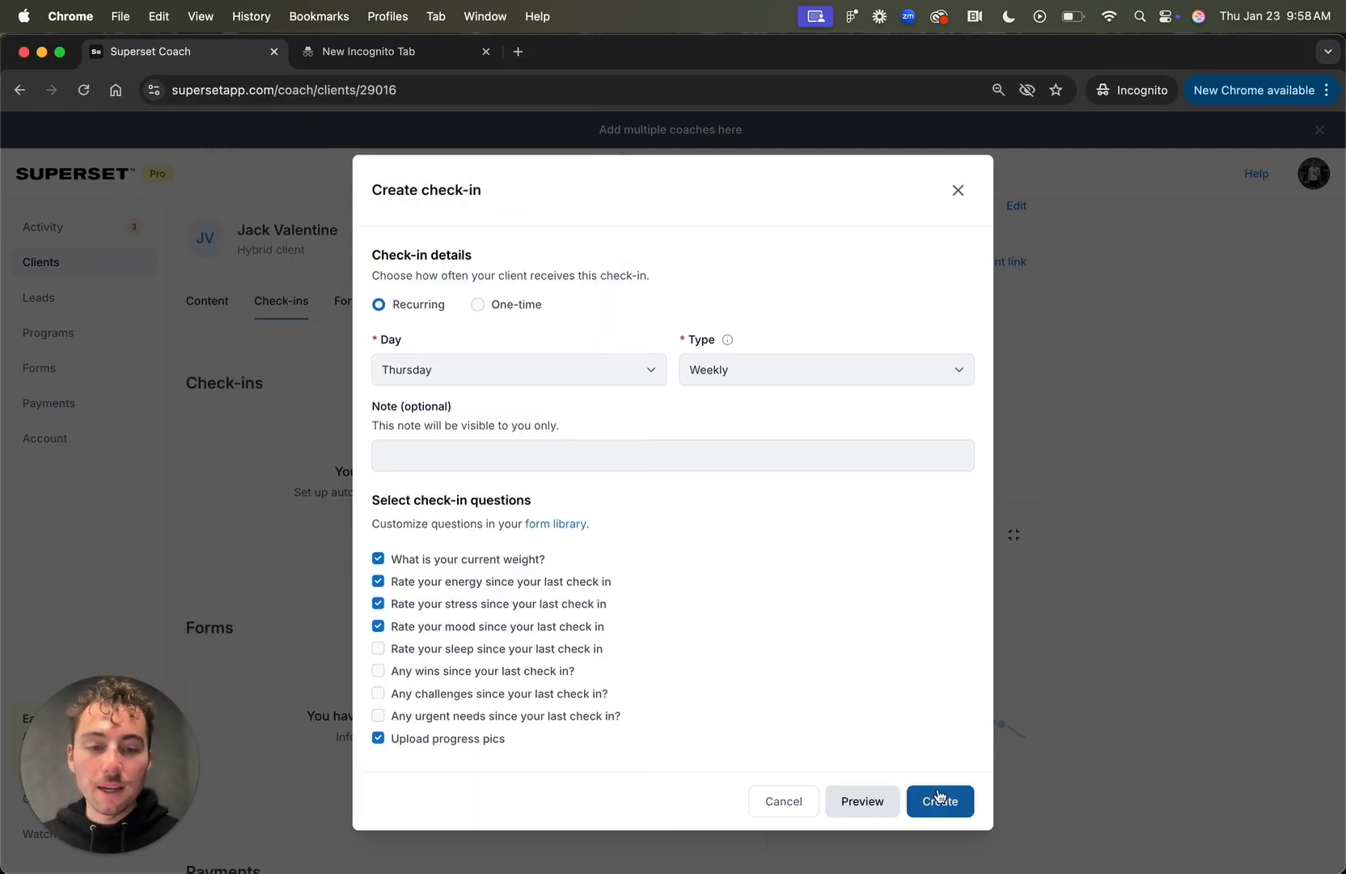
{"action": "left_click", "coordinate": [939, 800]}
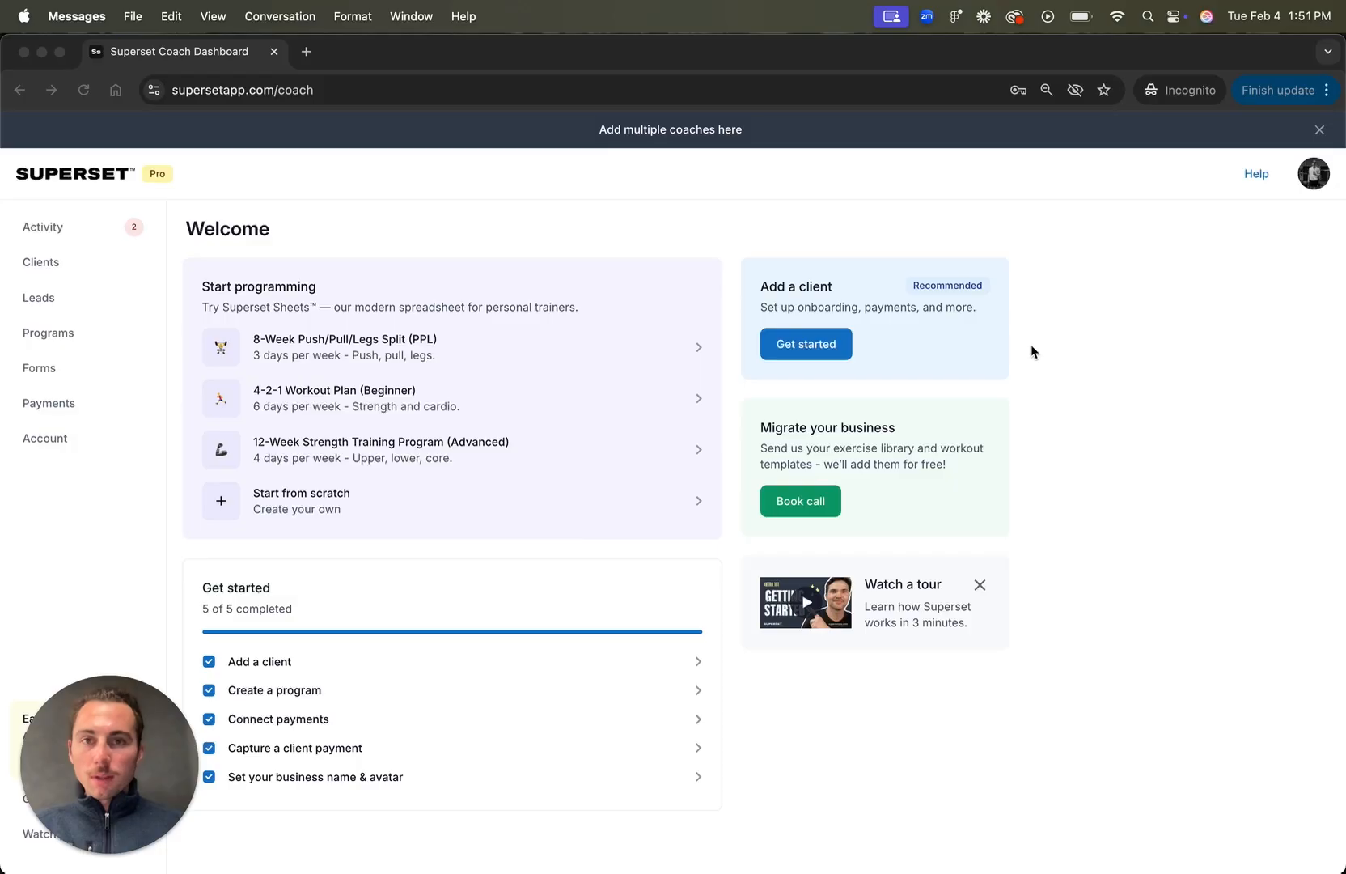
{"action": "mouse_move", "coordinate": [177, 221]}
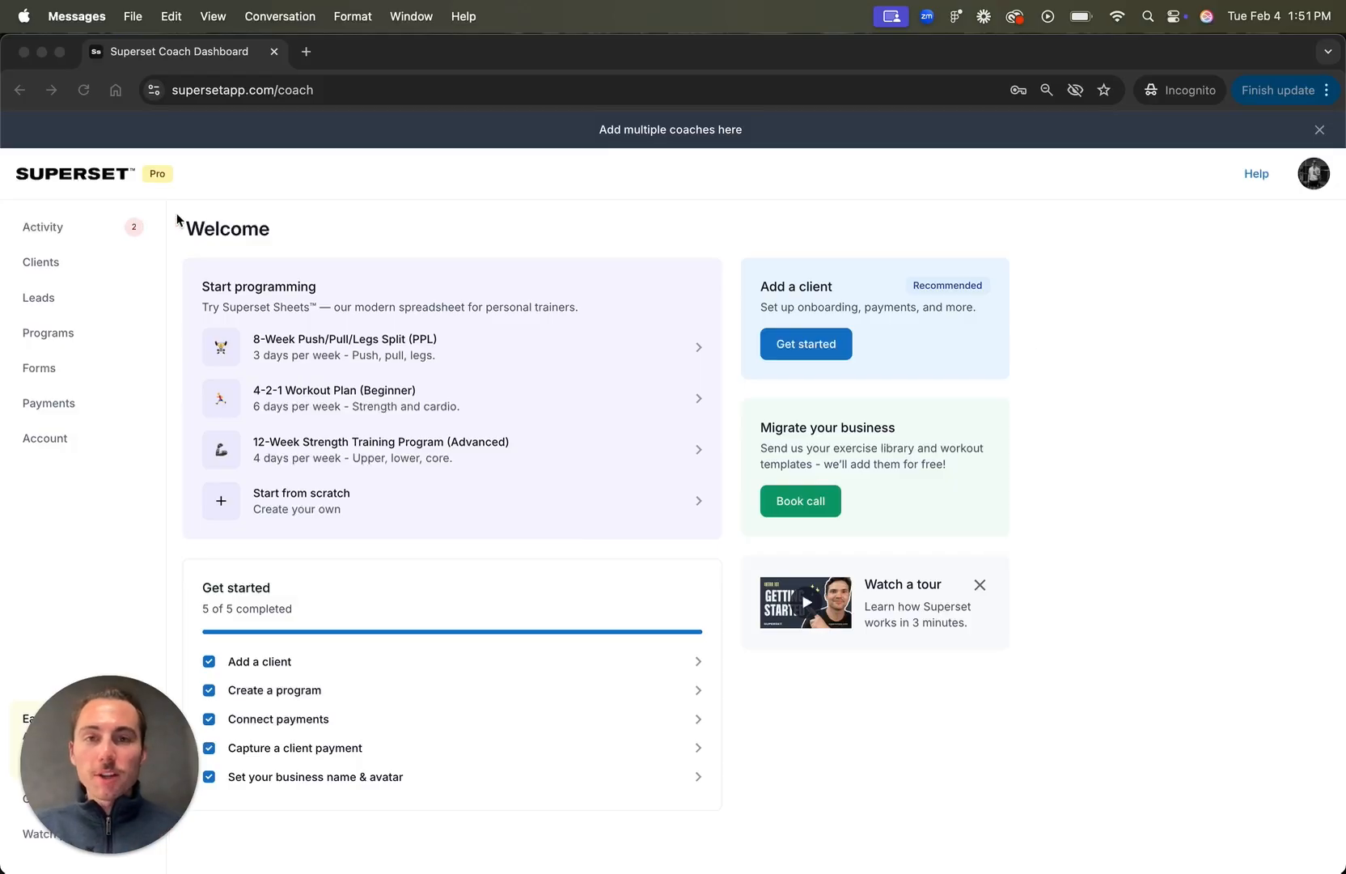
Step: Review both of today's check-in results in the activity feed
{"action": "left_click", "coordinate": [43, 227]}
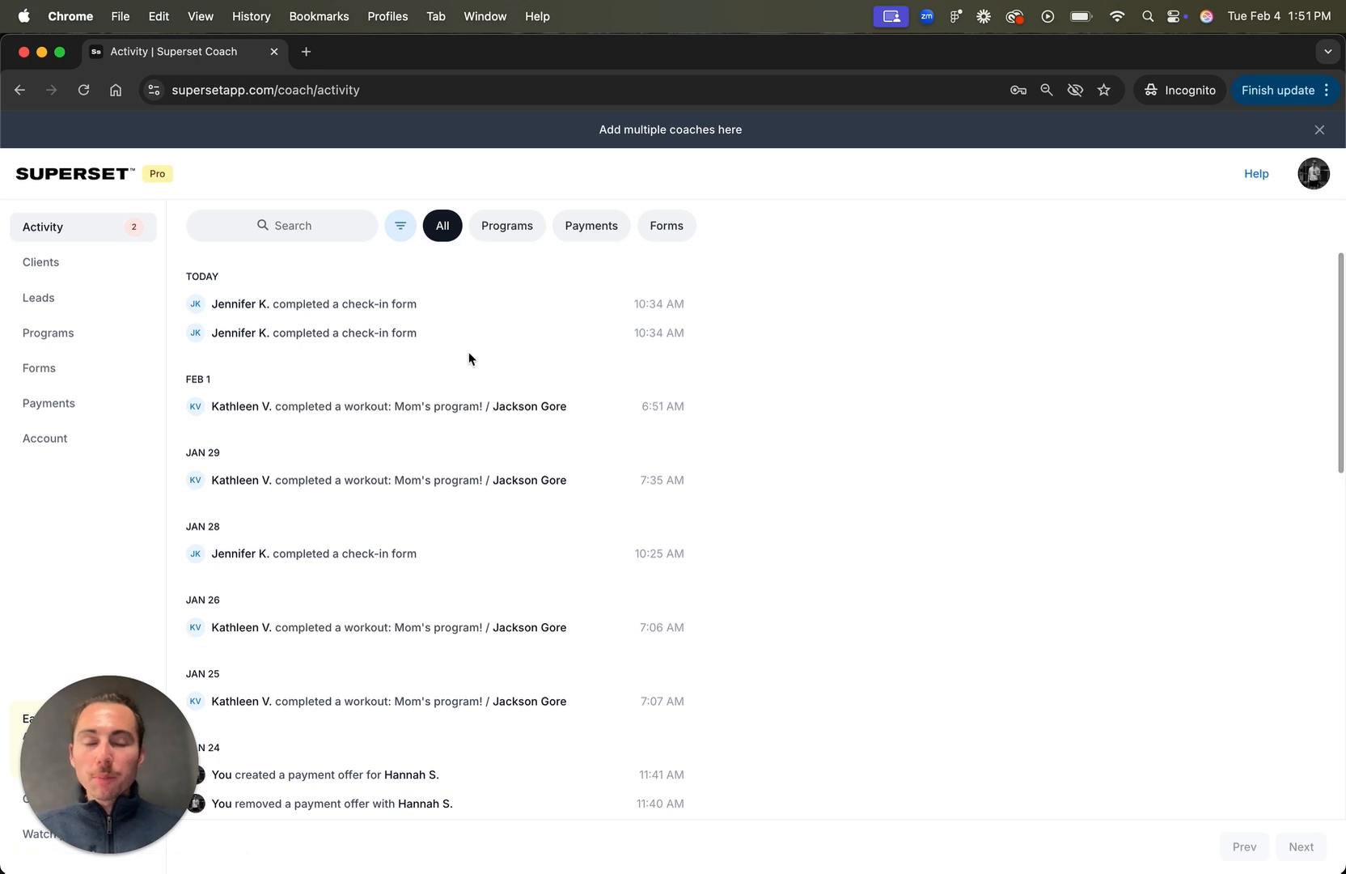
{"action": "mouse_move", "coordinate": [670, 266]}
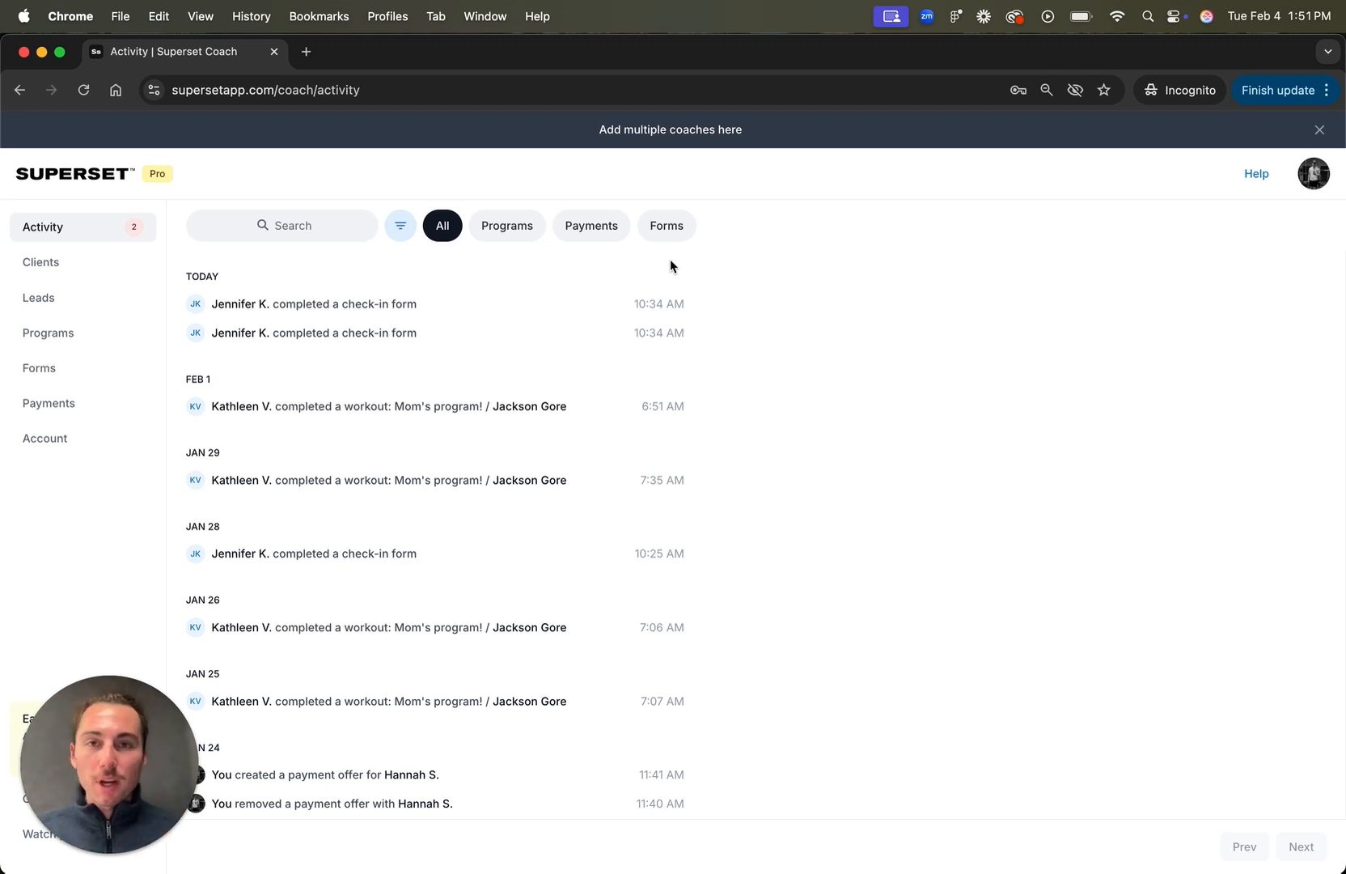
{"action": "mouse_move", "coordinate": [586, 255]}
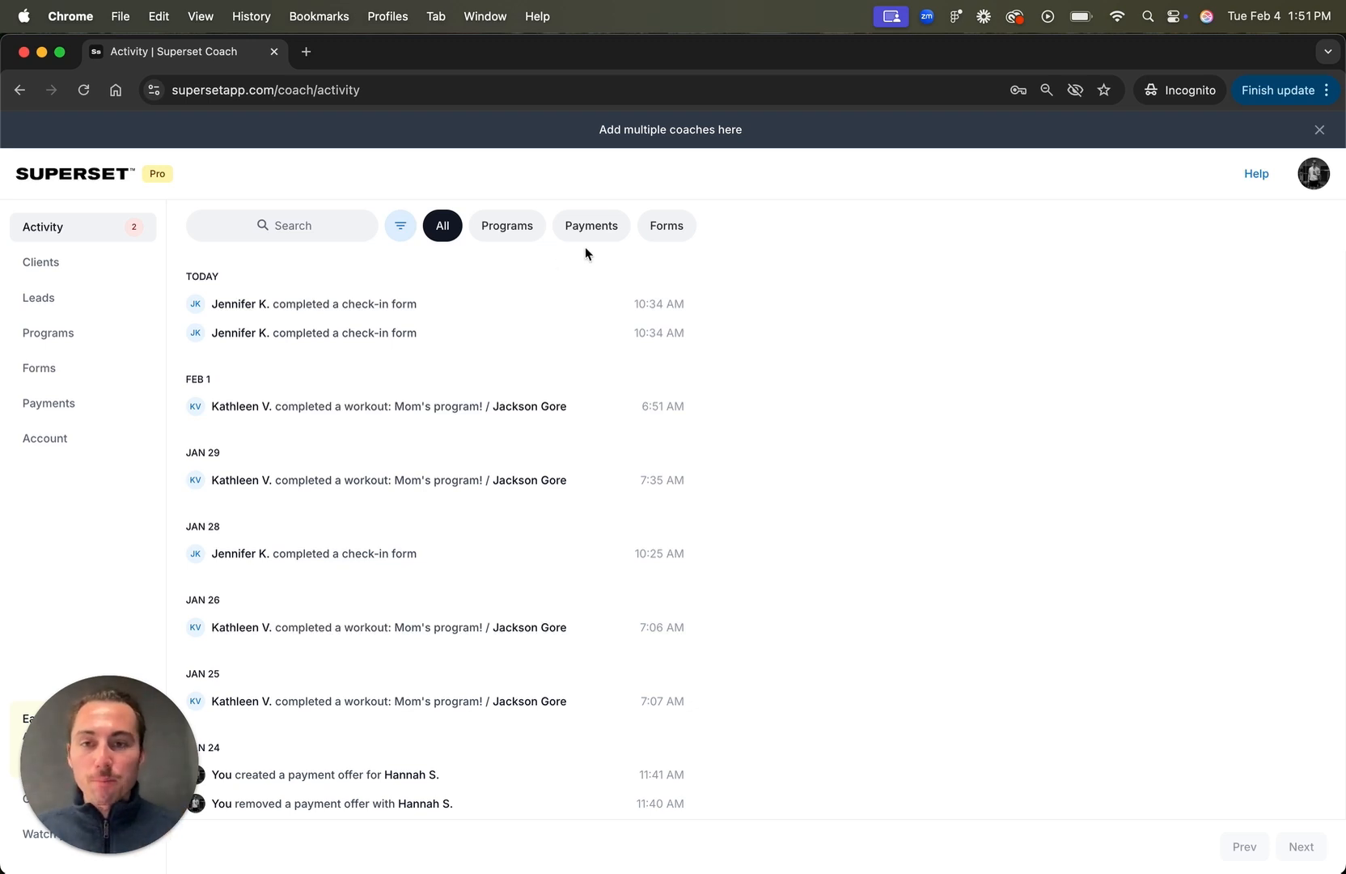
{"action": "left_click", "coordinate": [313, 303]}
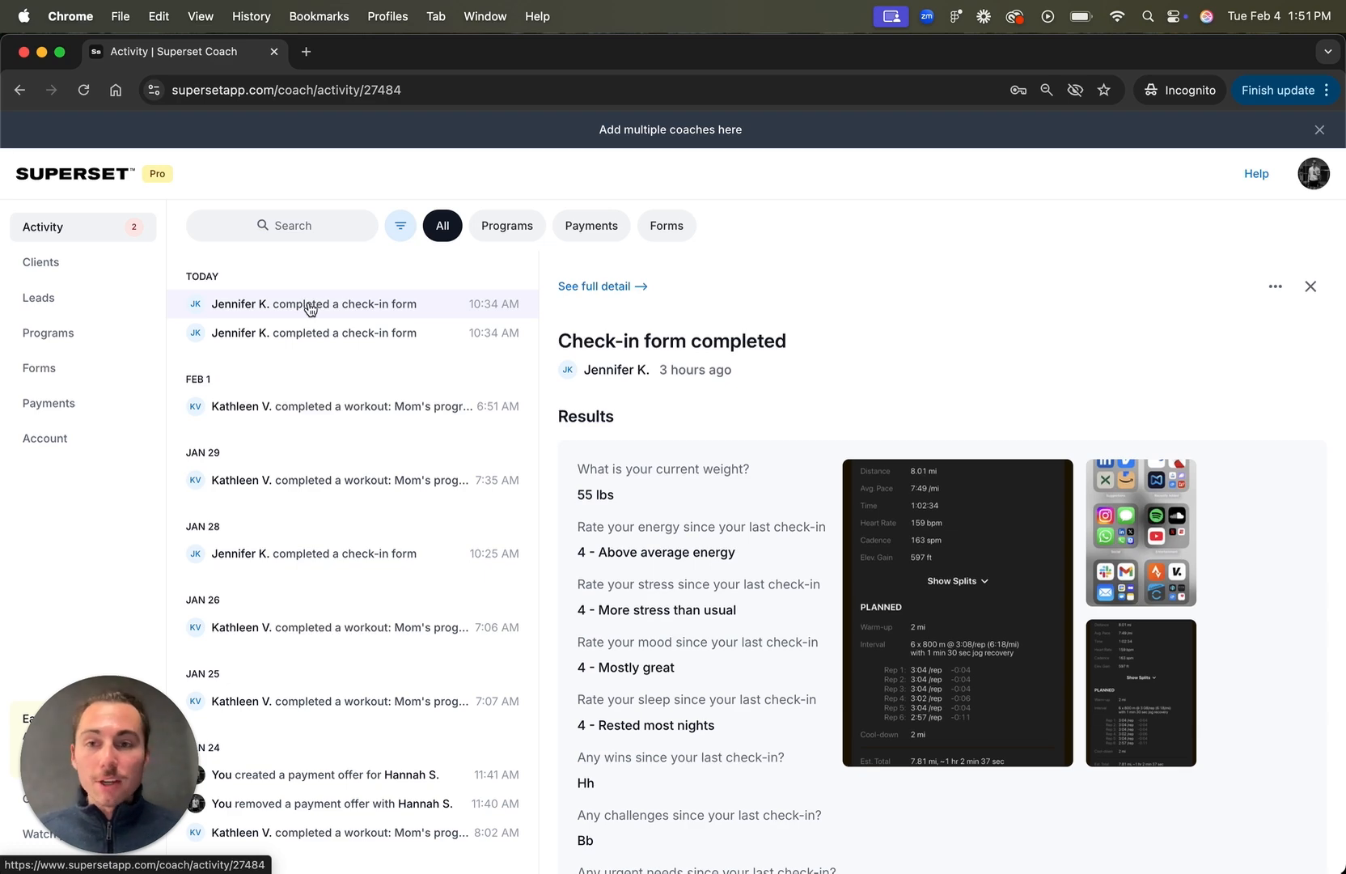
{"action": "left_click", "coordinate": [313, 333]}
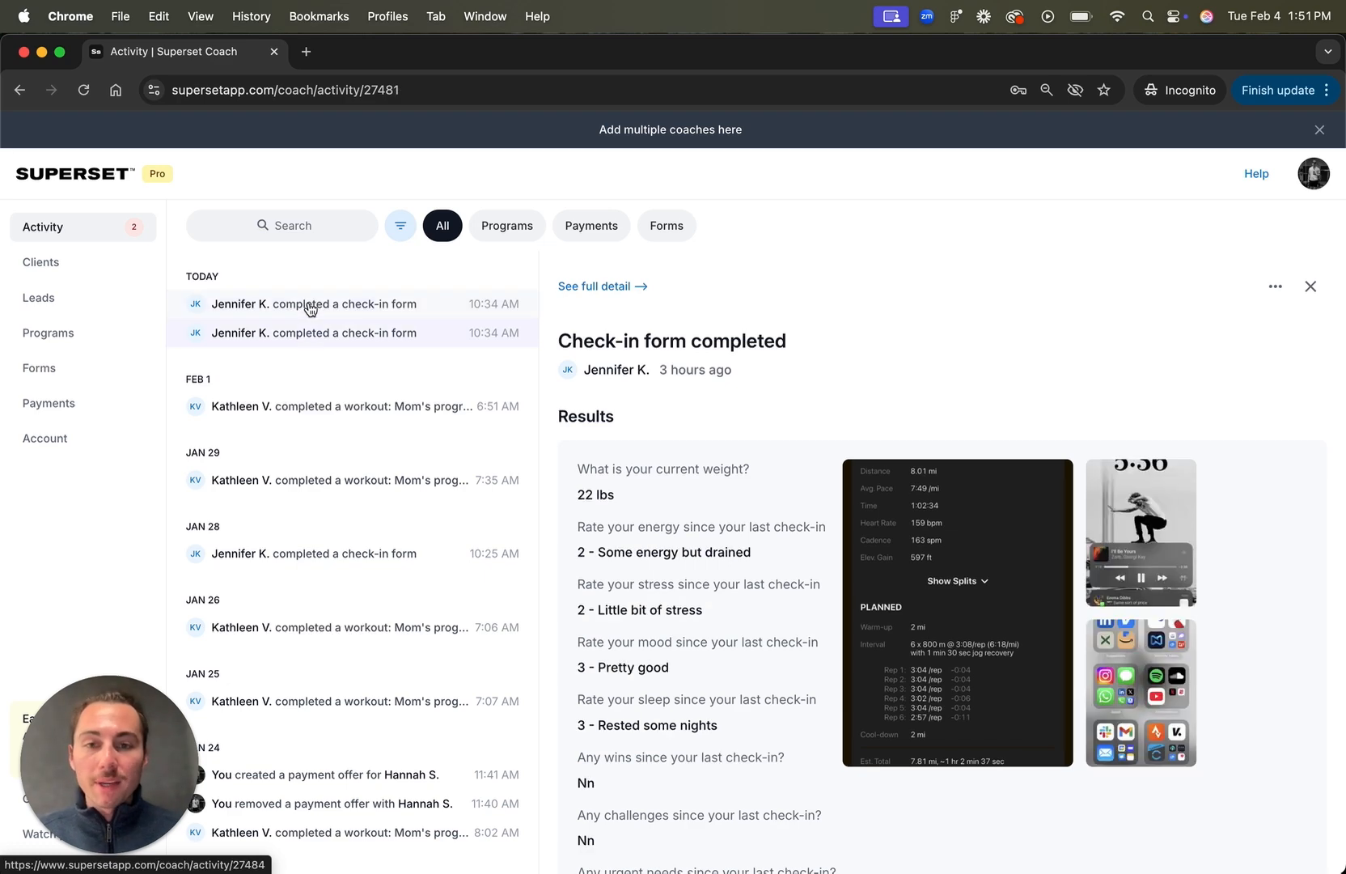
Step: View the workouts completed on Jan 29 and Jan 26
{"action": "left_click", "coordinate": [1310, 285]}
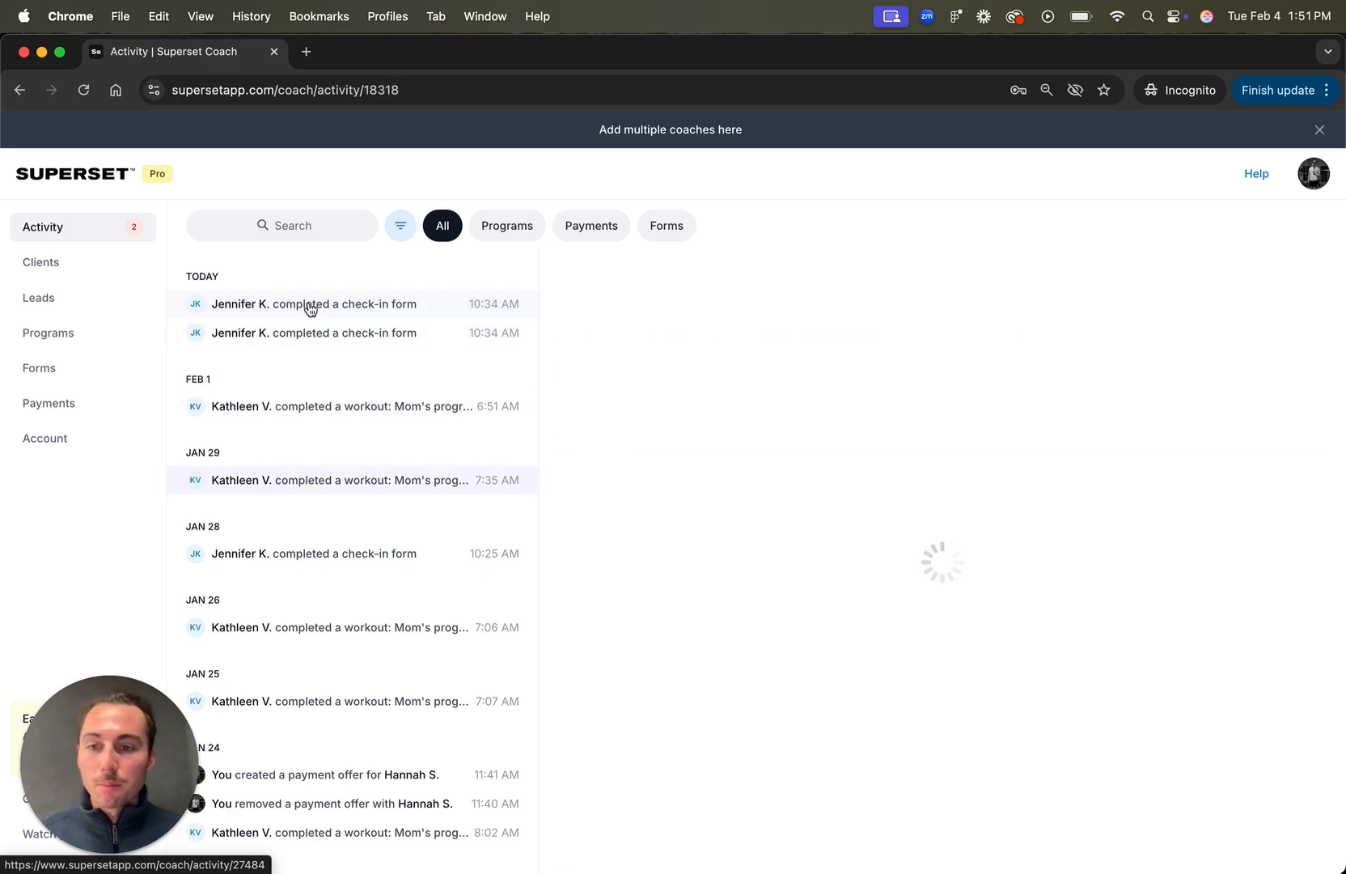
{"action": "left_click", "coordinate": [343, 626]}
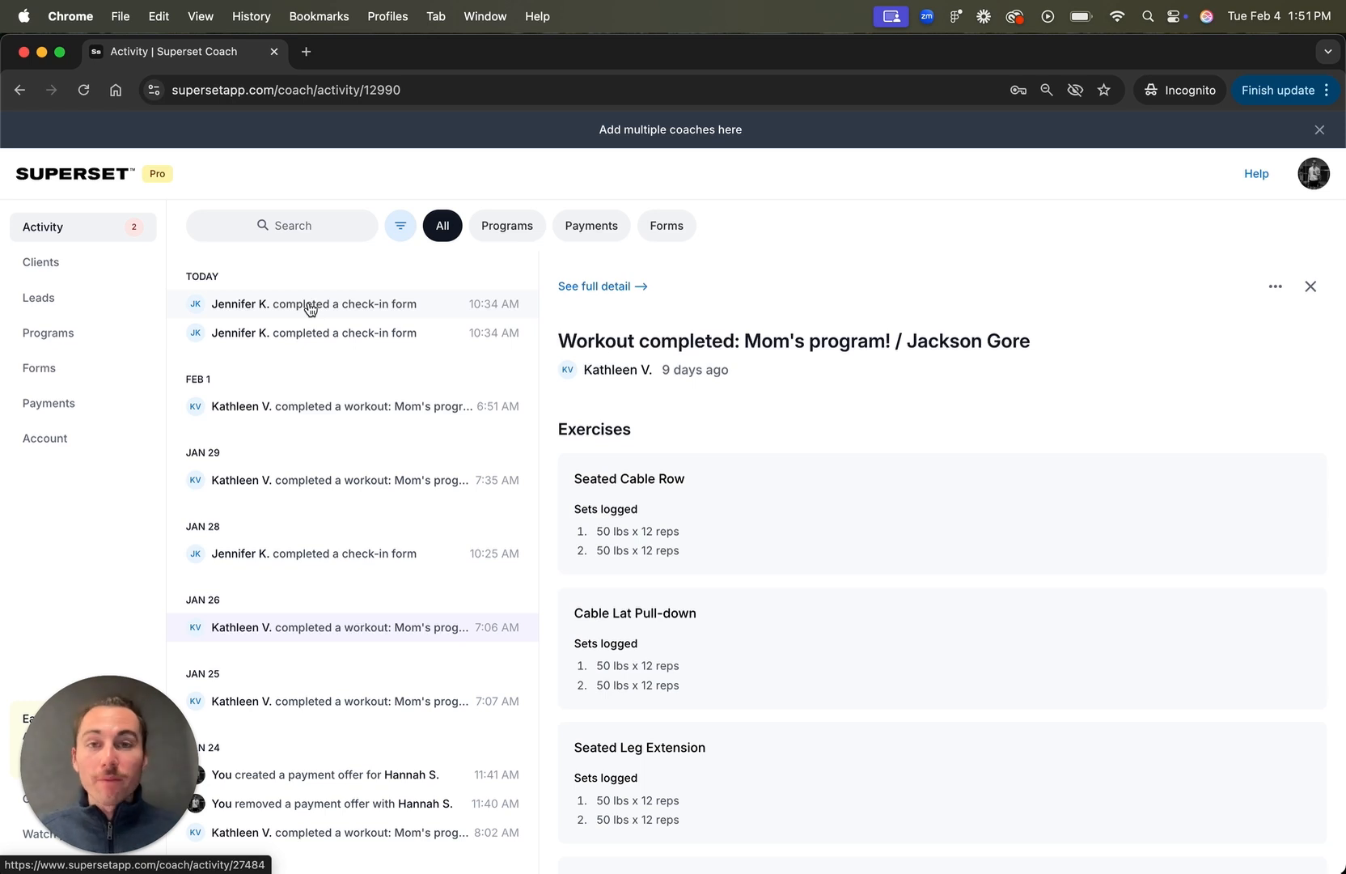